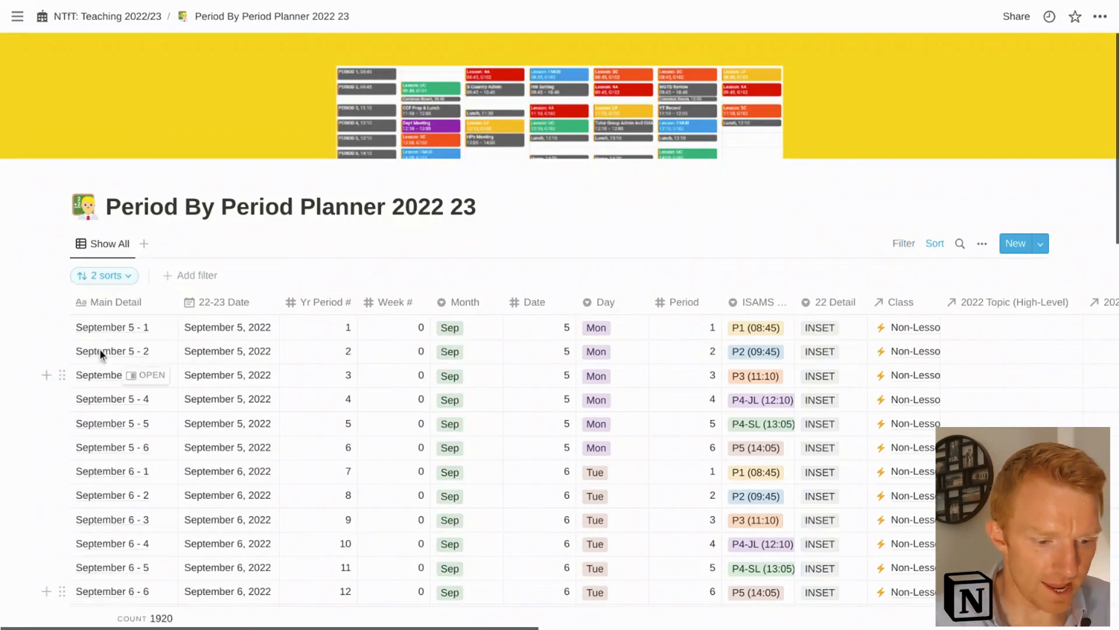
mouse_move(151, 399)
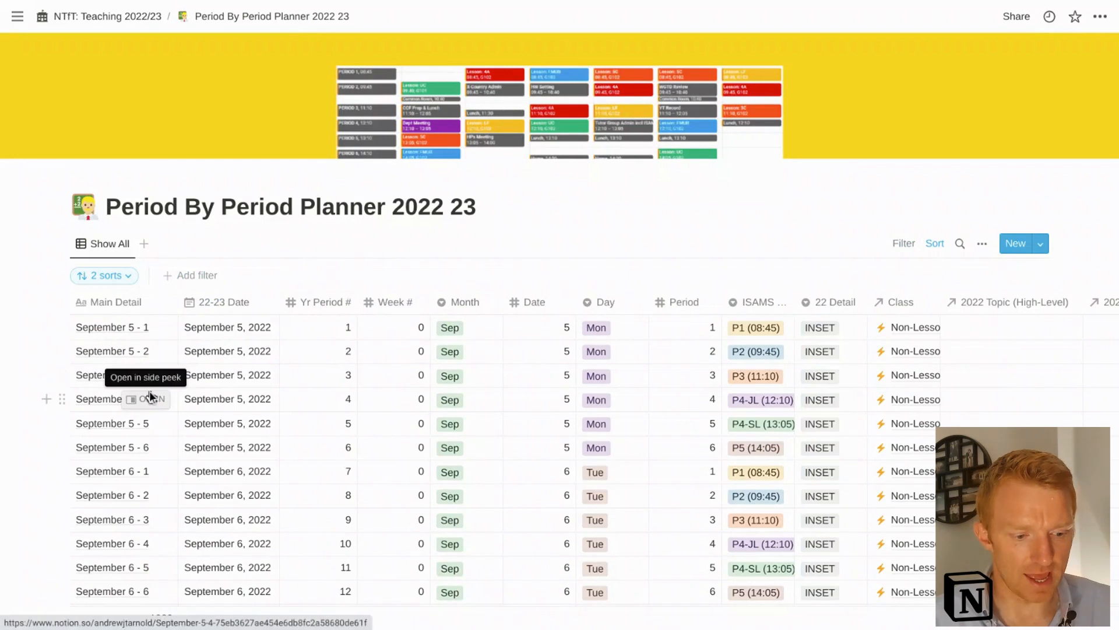
- Widen ISAMS Period and reorder its options chronologically from P1 (08:45) to P5 (14:05)
click(18, 15)
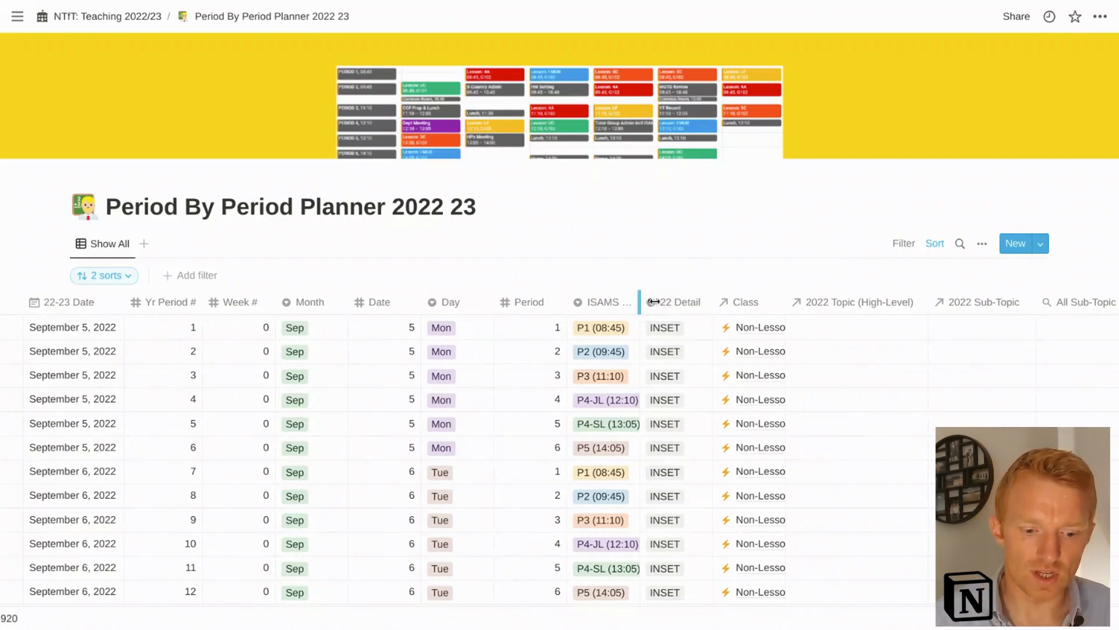
drag(651, 300, 657, 301)
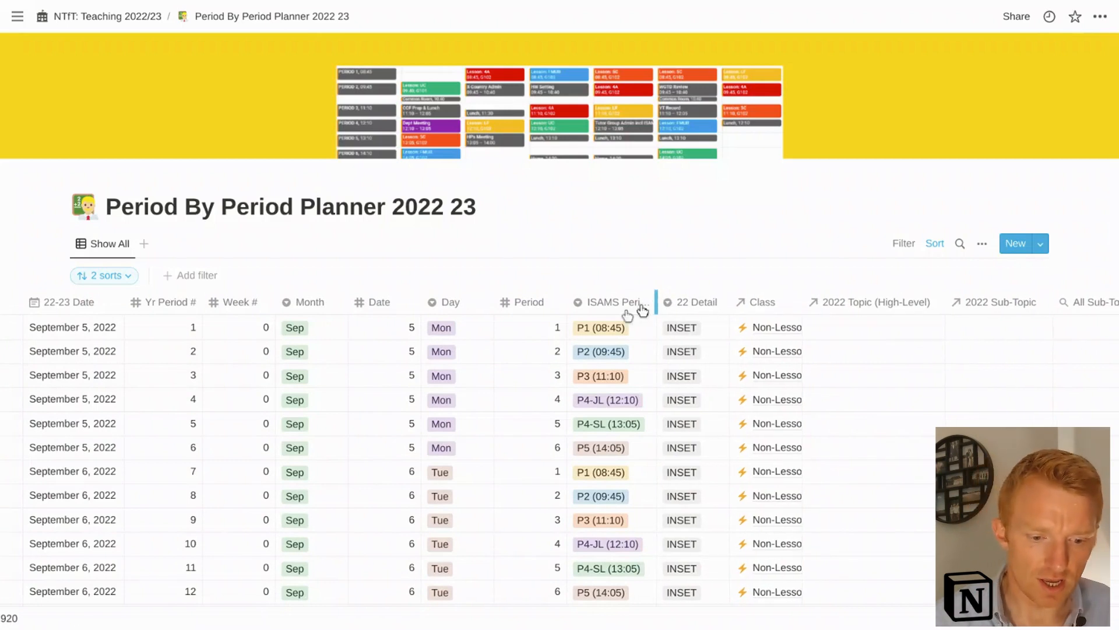
click(612, 301)
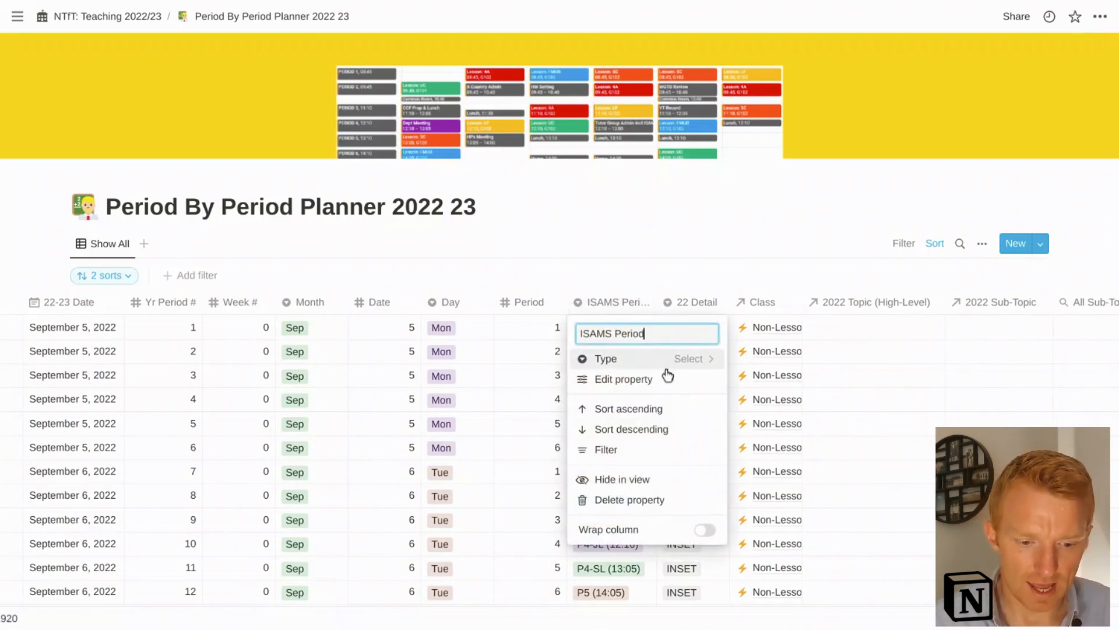
click(622, 379)
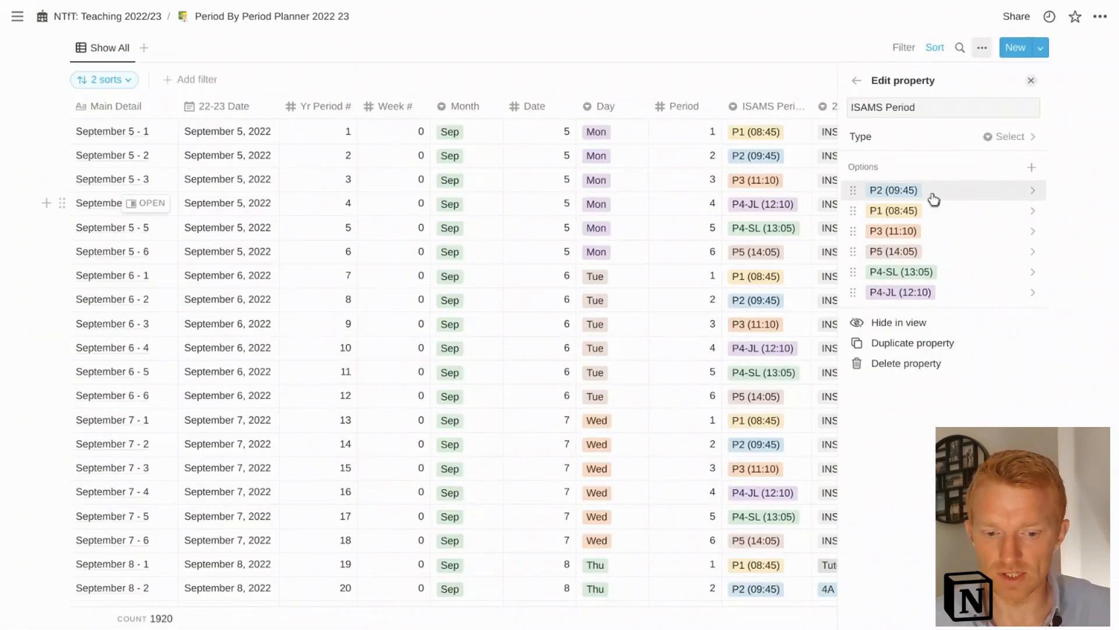
mouse_move(892, 209)
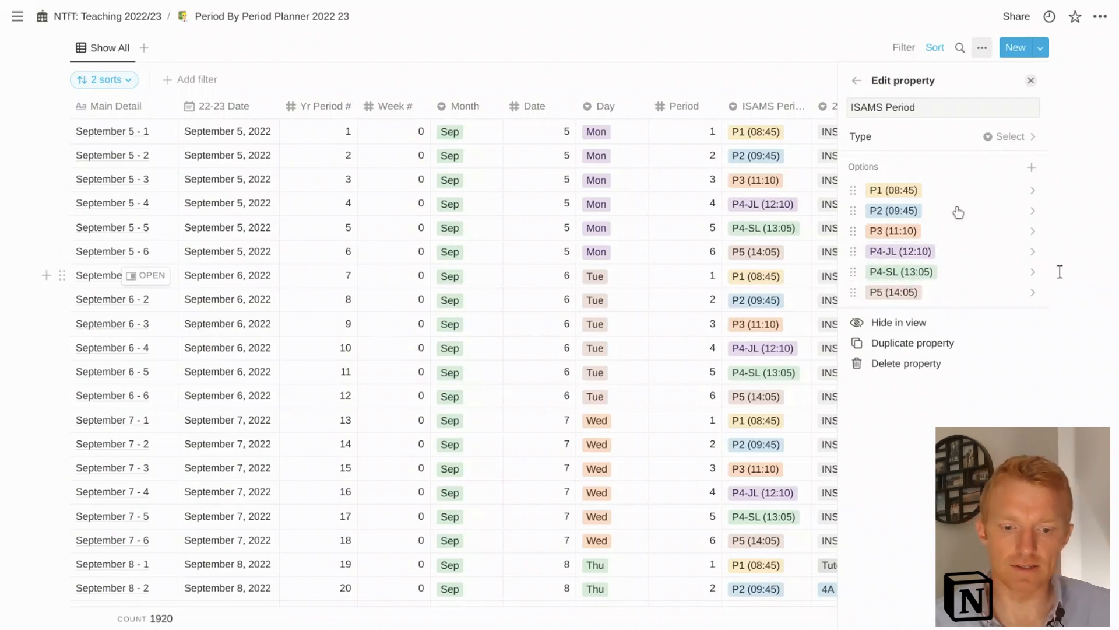
click(1031, 81)
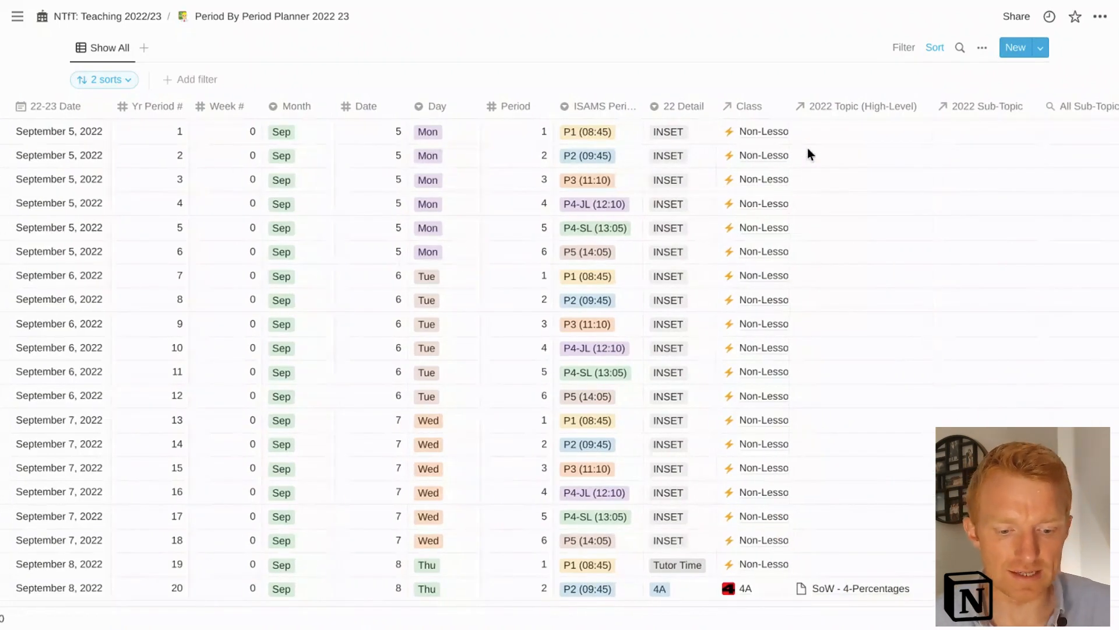
scroll(down, 3)
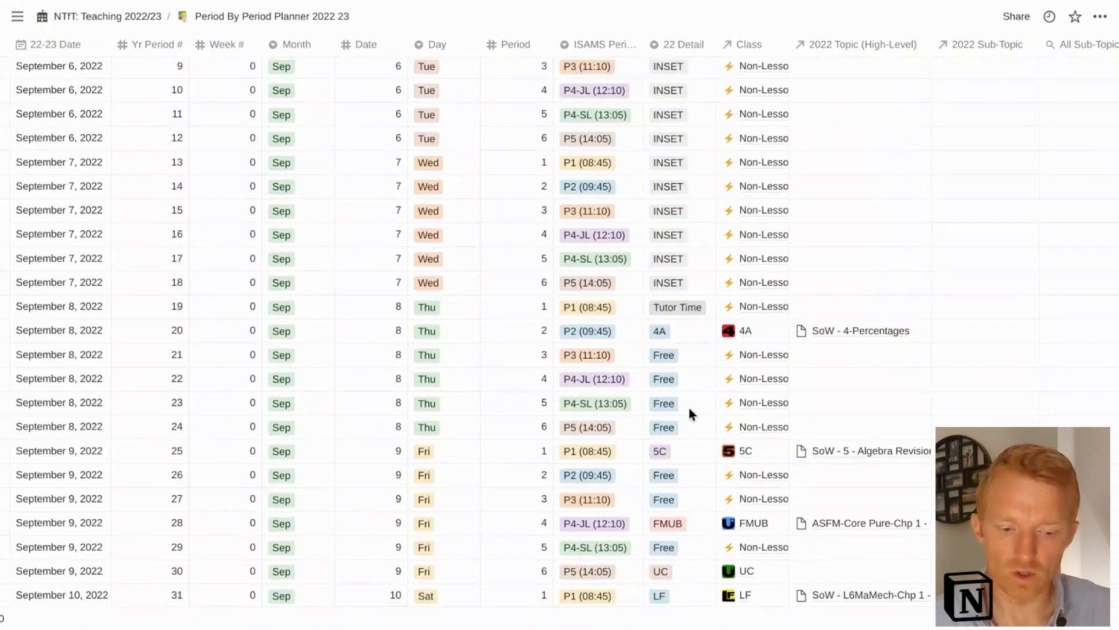
scroll(down, 3)
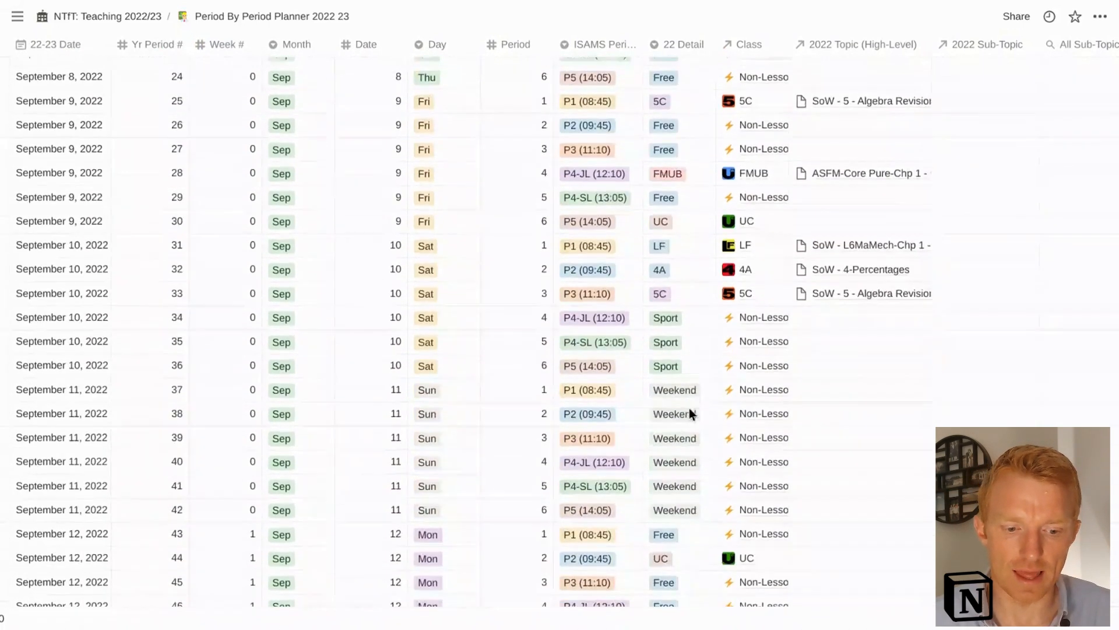
scroll(down, 3)
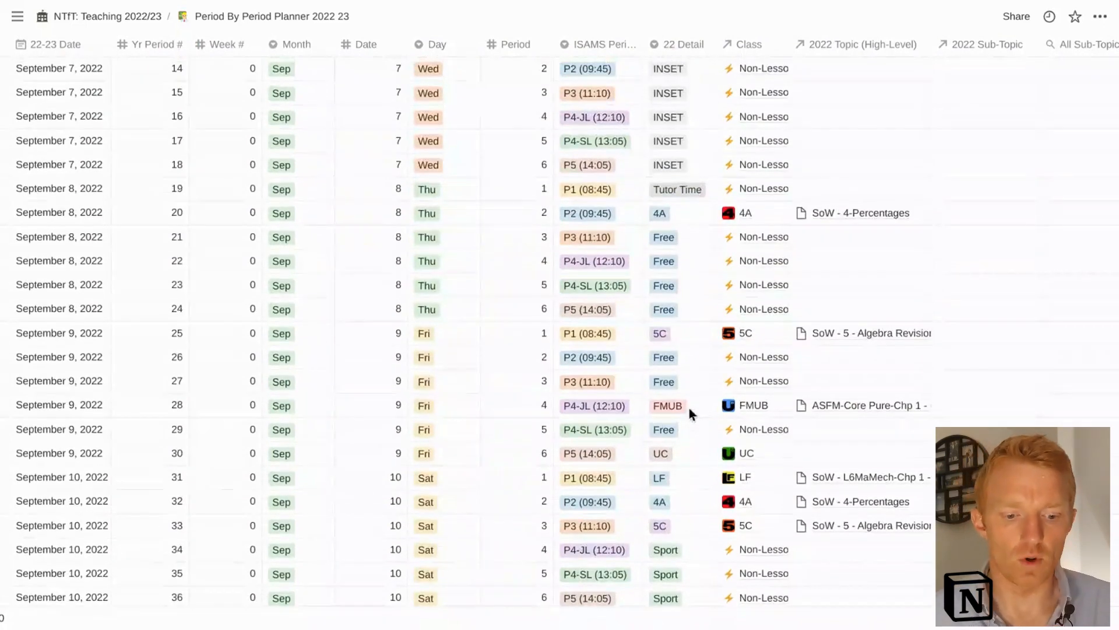
scroll(up, 3)
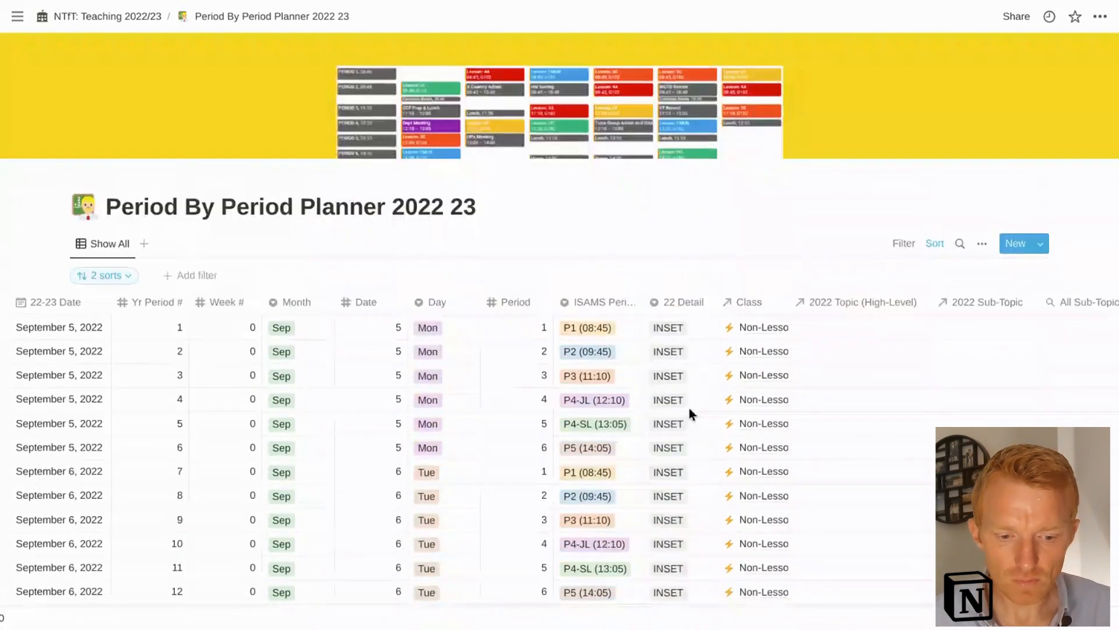
scroll(down, 3)
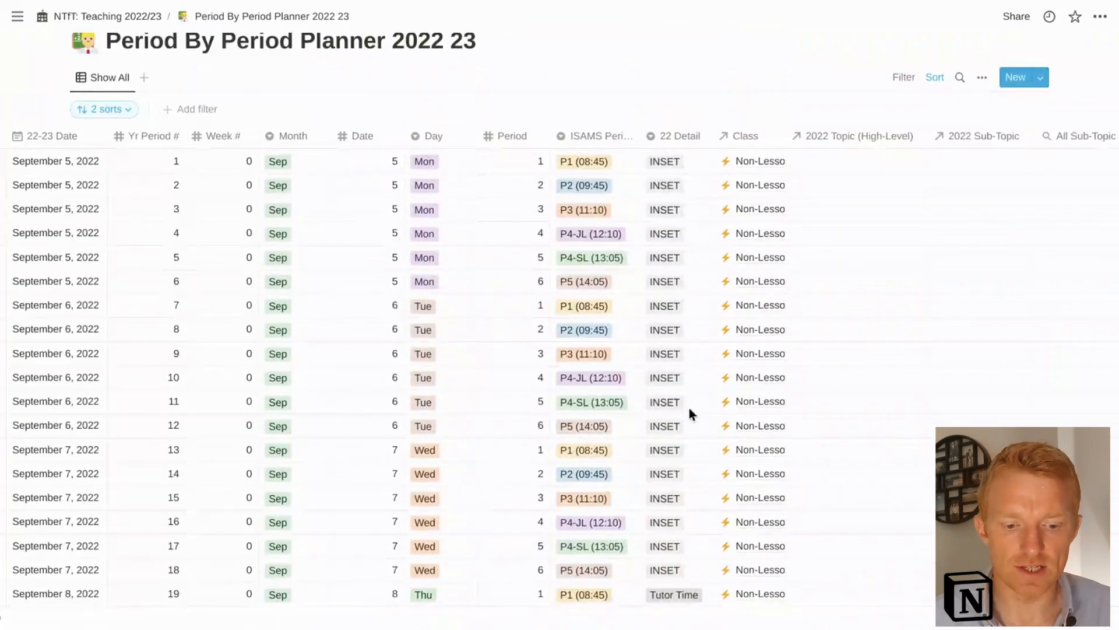
scroll(down, 3)
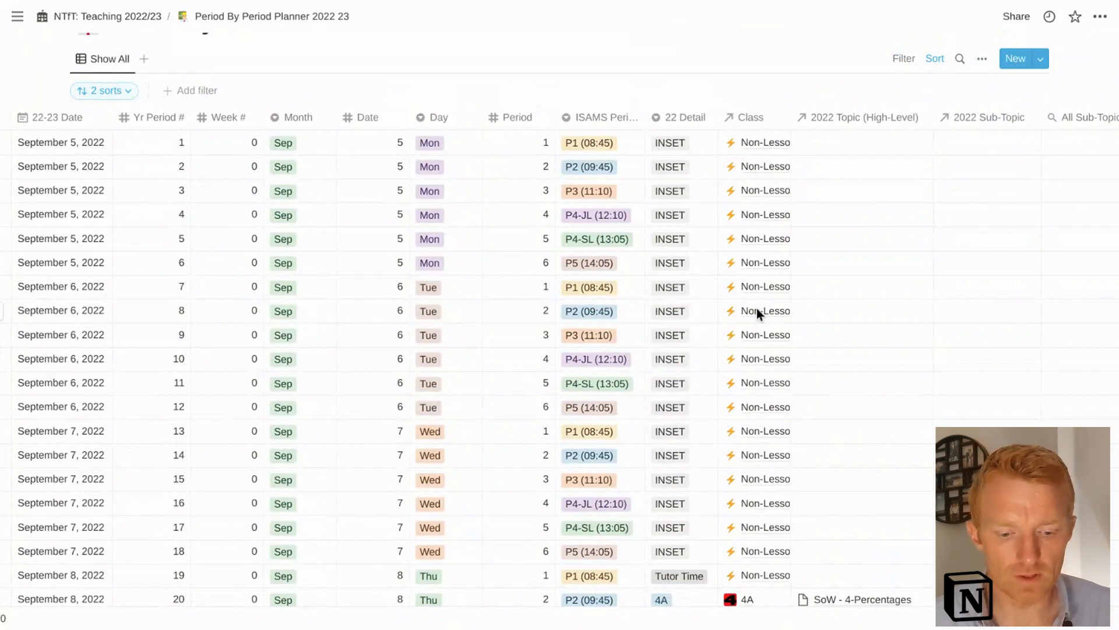
scroll(down, 3)
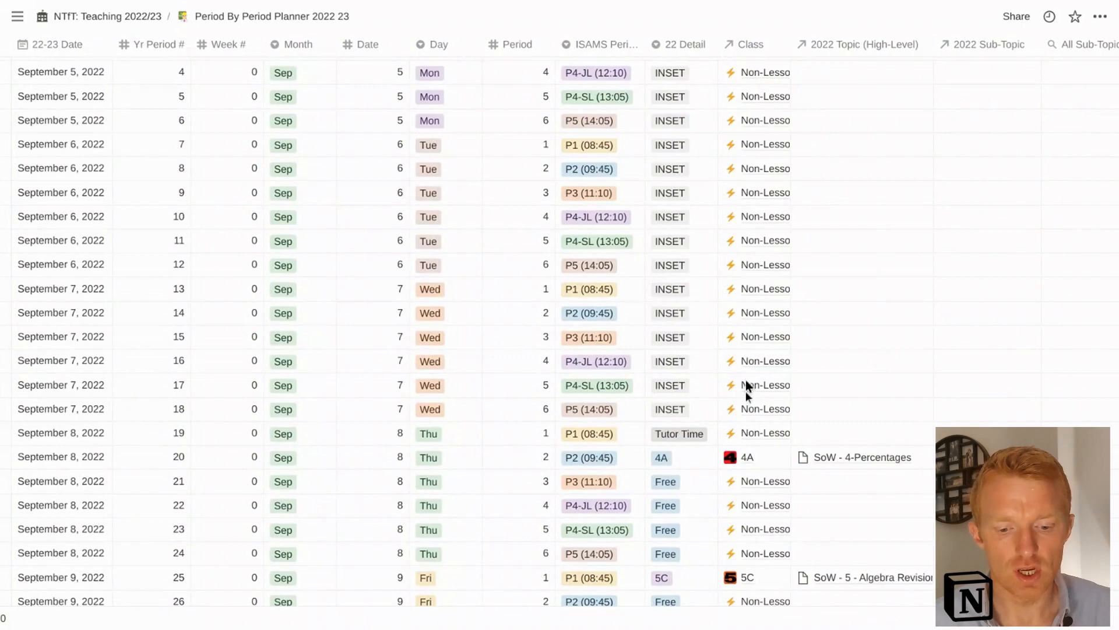
mouse_move(749, 454)
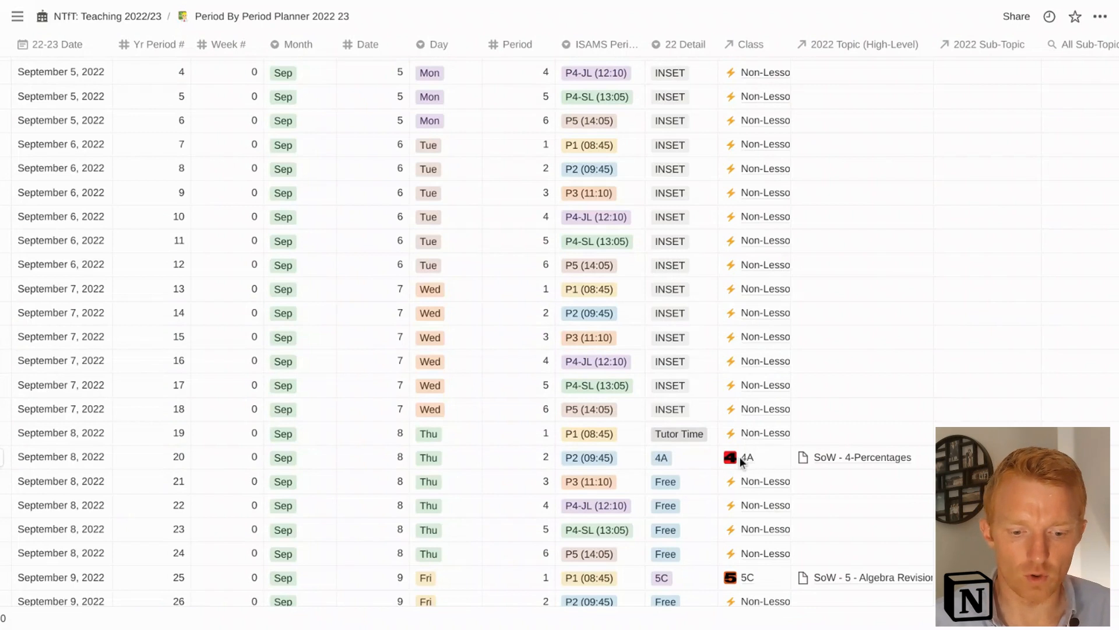
click(746, 457)
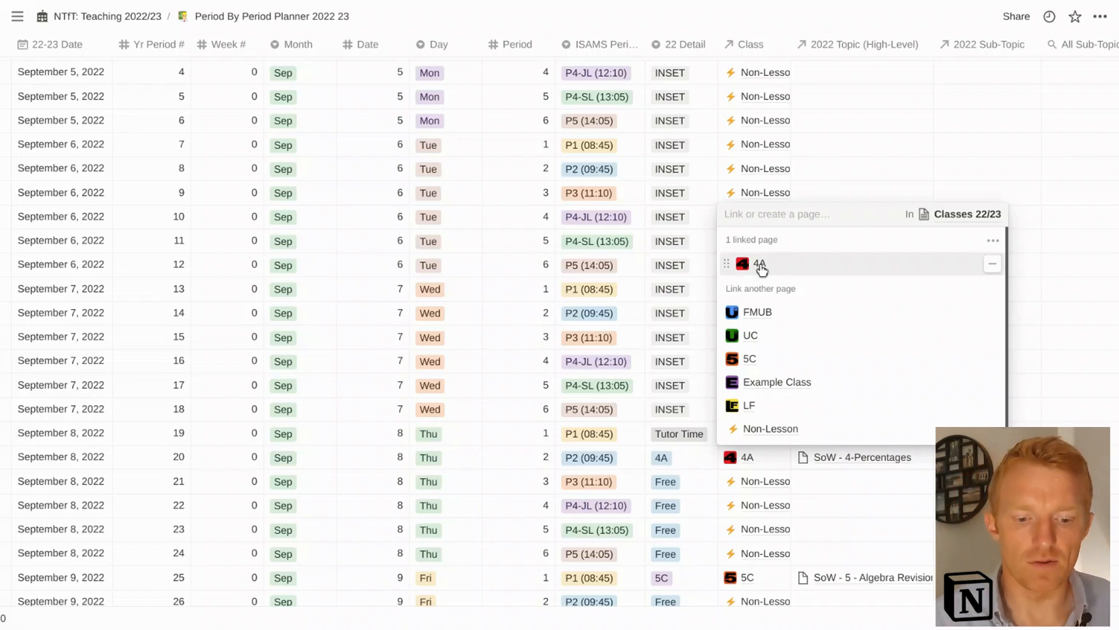
click(759, 264)
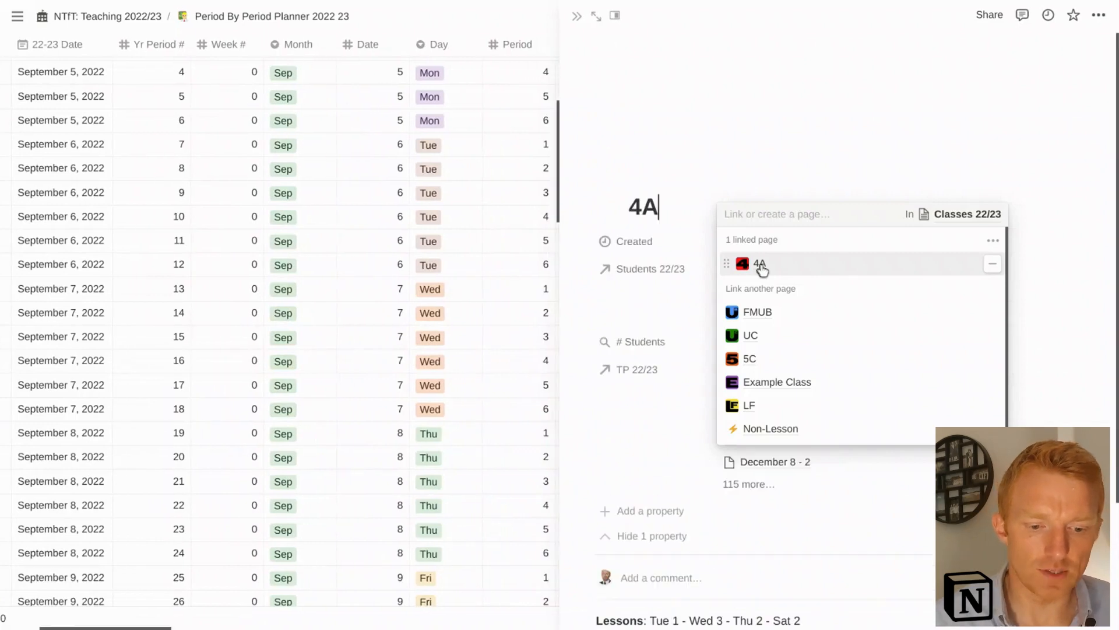
click(759, 264)
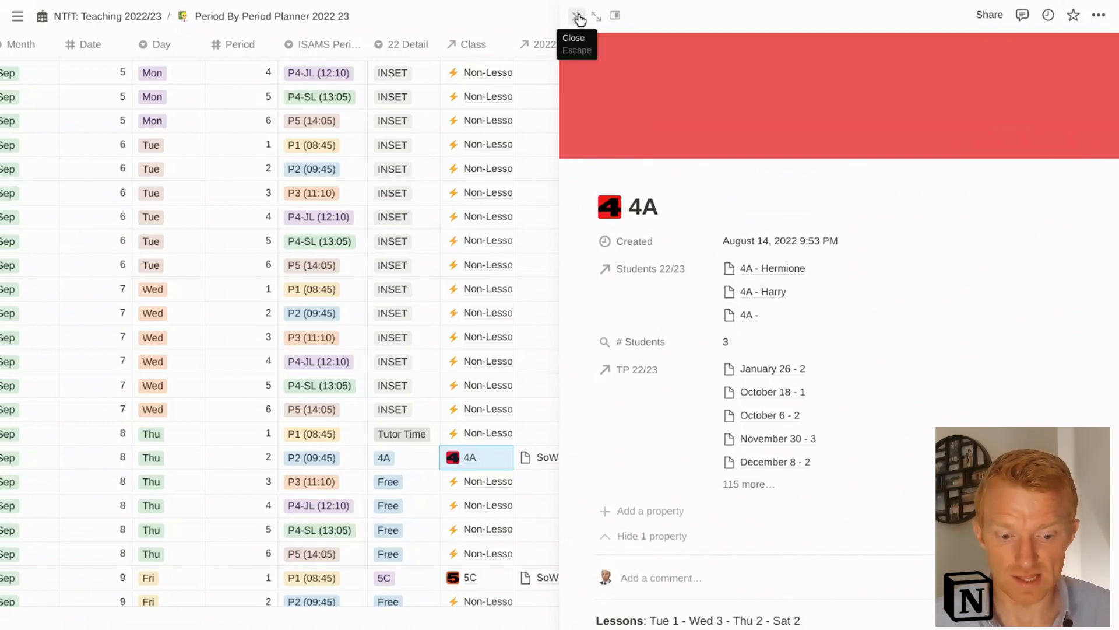
click(578, 15)
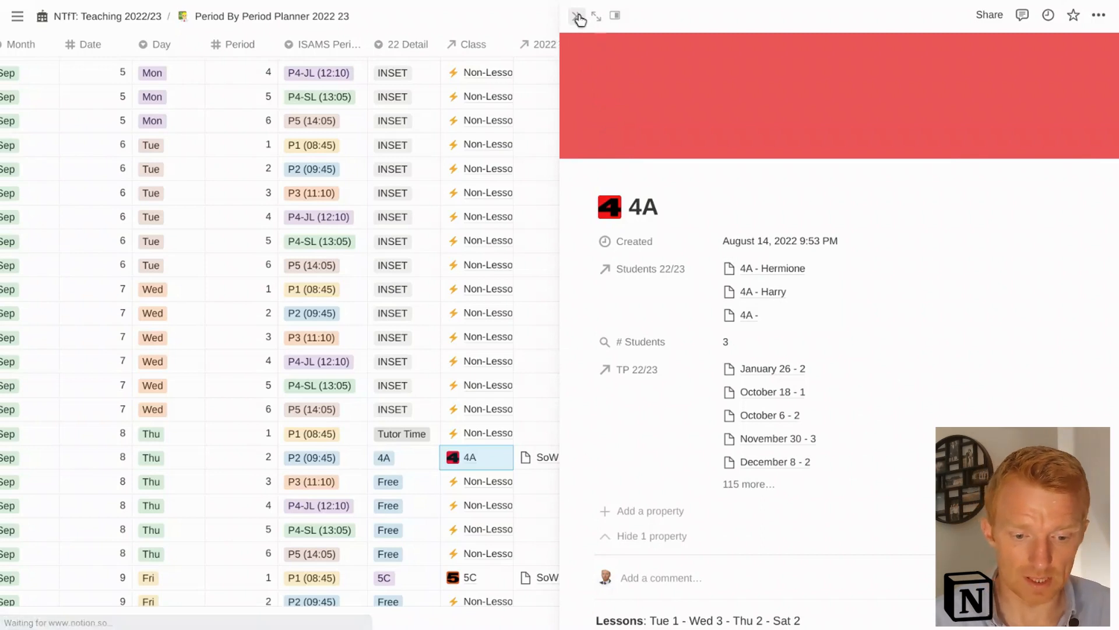
click(578, 16)
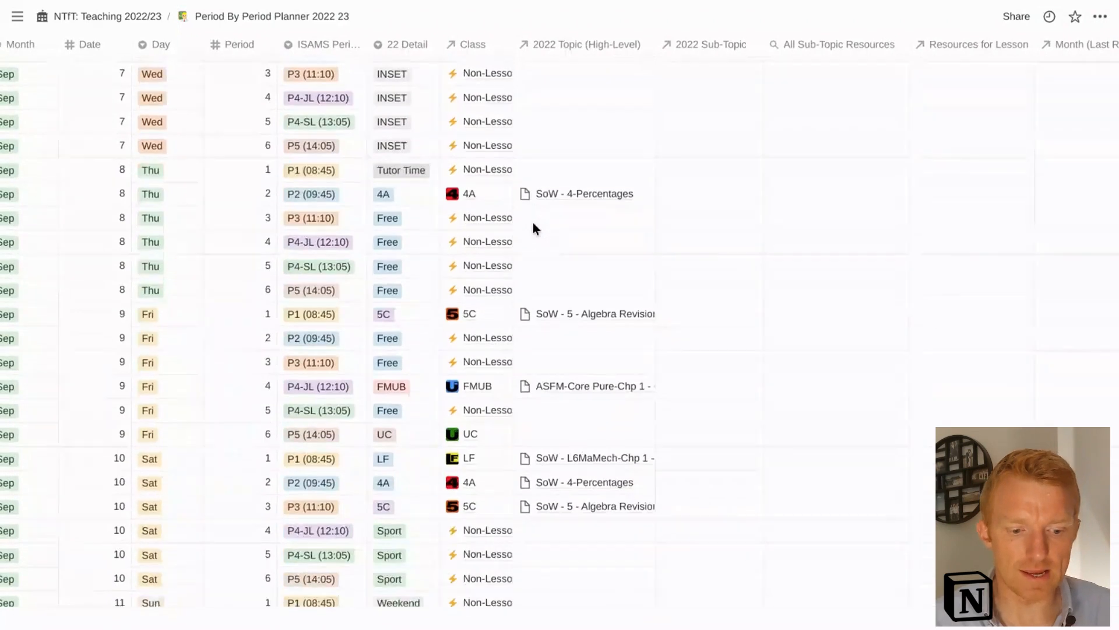
- Scroll the planner to the rows for Wednesday 7 to Sunday 11 September
scroll(down, 3)
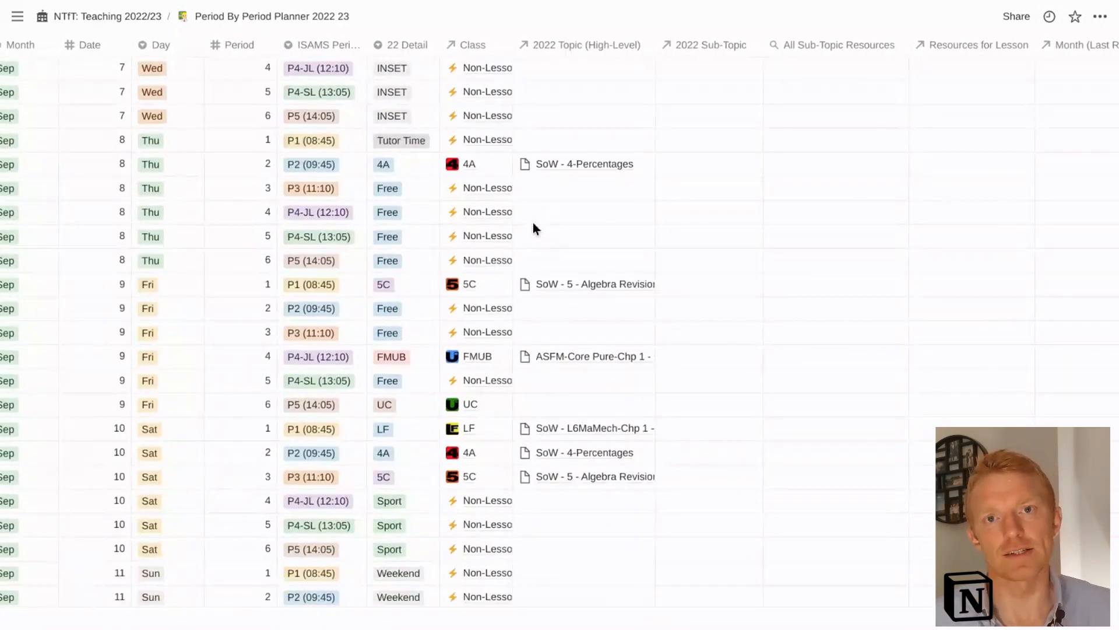
mouse_move(478, 138)
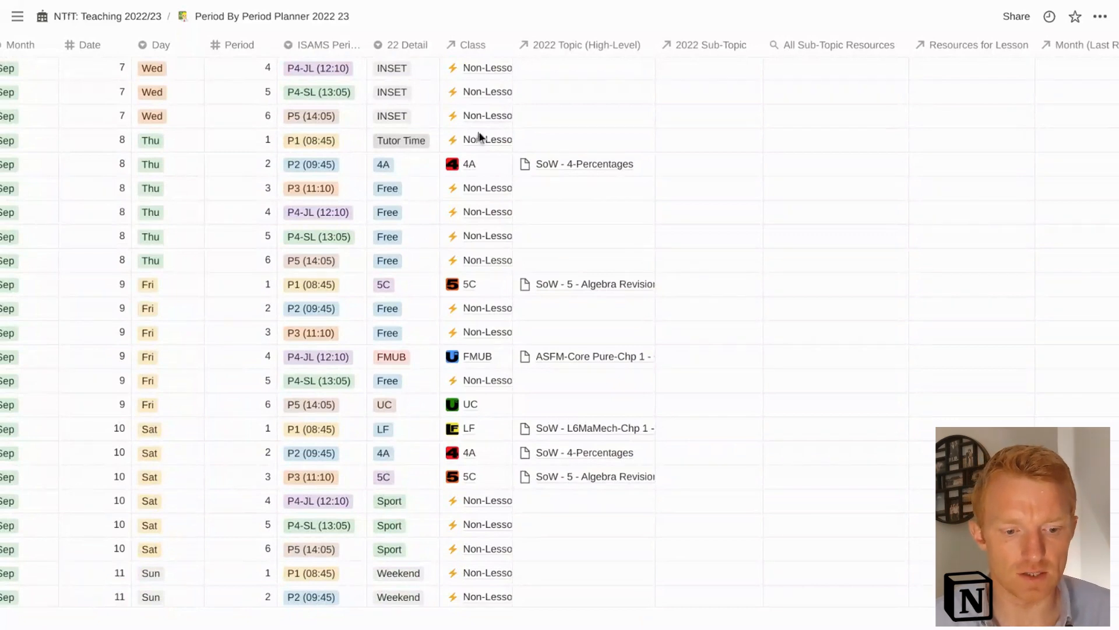
mouse_move(561, 122)
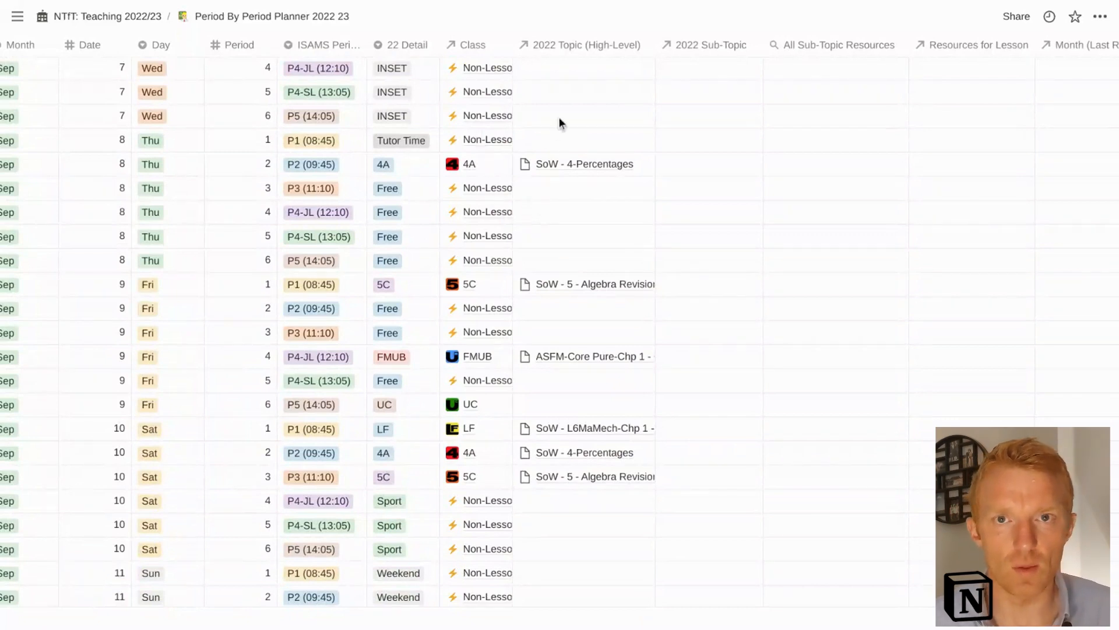
mouse_move(577, 266)
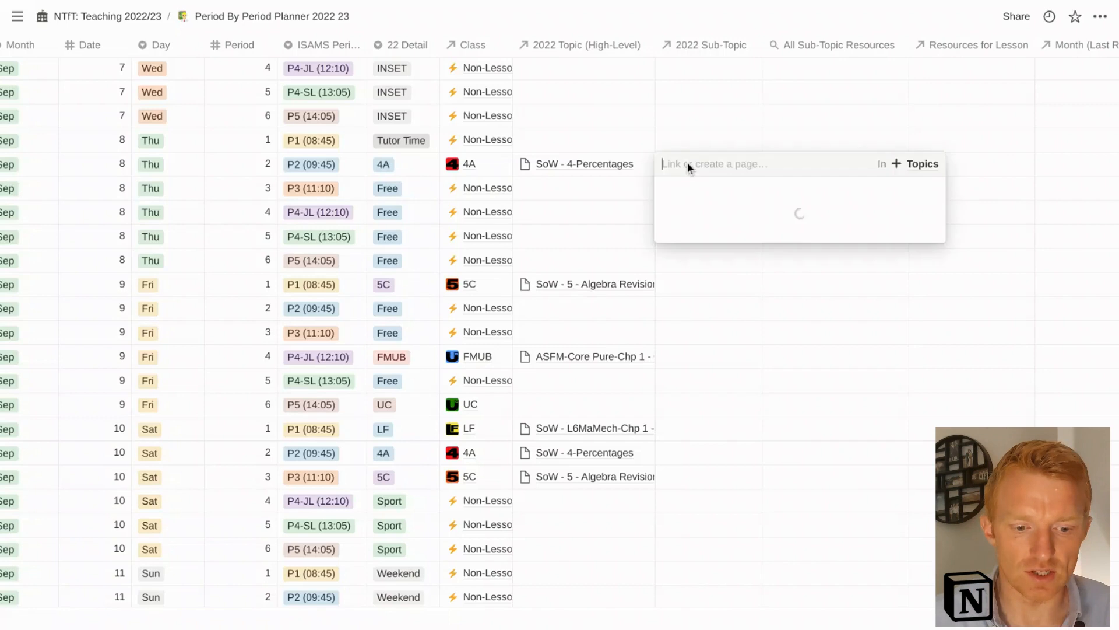
- Link sub-topic 2.6 Increasing or Decreasing by a Percentage to Thursday's 4A period 2 lesson
text(incres)
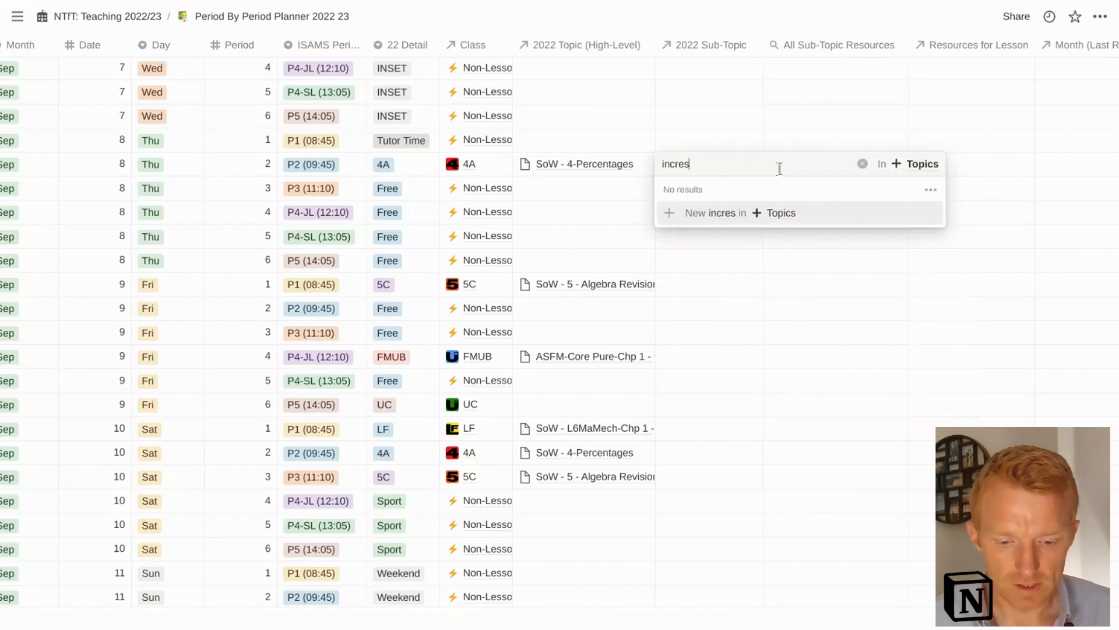
key(Backspace)
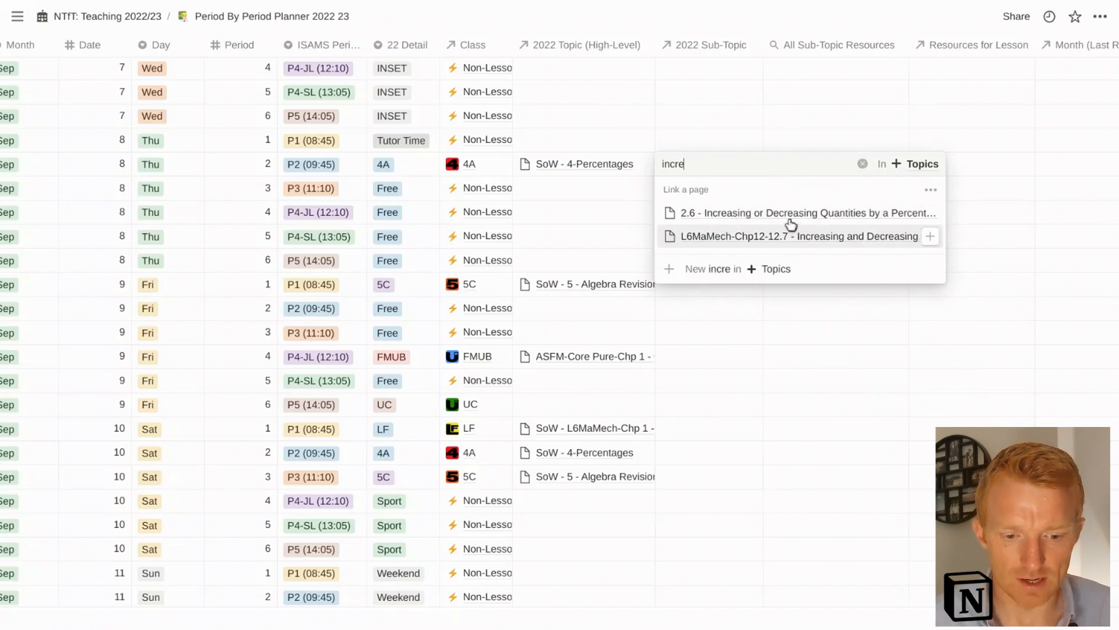
click(805, 212)
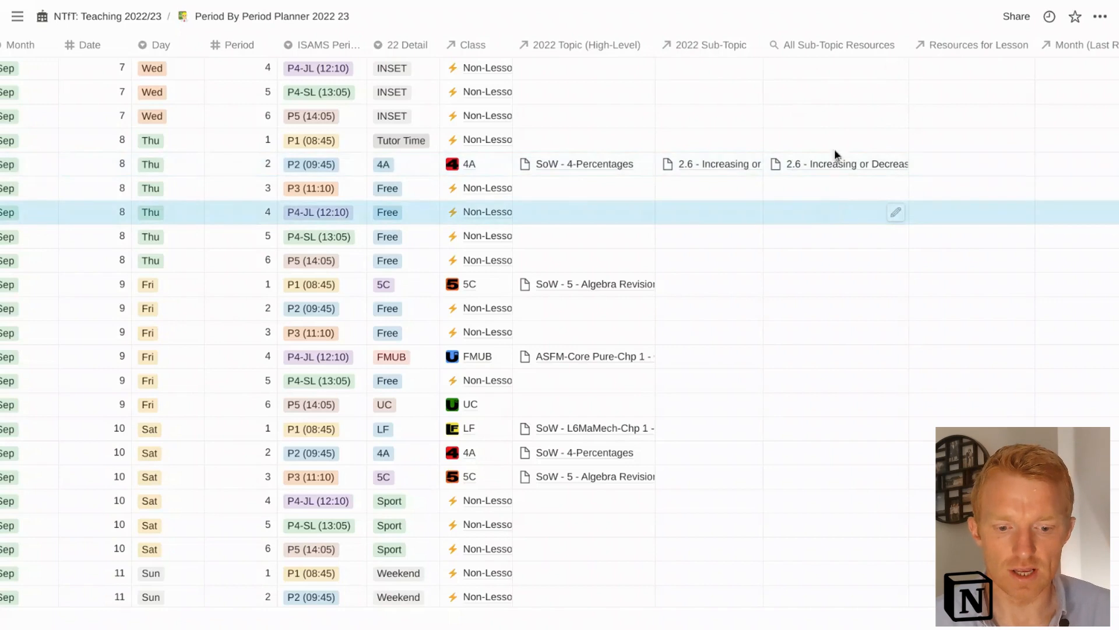
mouse_move(745, 164)
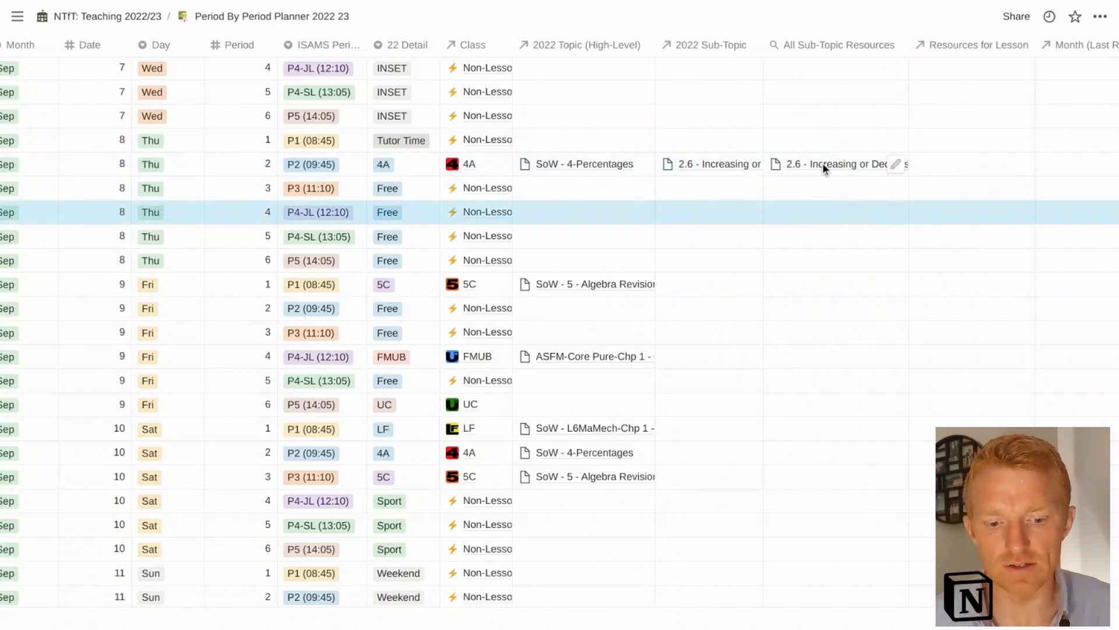
mouse_move(848, 177)
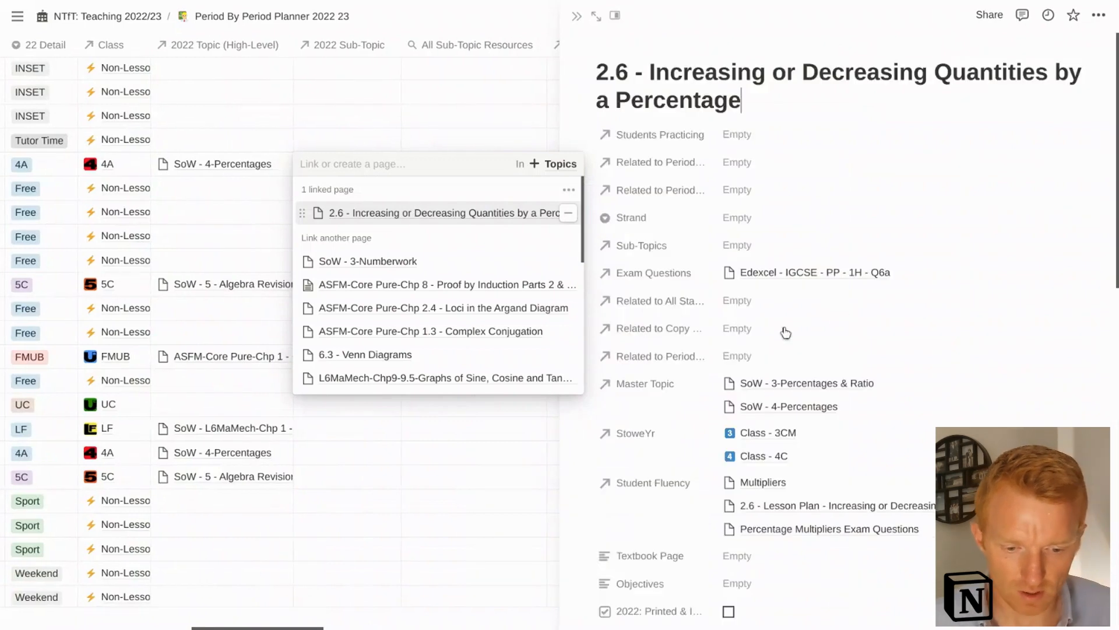
mouse_move(777, 412)
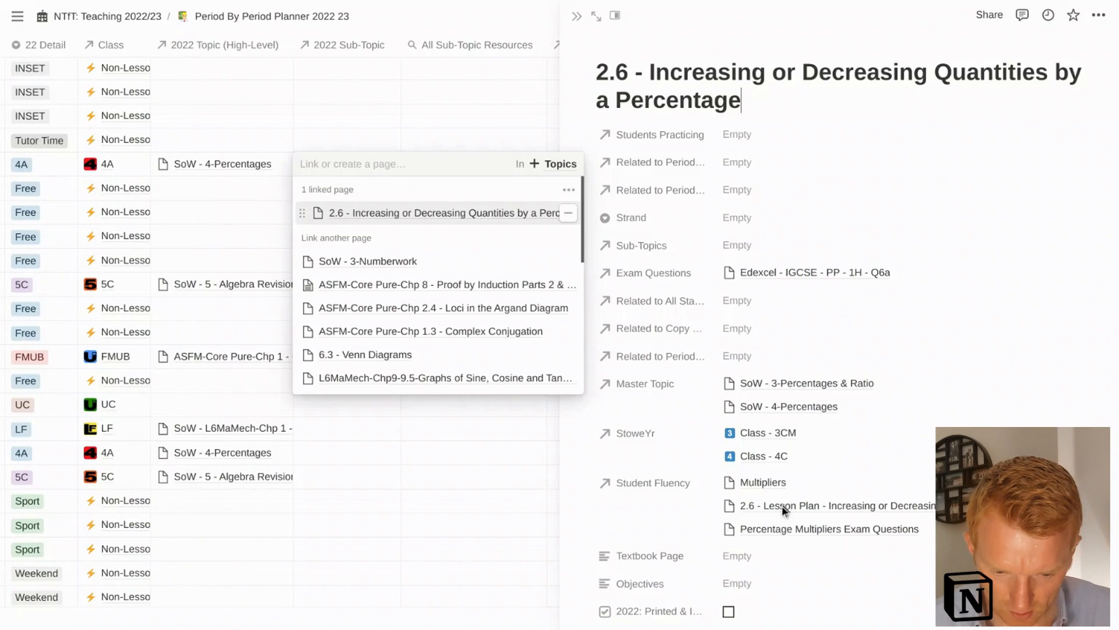
mouse_move(857, 540)
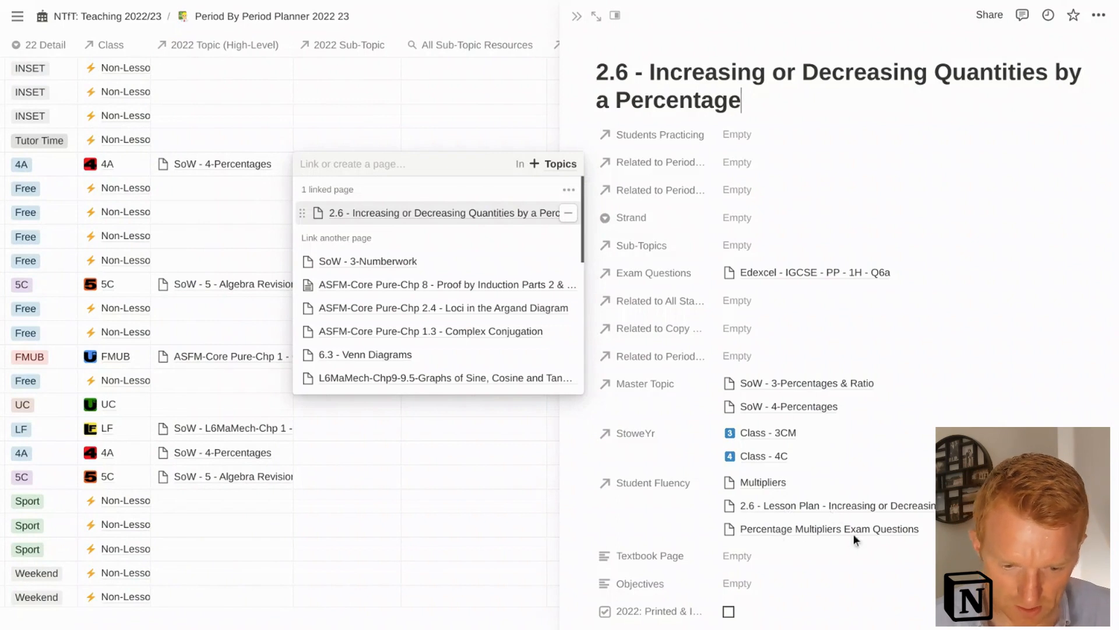
mouse_move(466, 491)
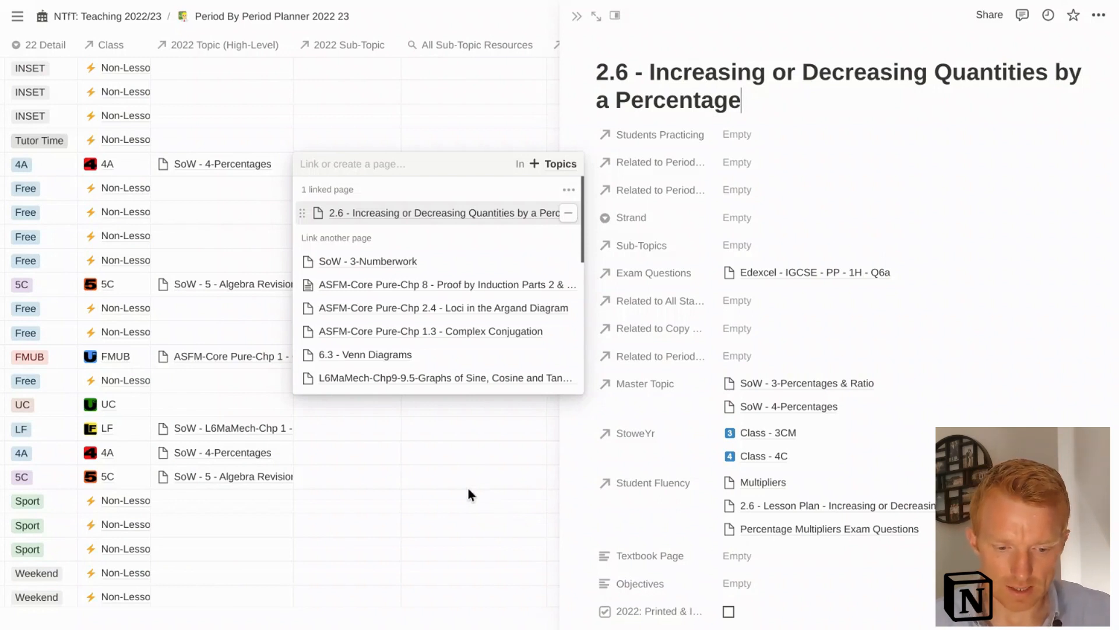
click(443, 212)
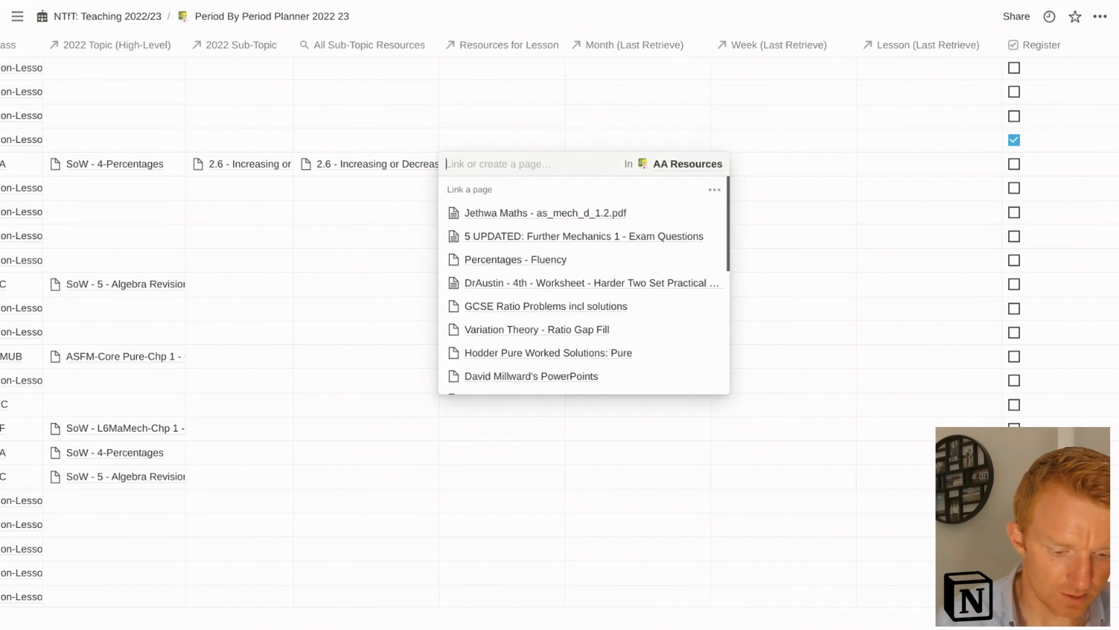
- Search AA Resources for 'increas' and link the 2.6 Lesson Plan as the lesson's resource
text(percentage ex)
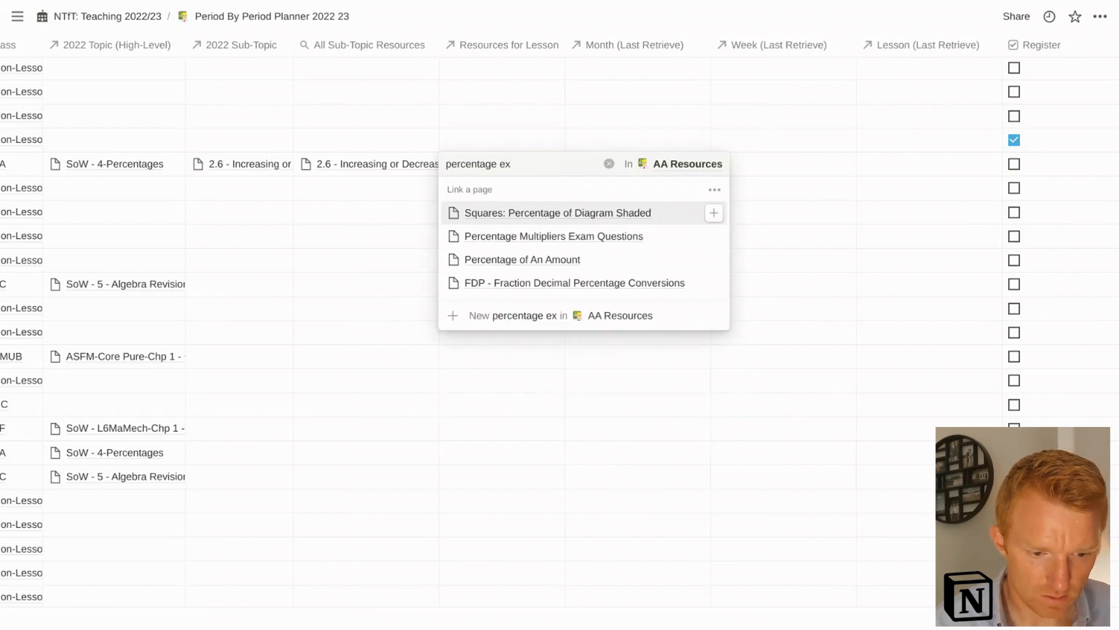
key(Backspace)
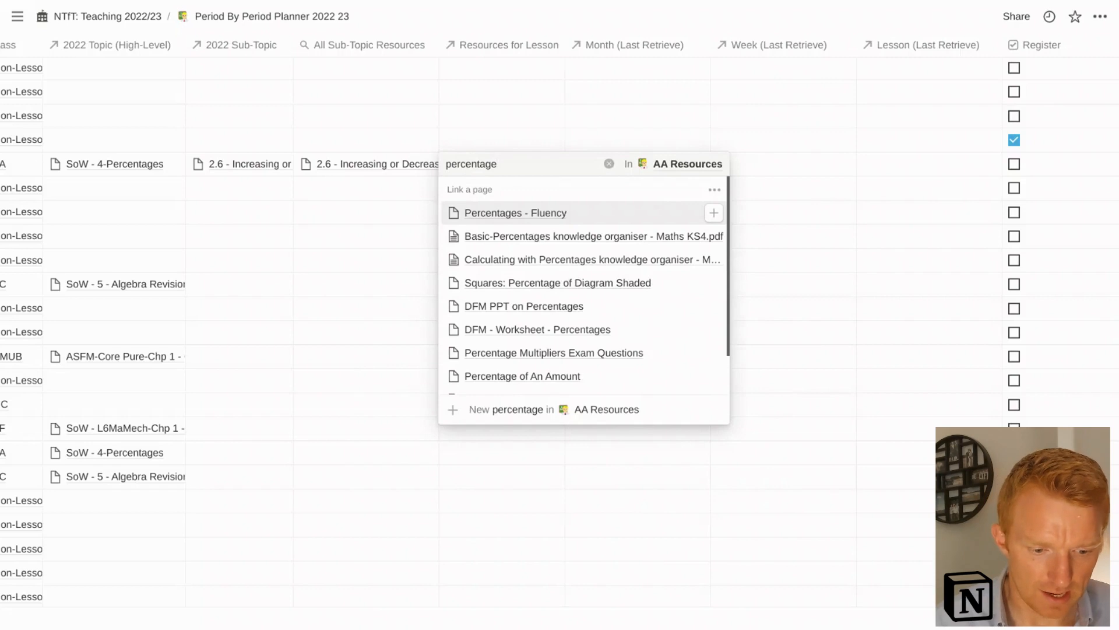
key(Backspace)
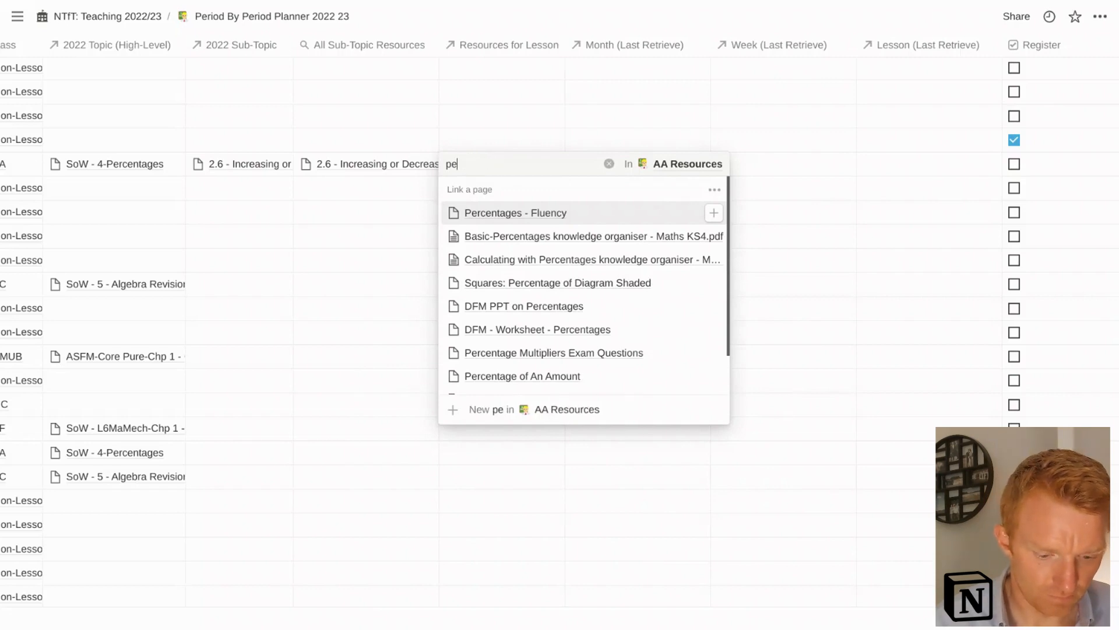
text(increa)
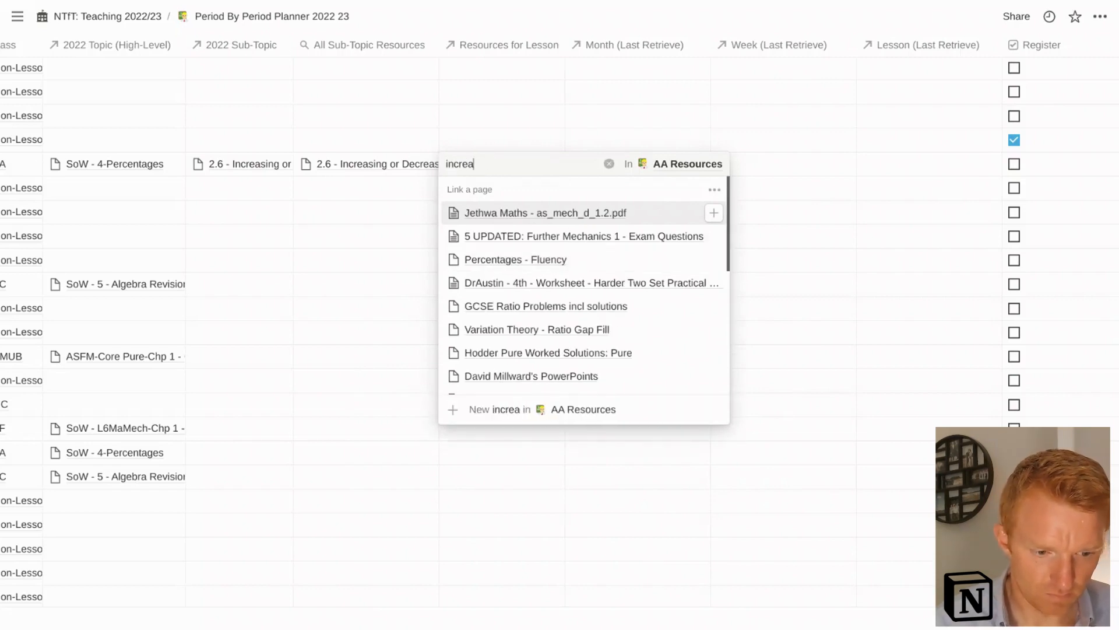
text(s)
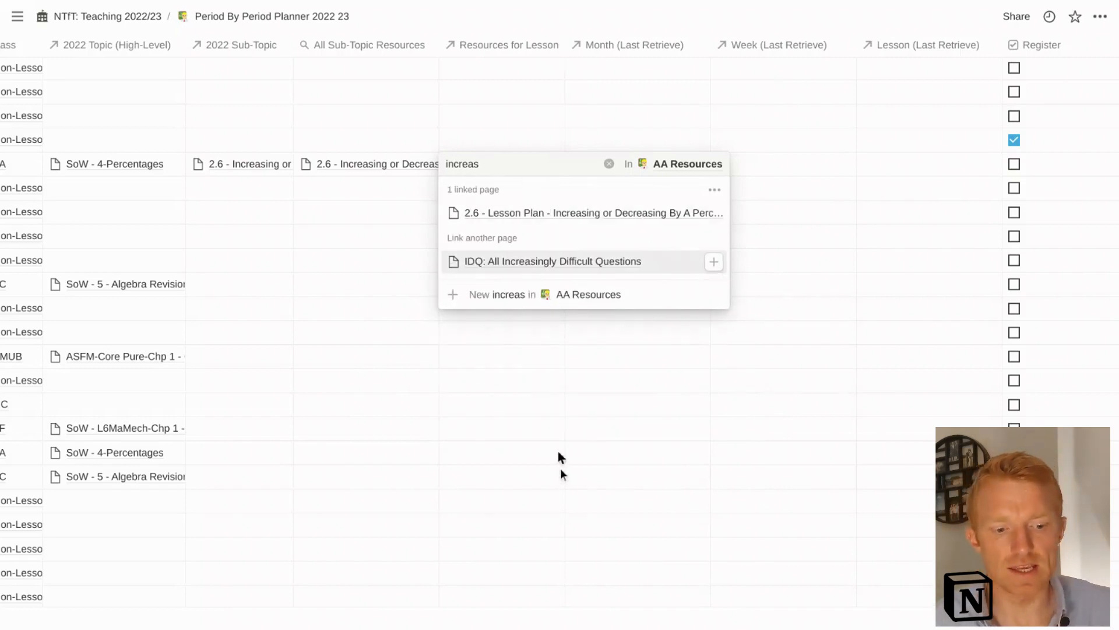
click(592, 212)
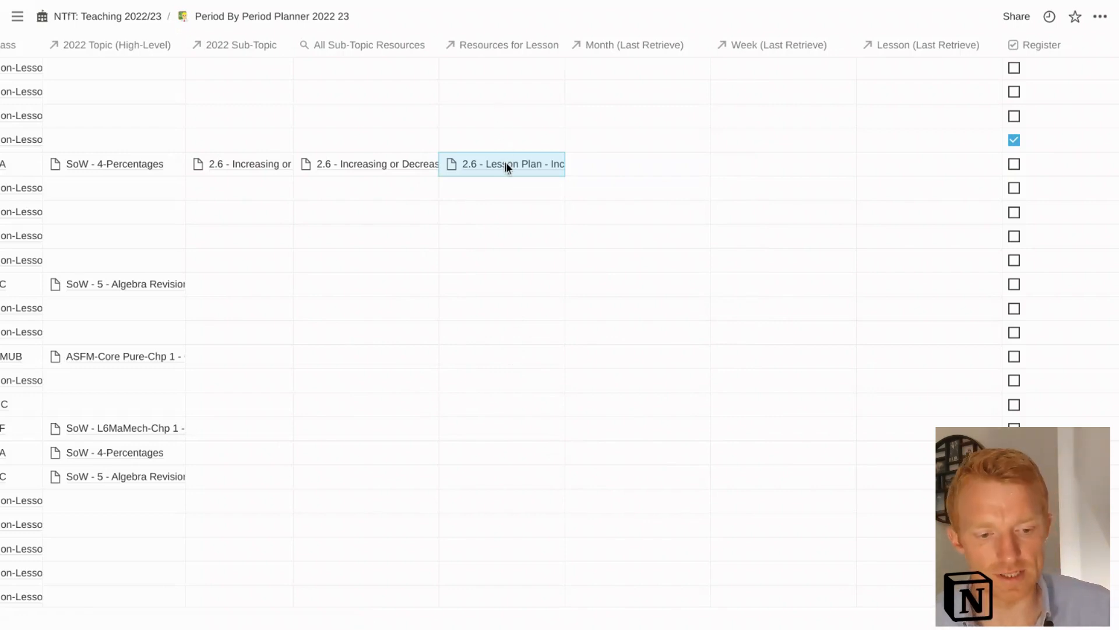
- Reopen the 4A lesson's Resources for Lesson to confirm the 2.6 Lesson Plan link
click(502, 163)
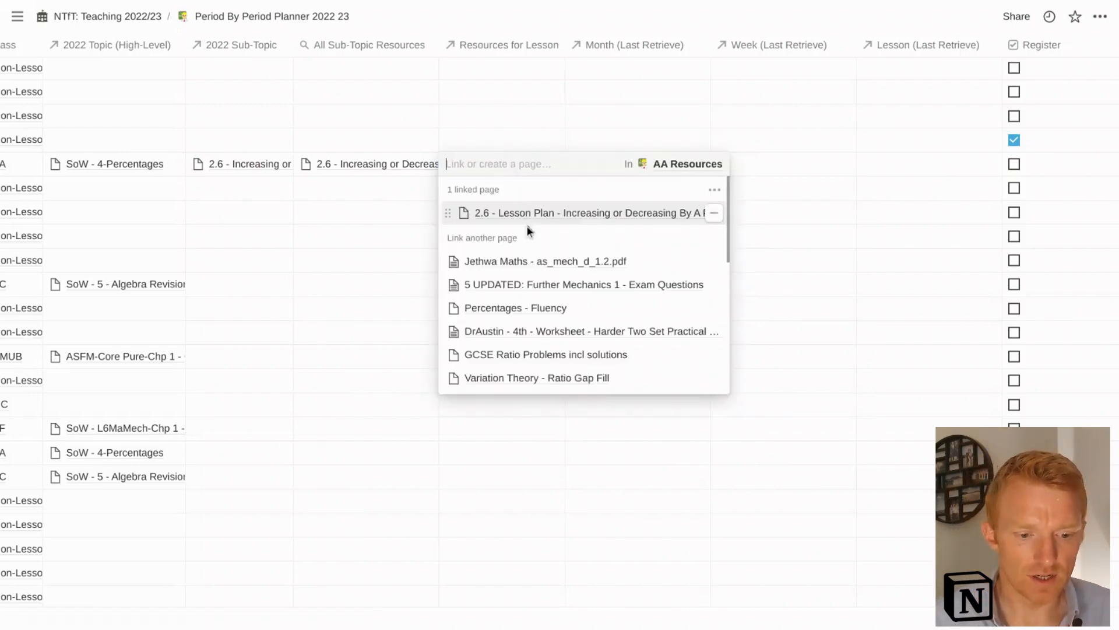
click(586, 213)
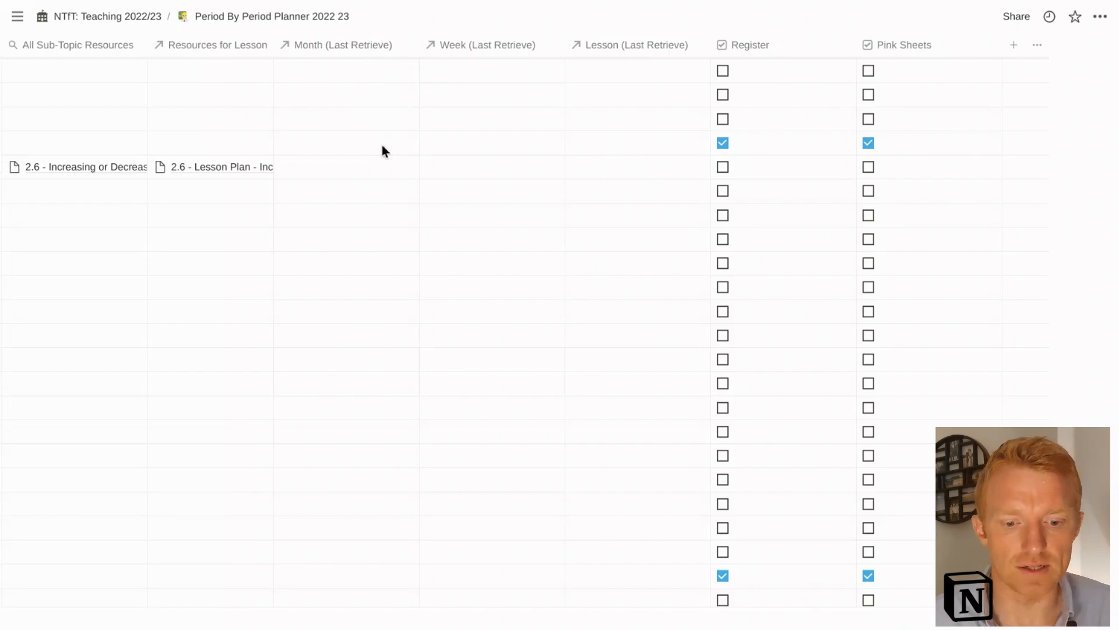
mouse_move(756, 45)
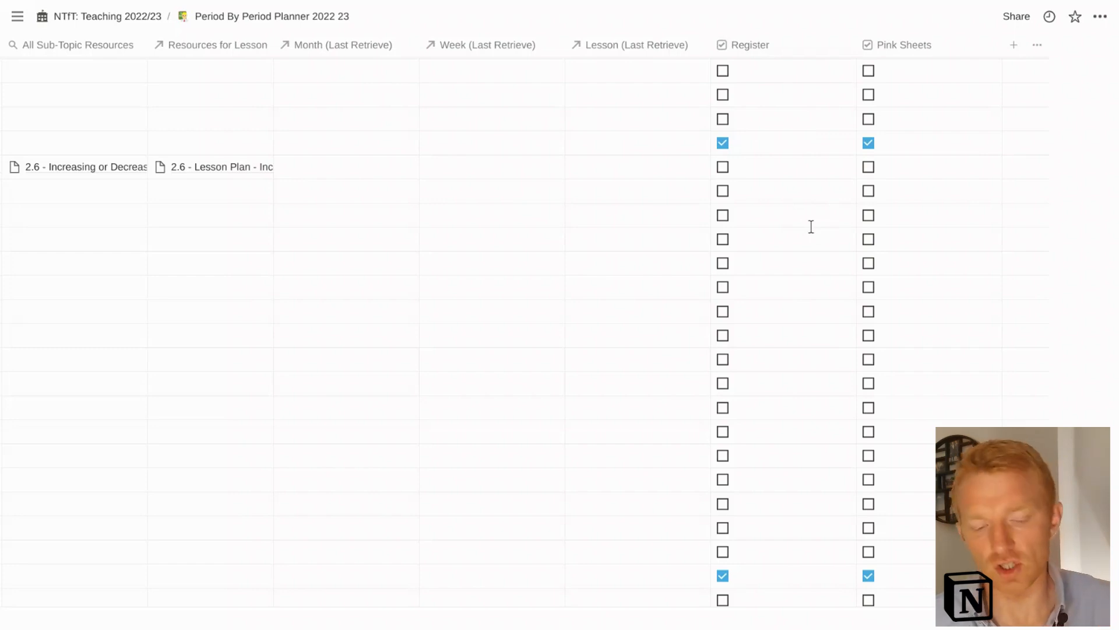
mouse_move(932, 154)
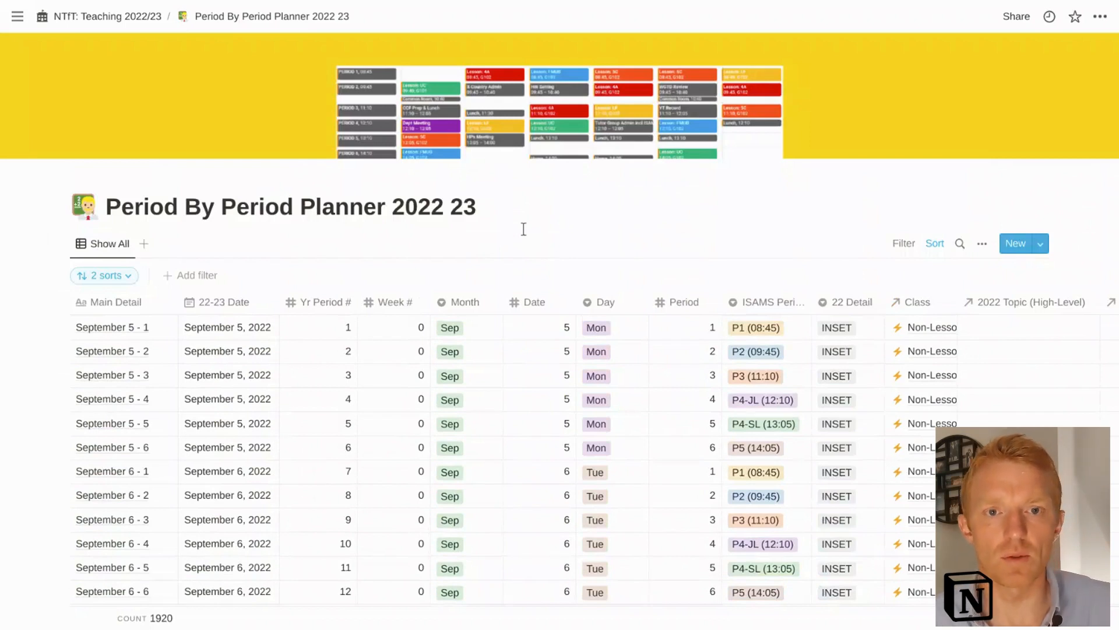
mouse_move(583, 328)
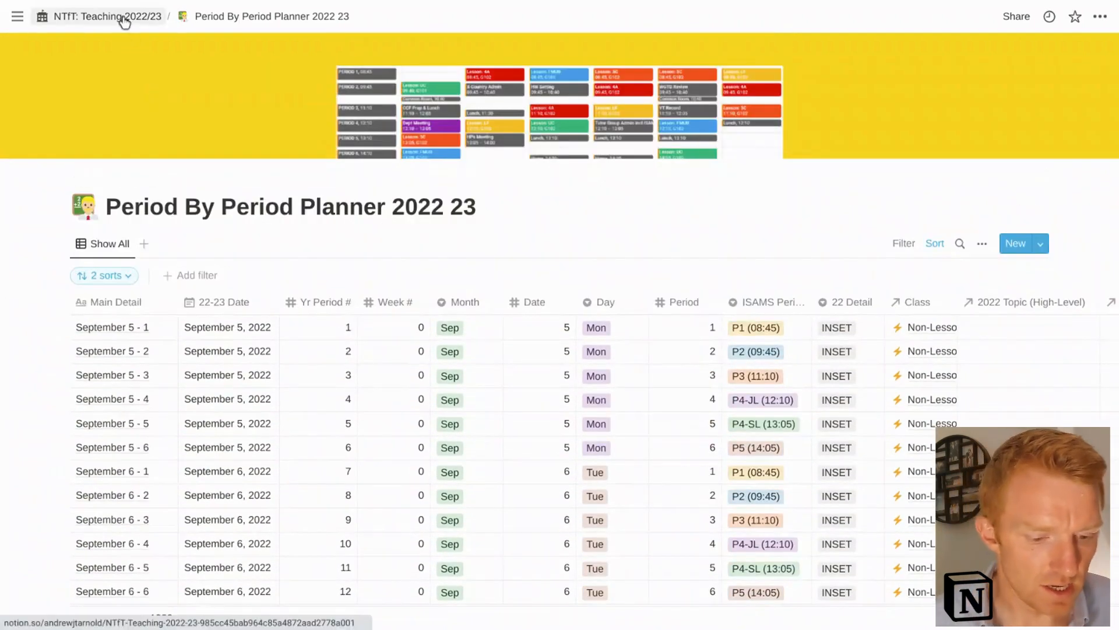
- Return via the breadcrumb to the NTfT: Teaching 2022/23 dashboard and its Planning My Days board
click(106, 15)
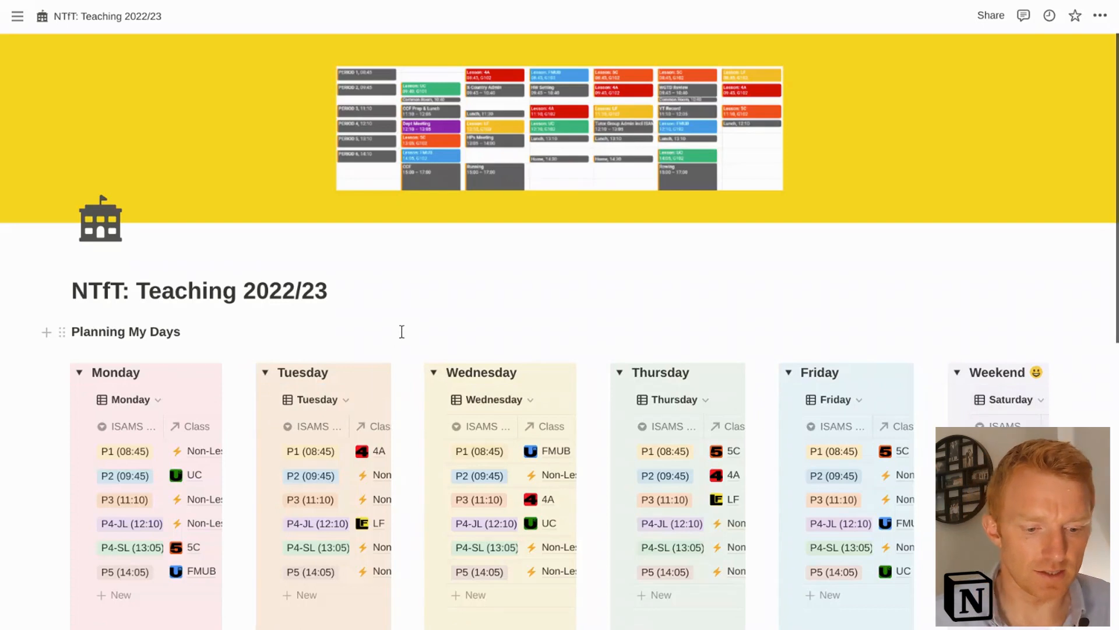
scroll(down, 3)
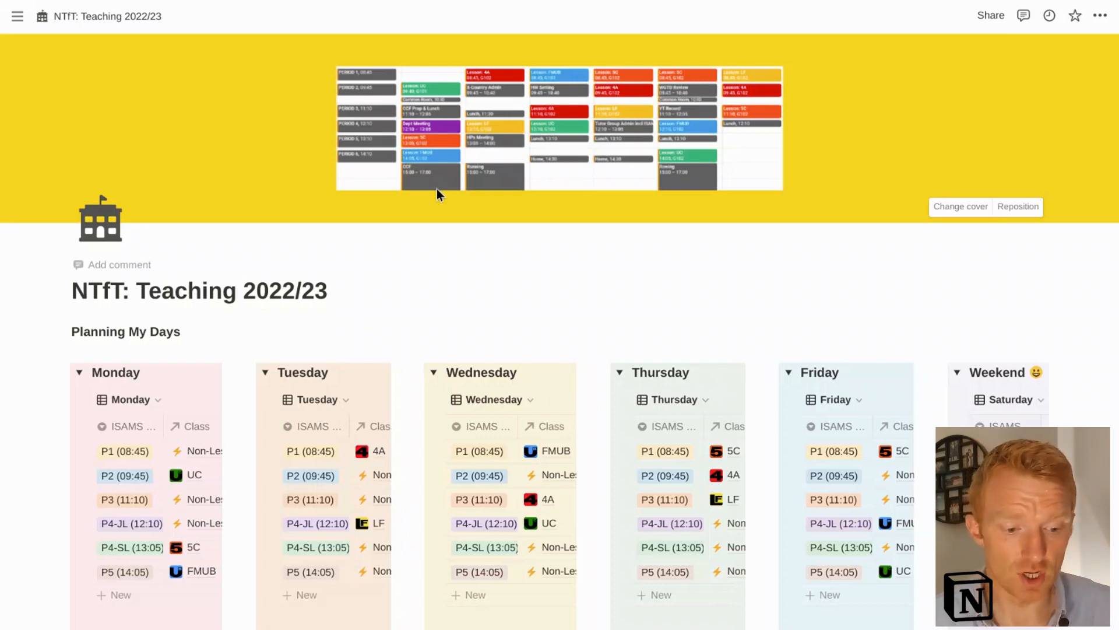
- Open the 5C class page from Monday's P4-SL Class cell in side peek
scroll(down, 3)
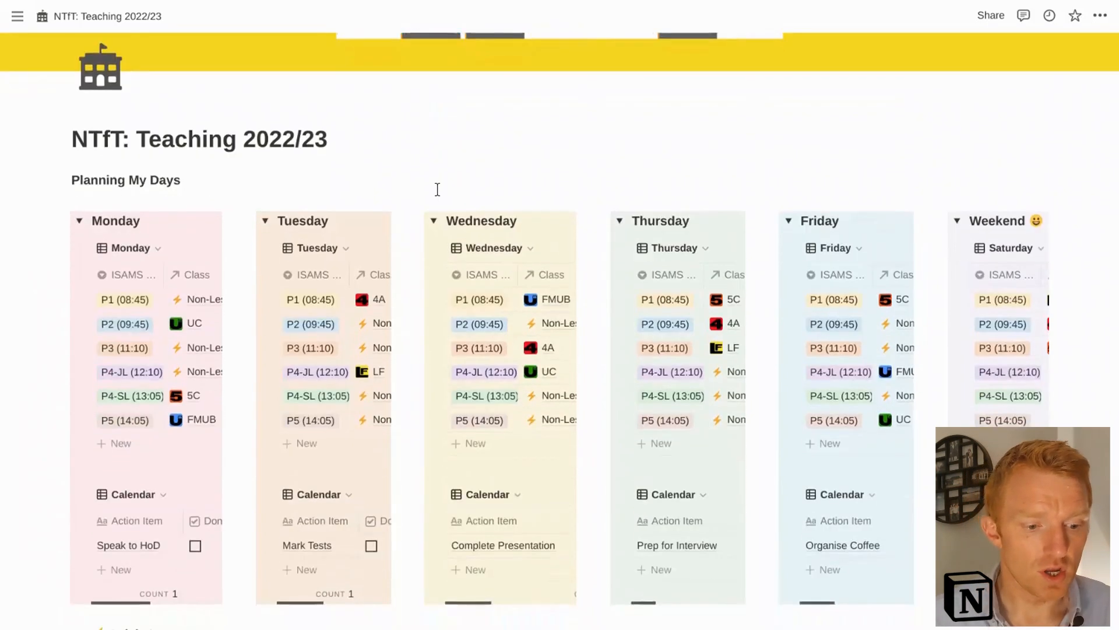
scroll(down, 3)
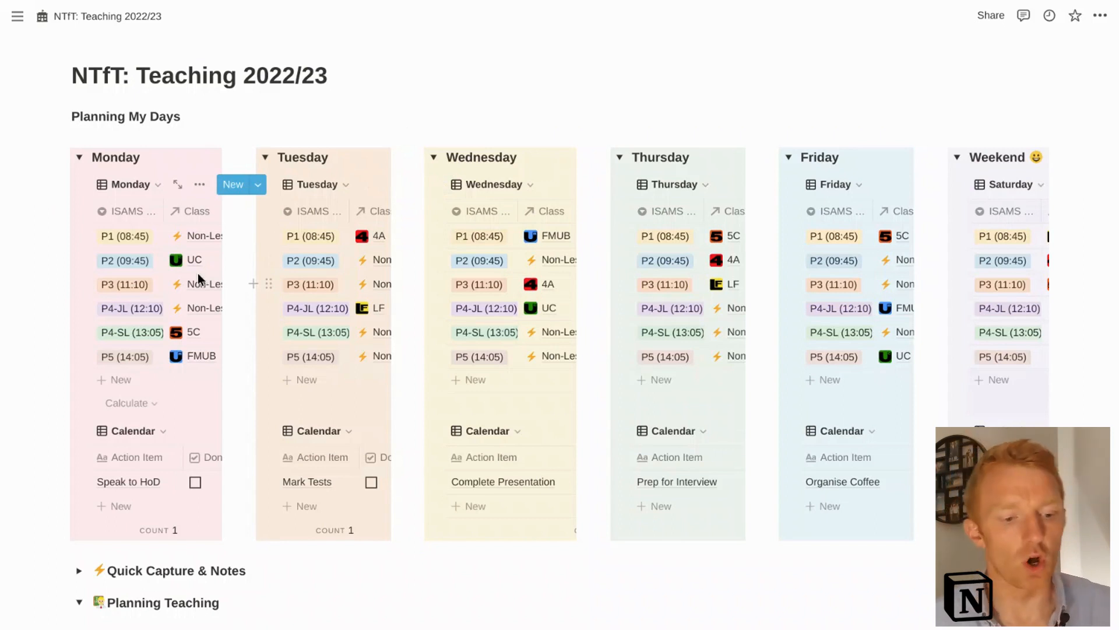
mouse_move(65, 435)
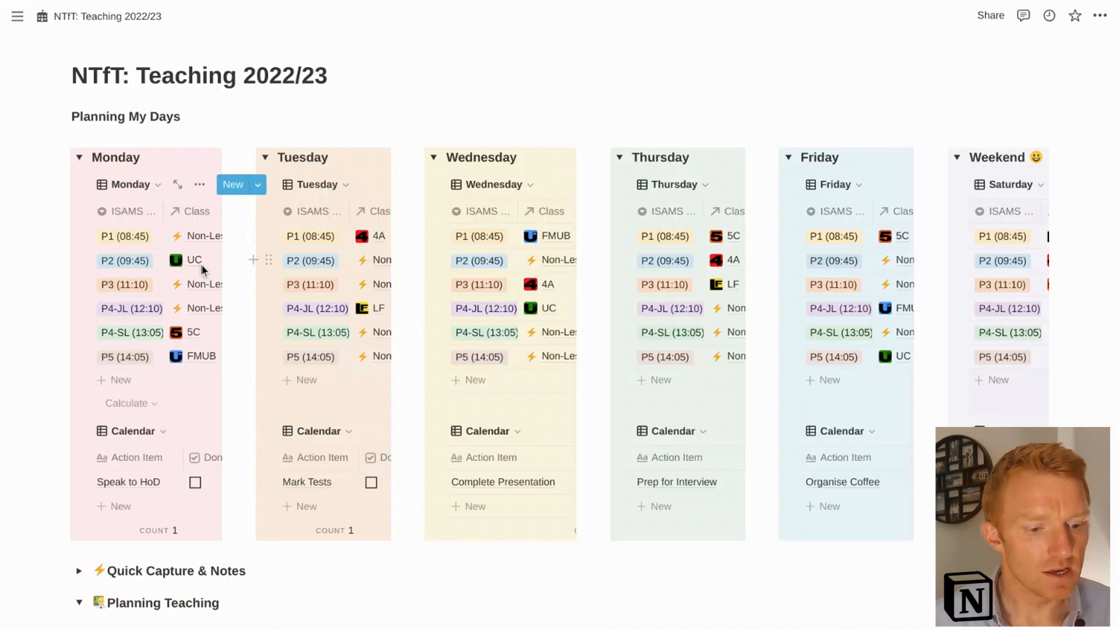
mouse_move(211, 335)
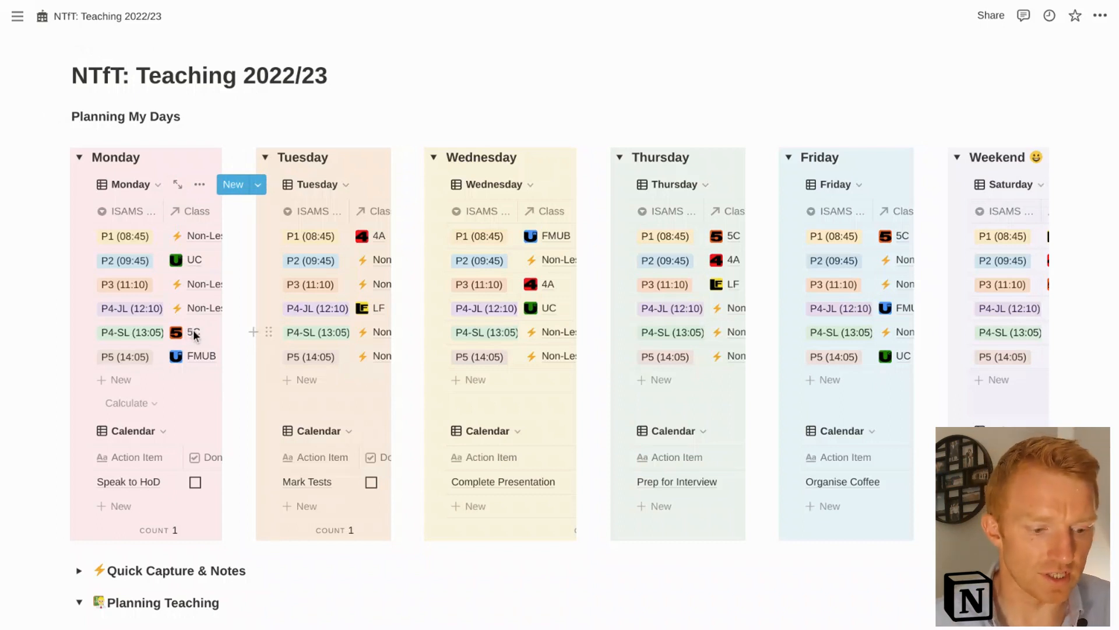
click(193, 333)
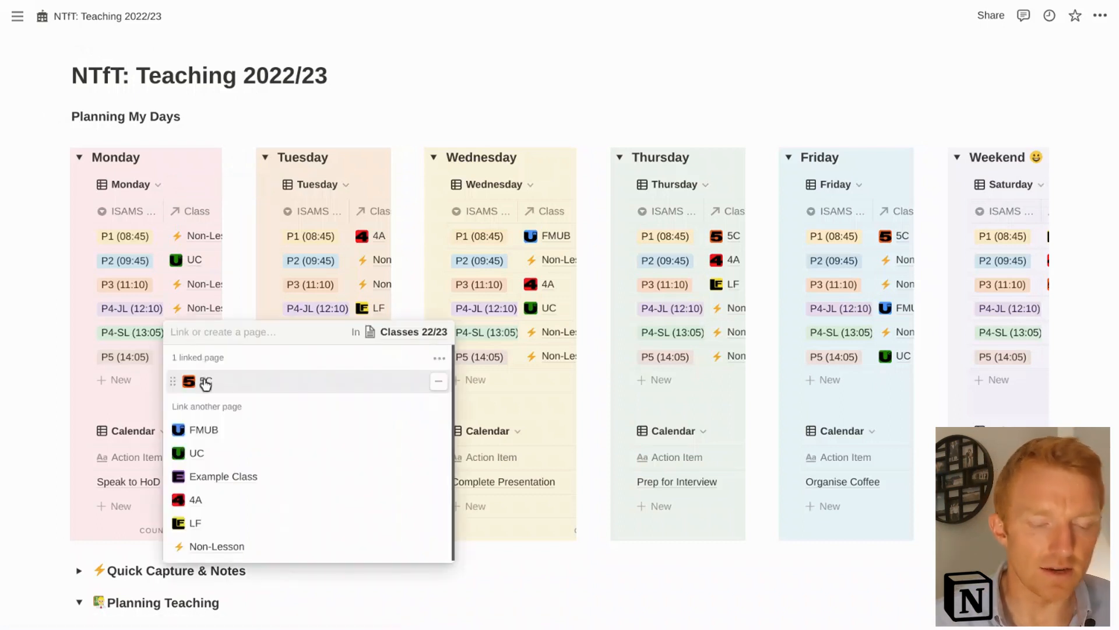
click(206, 380)
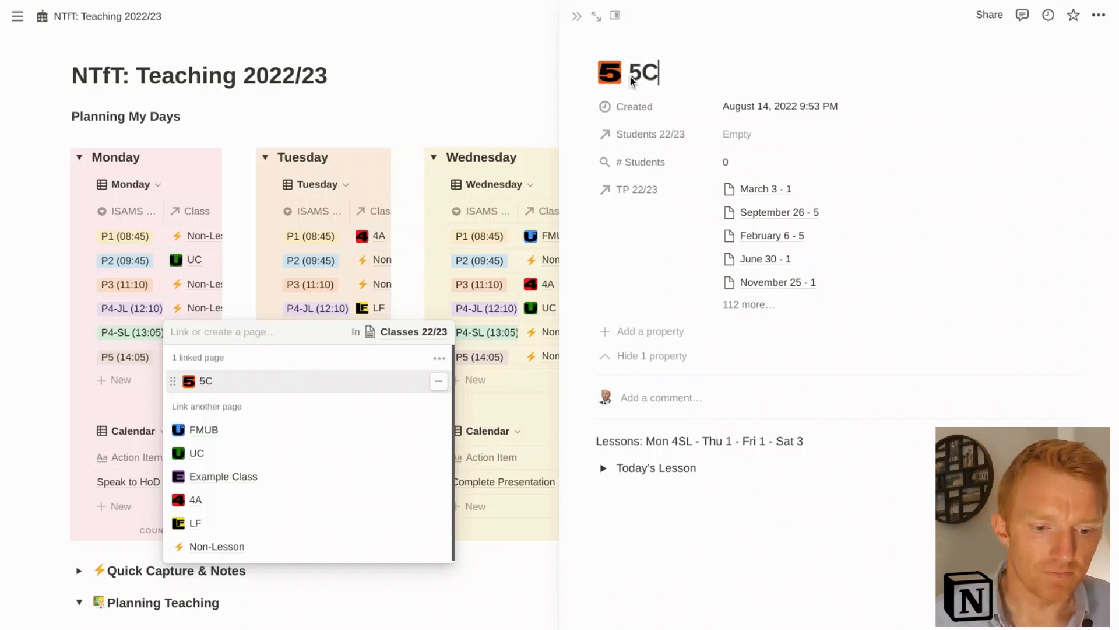
- Close the 5C side peek to return to the Planning My Days board
click(205, 380)
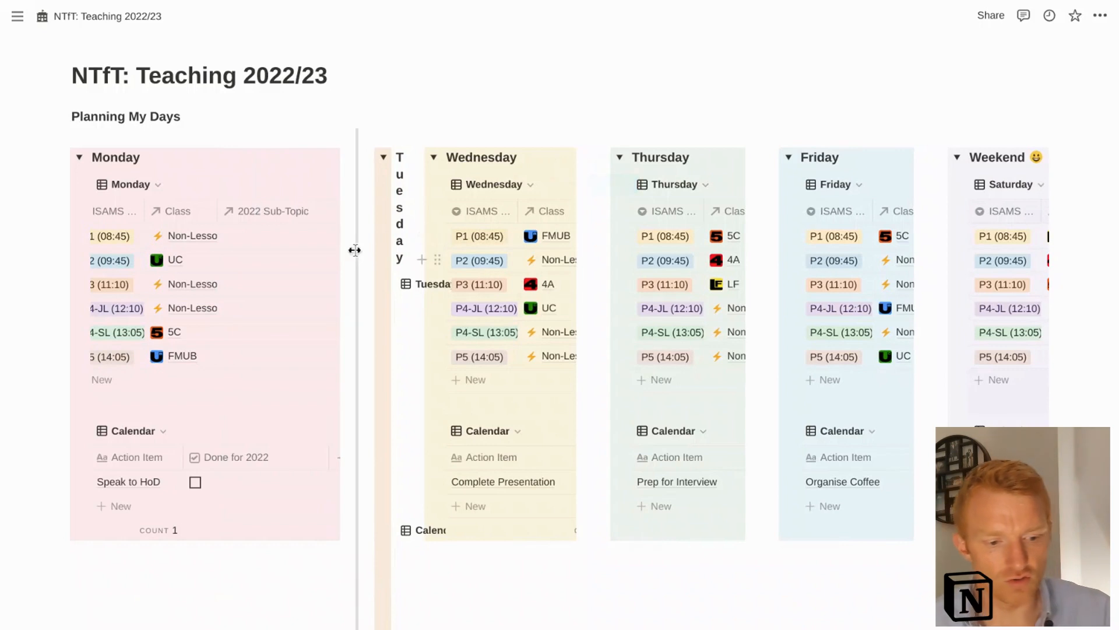
mouse_move(306, 256)
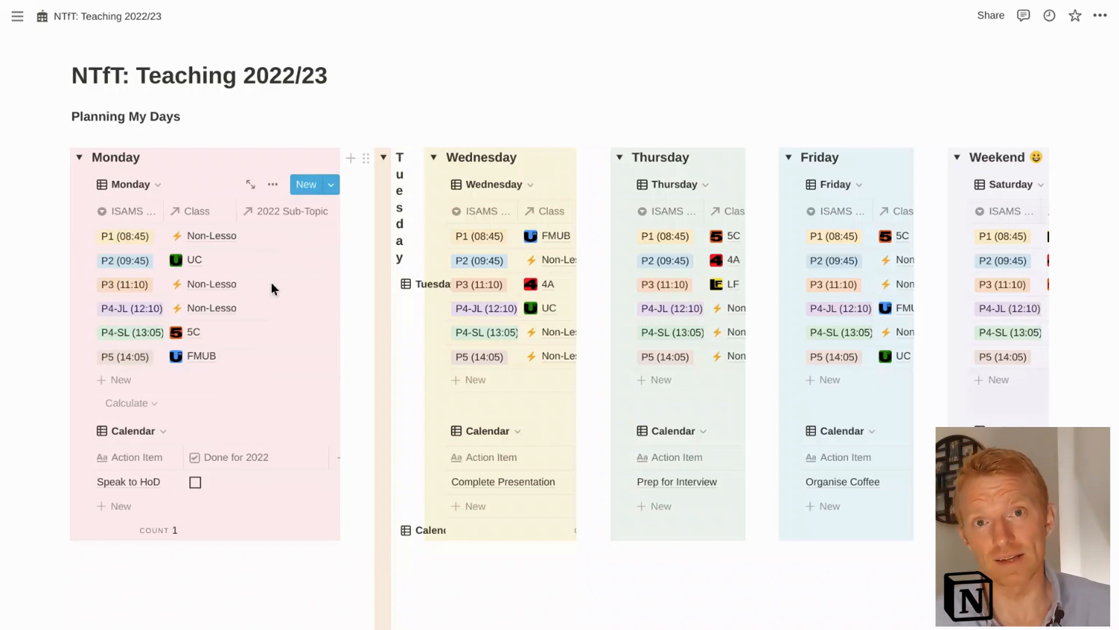
mouse_move(318, 323)
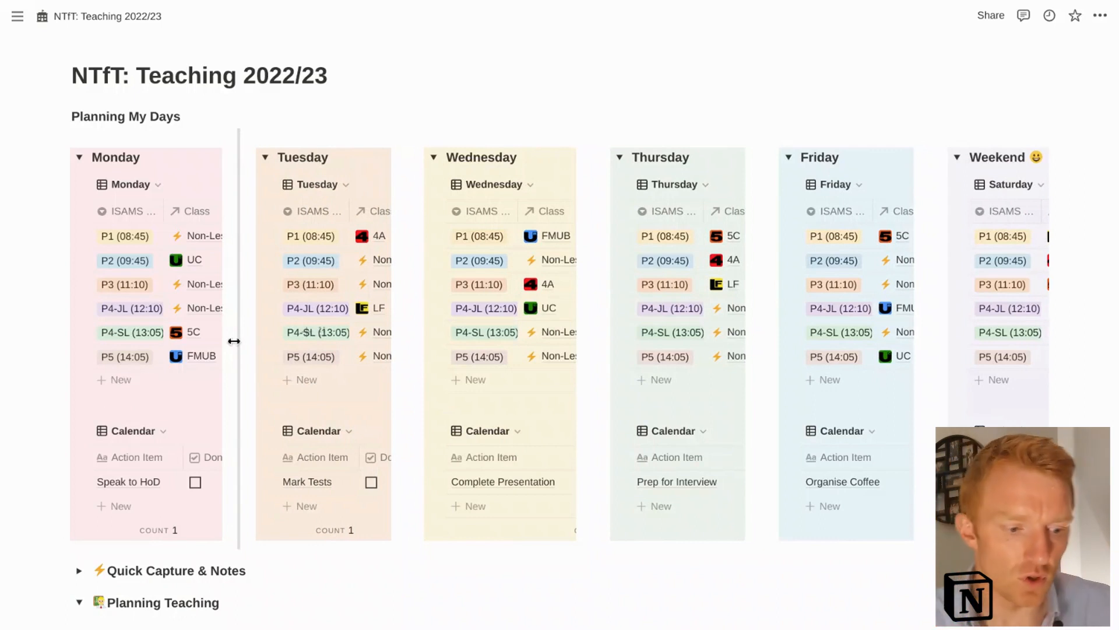
mouse_move(121, 460)
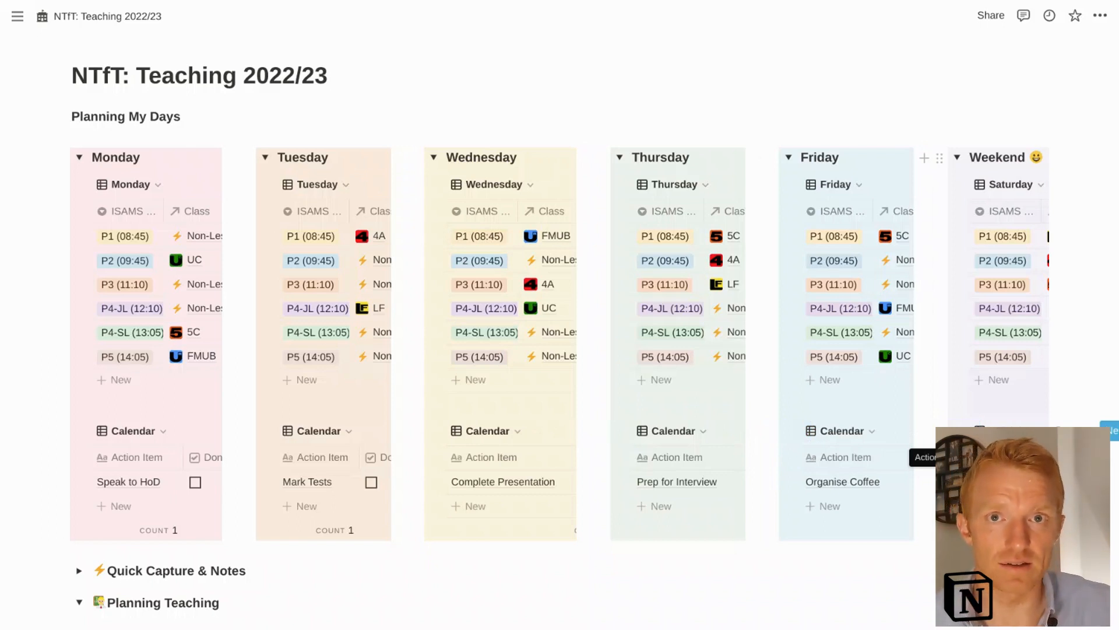
scroll(down, 3)
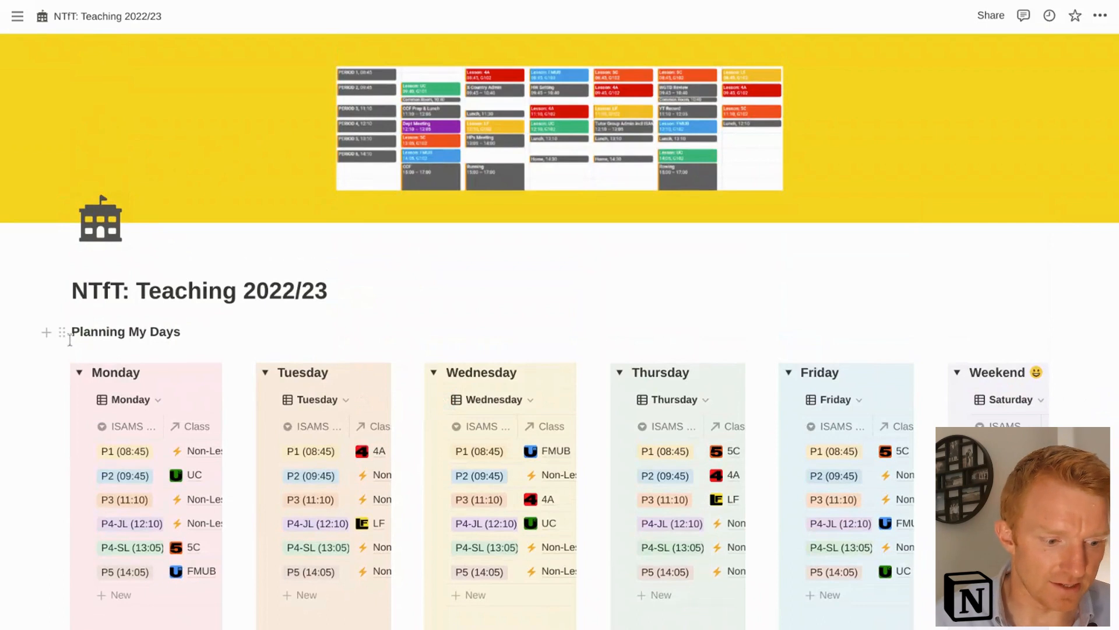
- Collapse the Monday–Weekend day toggles and expand Quick Capture & Notes to show Notes to Process
click(79, 372)
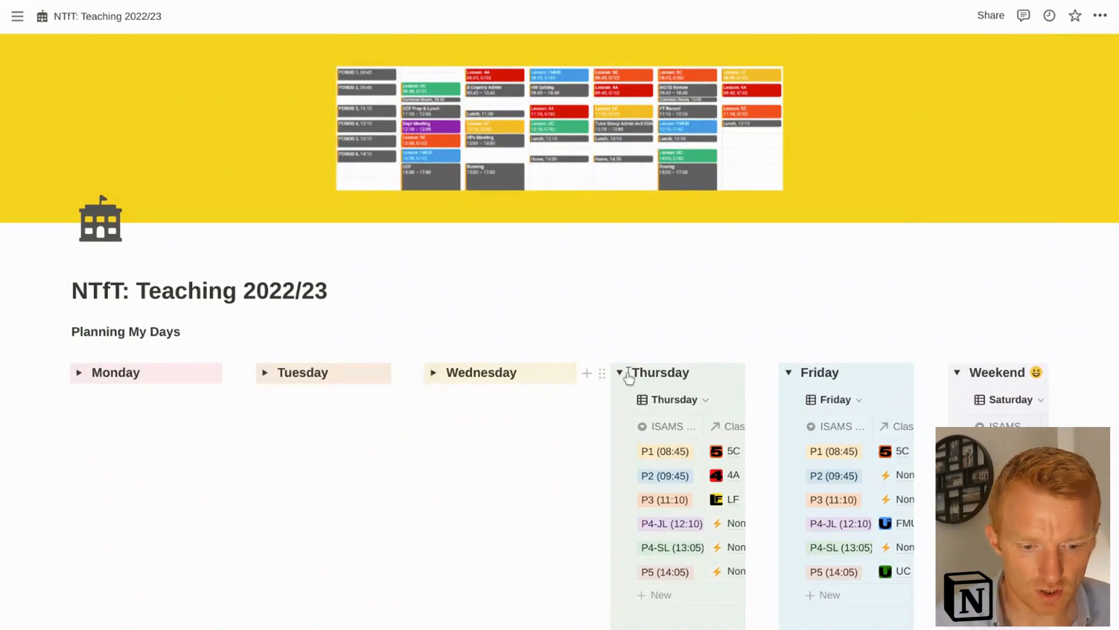
click(619, 372)
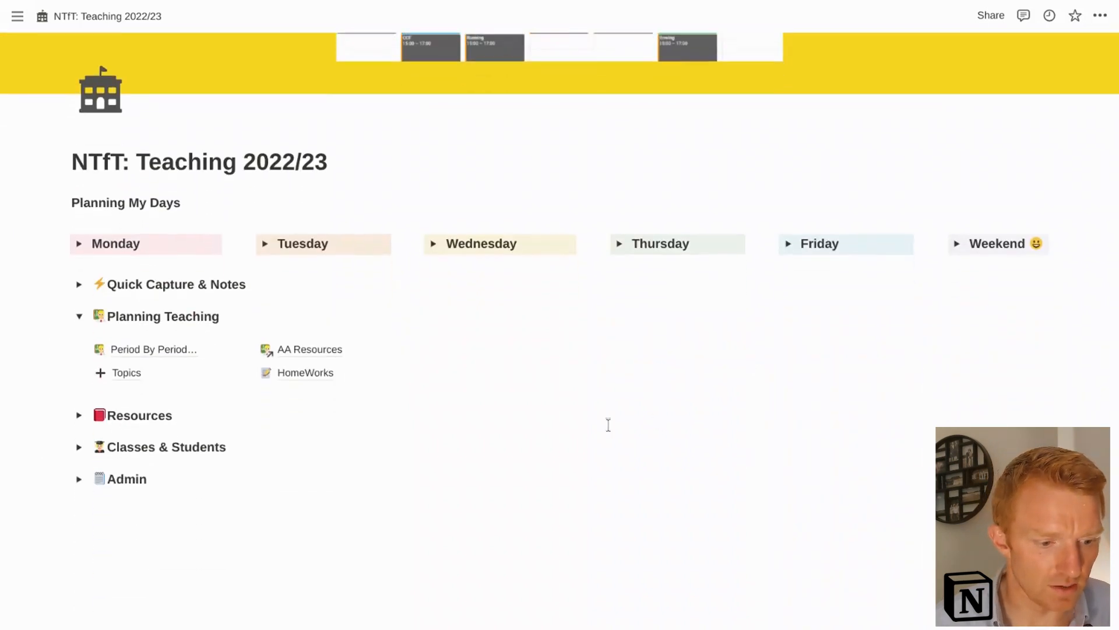
click(79, 285)
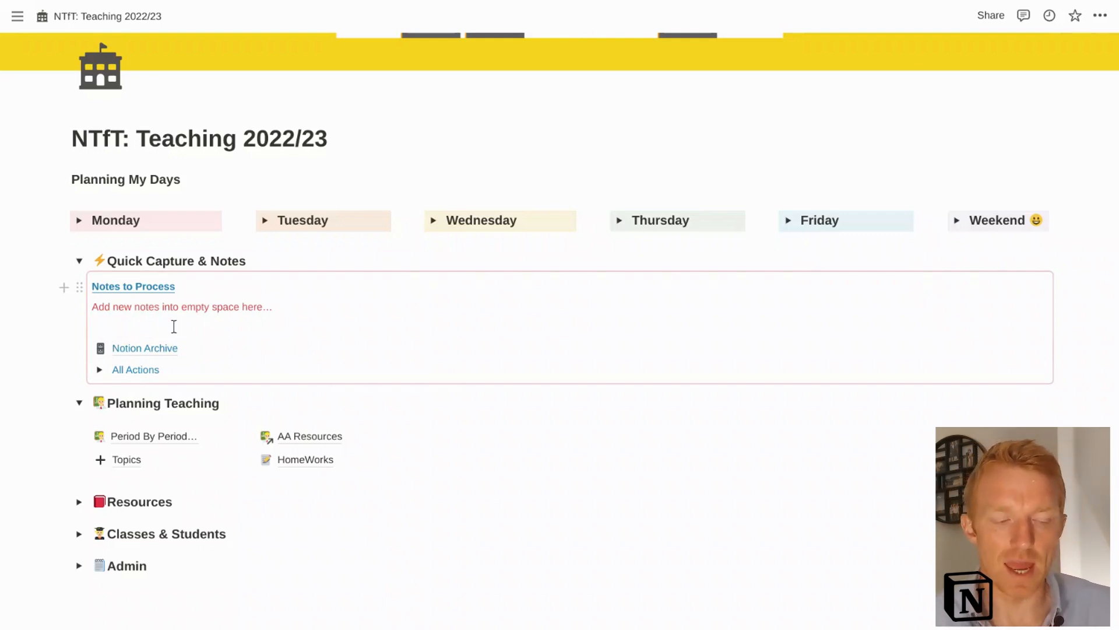
click(171, 326)
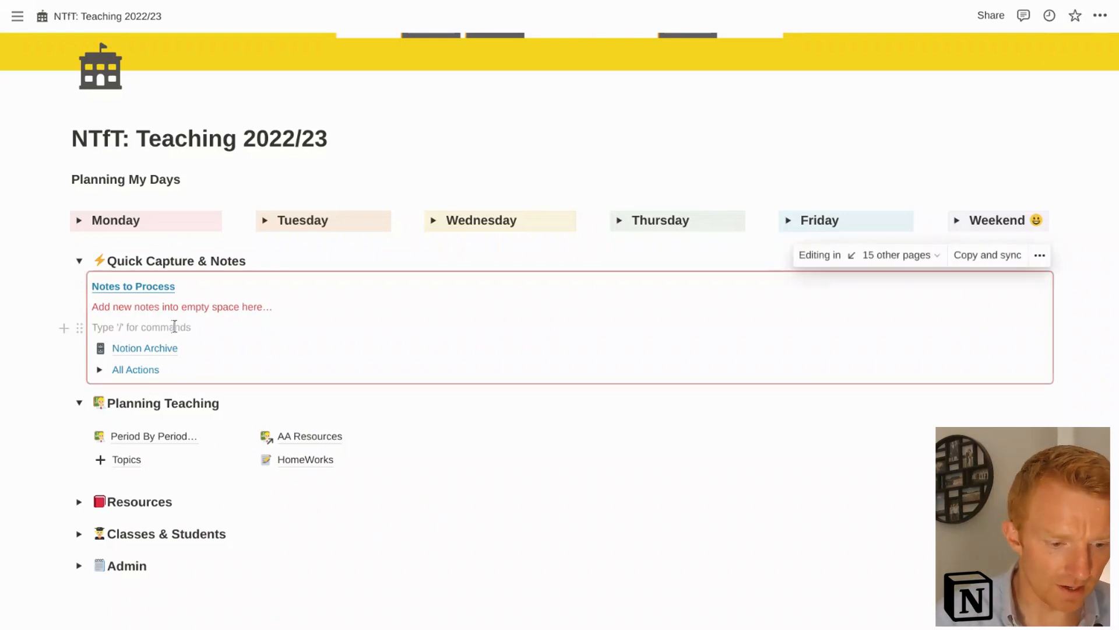
text(ksdjfjhsdgfkdsuh)
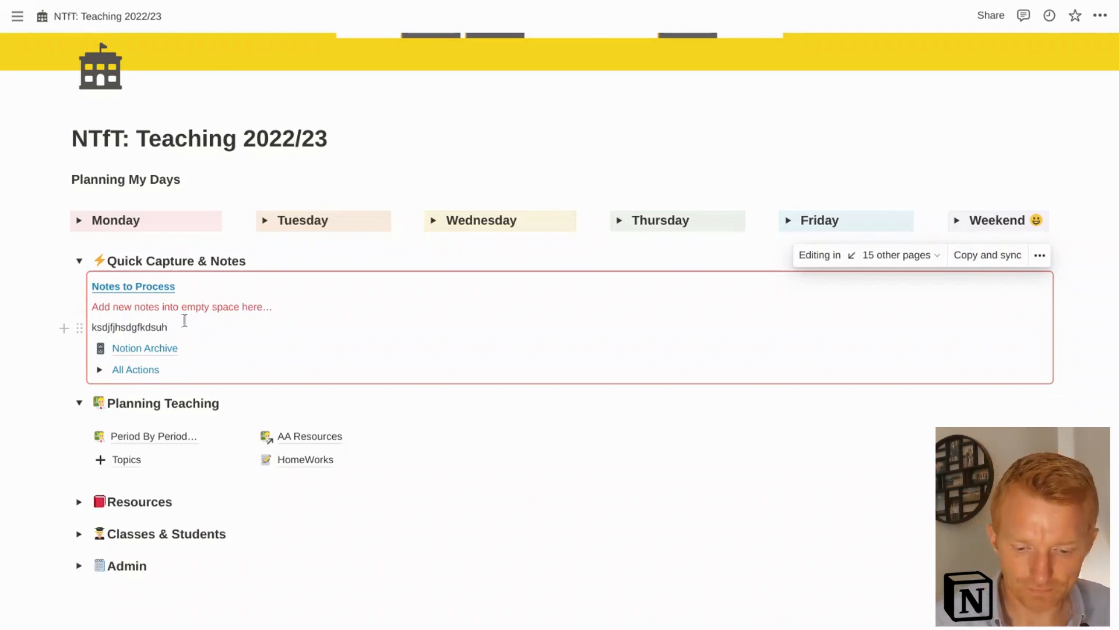
key(Backspace)
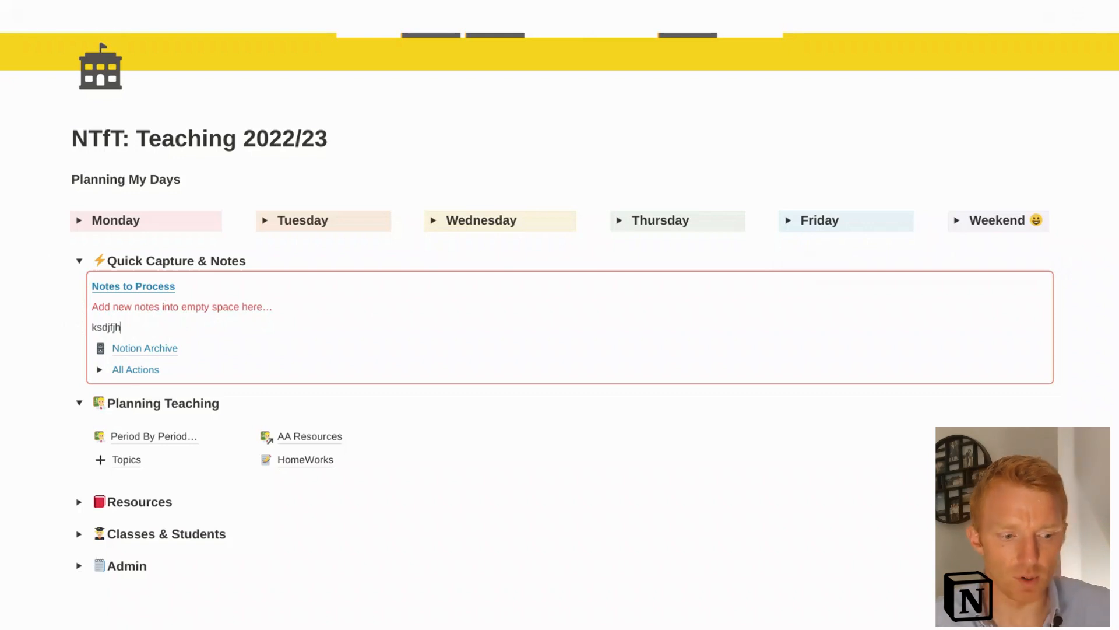
key(Backspace)
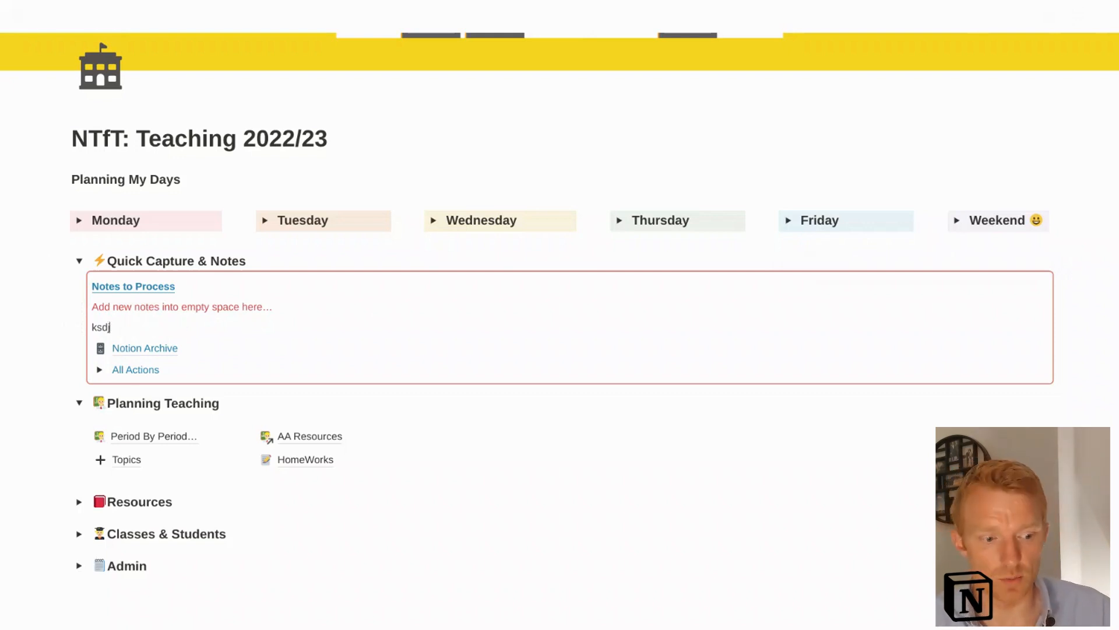
key(Backspace)
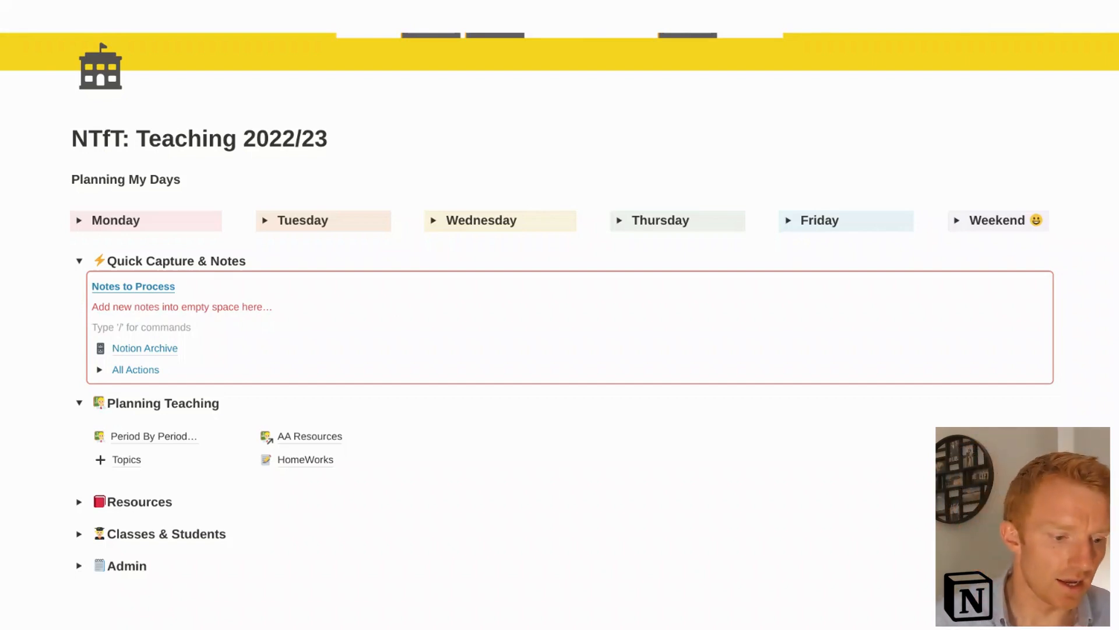
- Collapse Quick Capture & Notes and Planning Teaching so every dashboard section shows as a heading
click(81, 260)
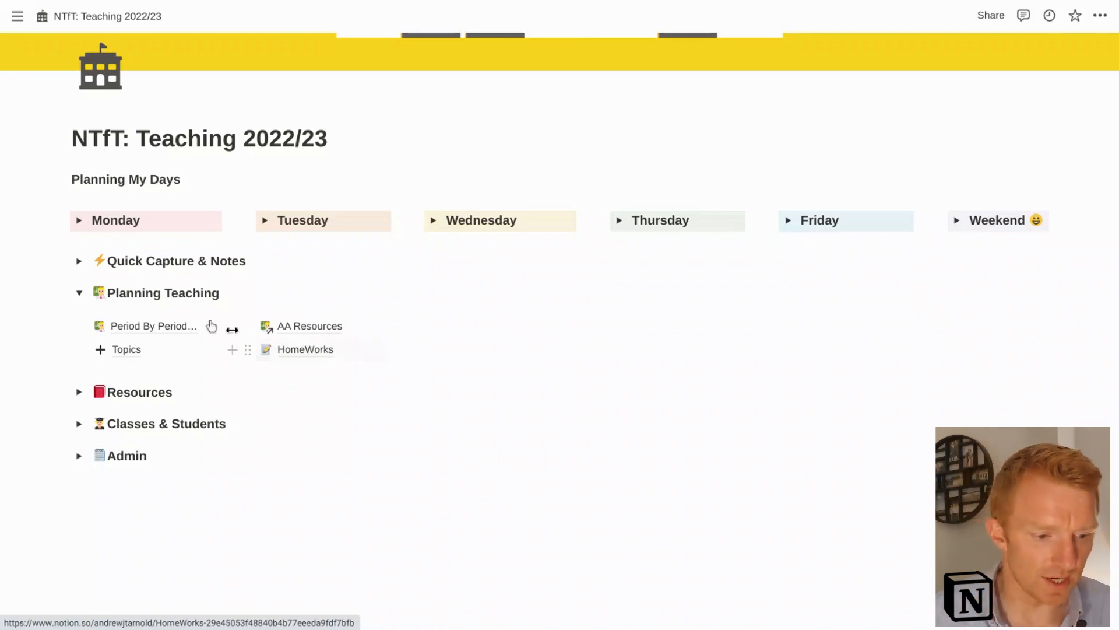
click(79, 293)
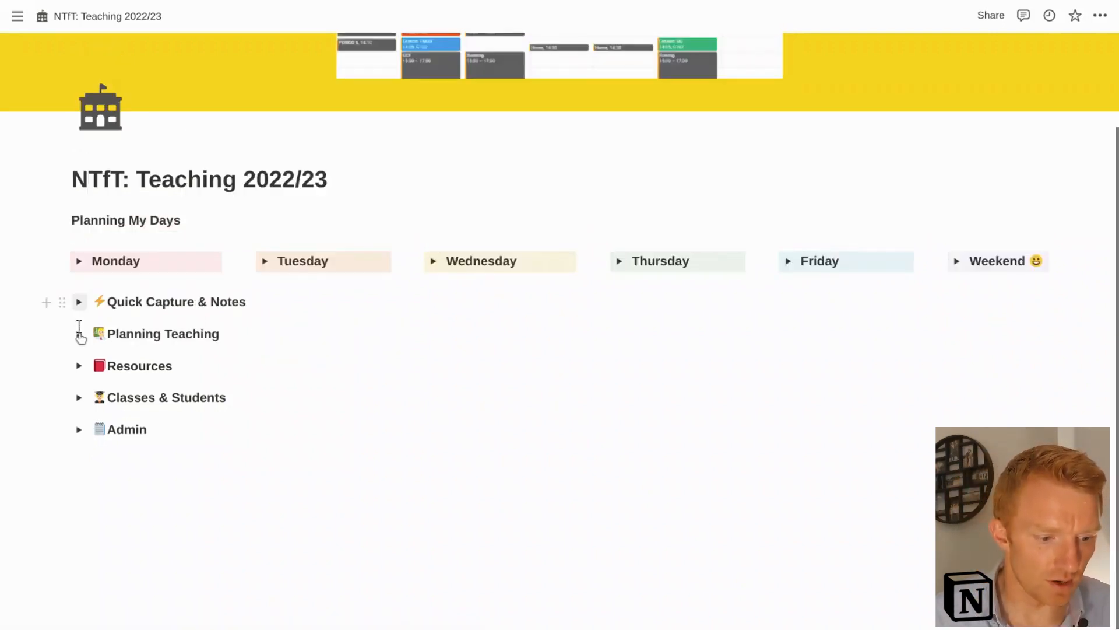
- Expand Resources to show AA Resources, Edexcel papers, Textbooks and Mark Willis Maths, then view Textbooks
click(78, 365)
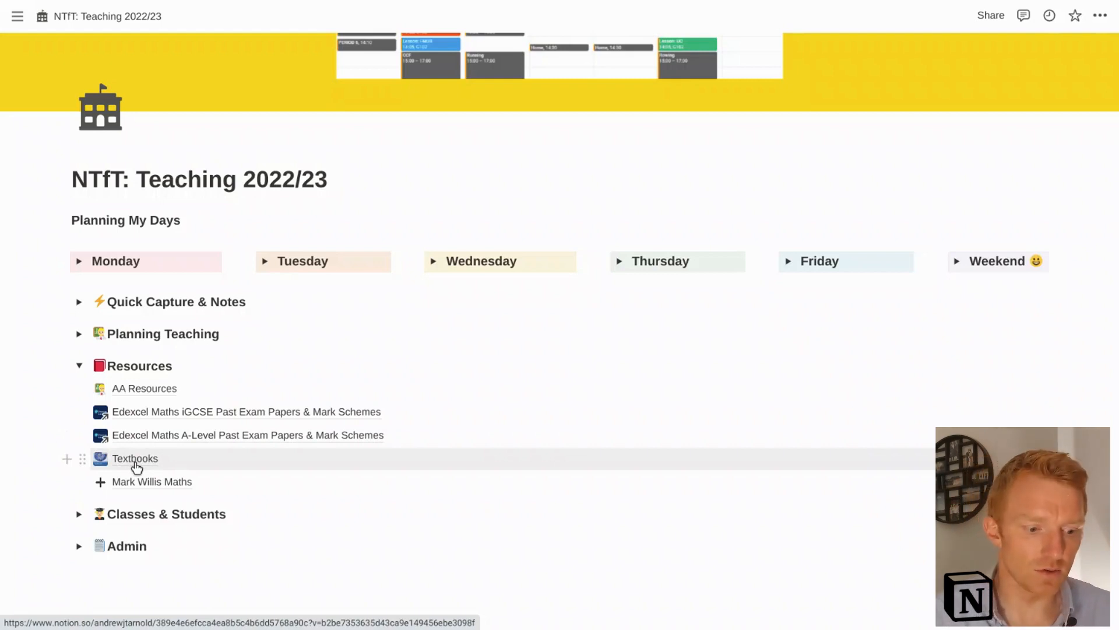
click(135, 458)
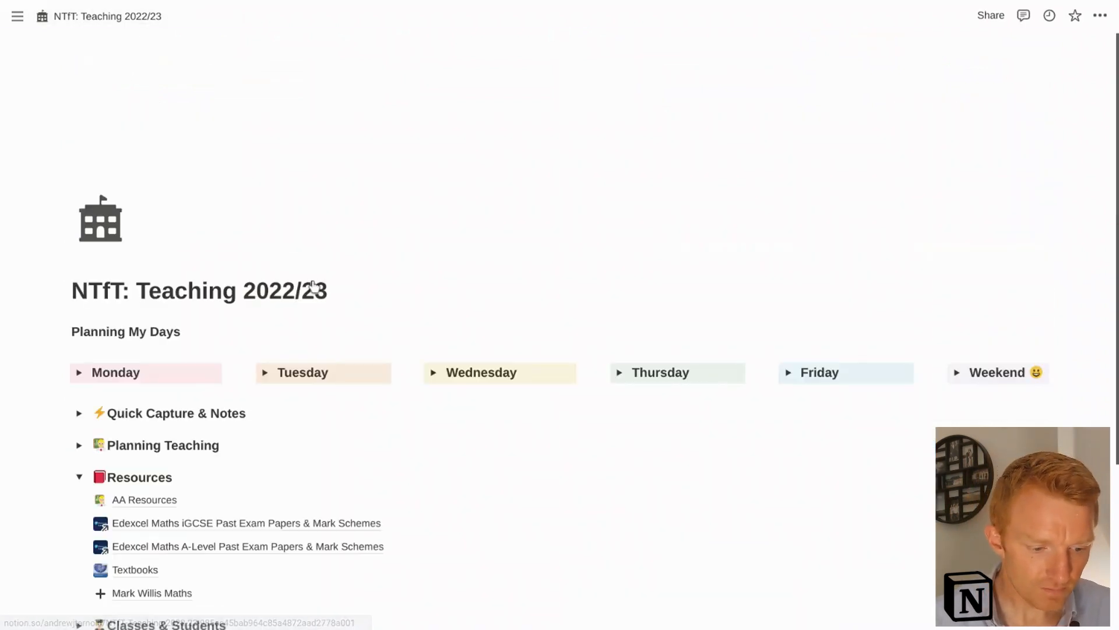
scroll(down, 3)
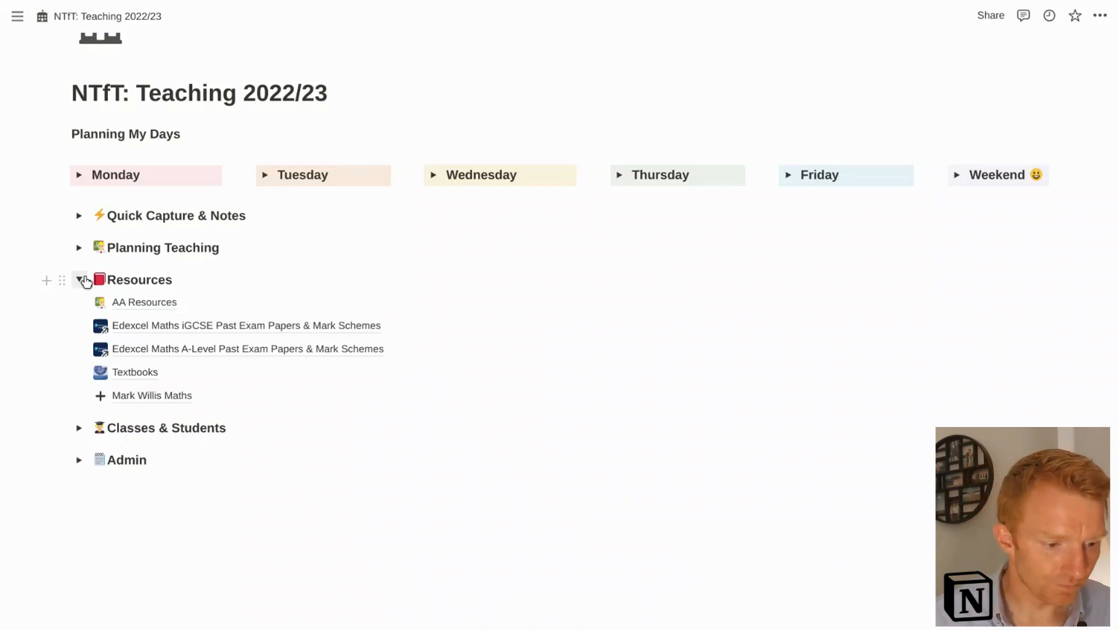
- Collapse Resources, expand Classes & Students and go into the Classes 22/23 gallery
click(79, 279)
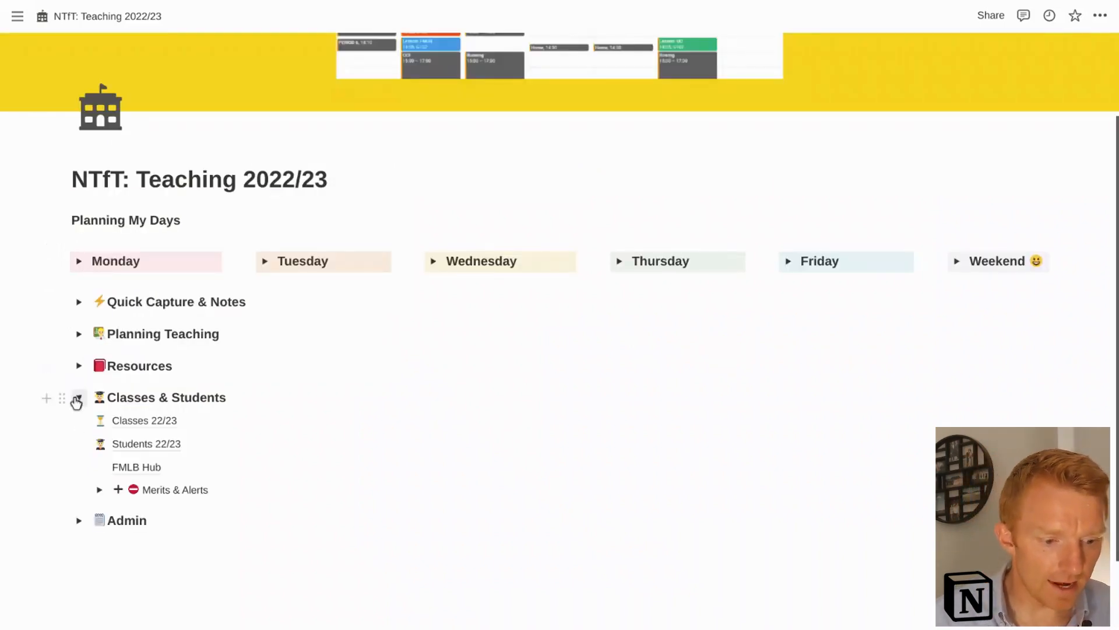
click(78, 396)
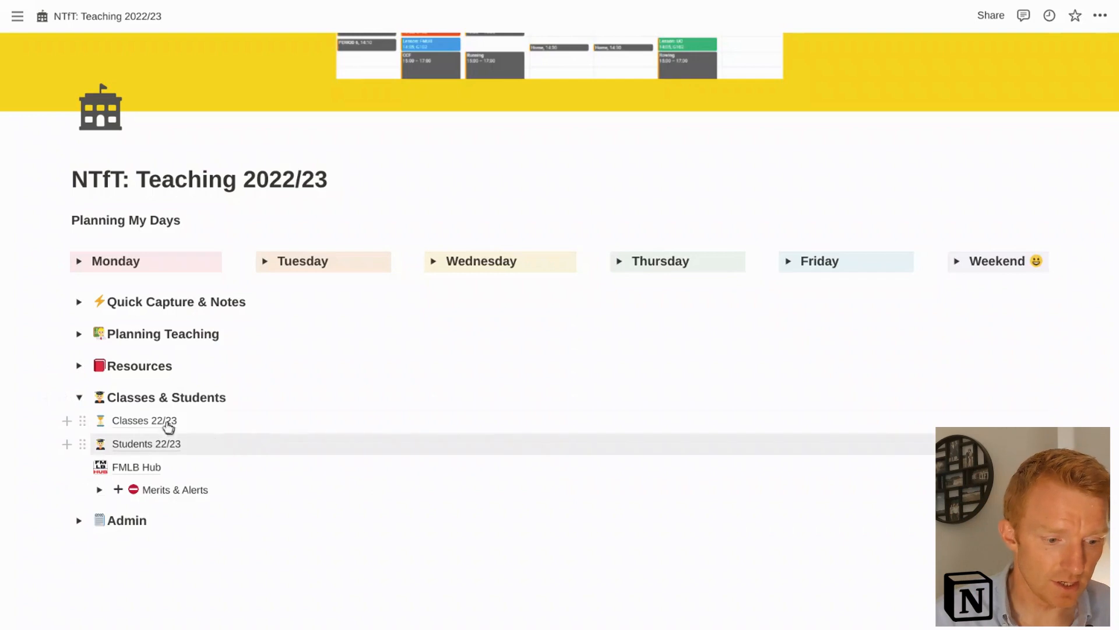
click(143, 419)
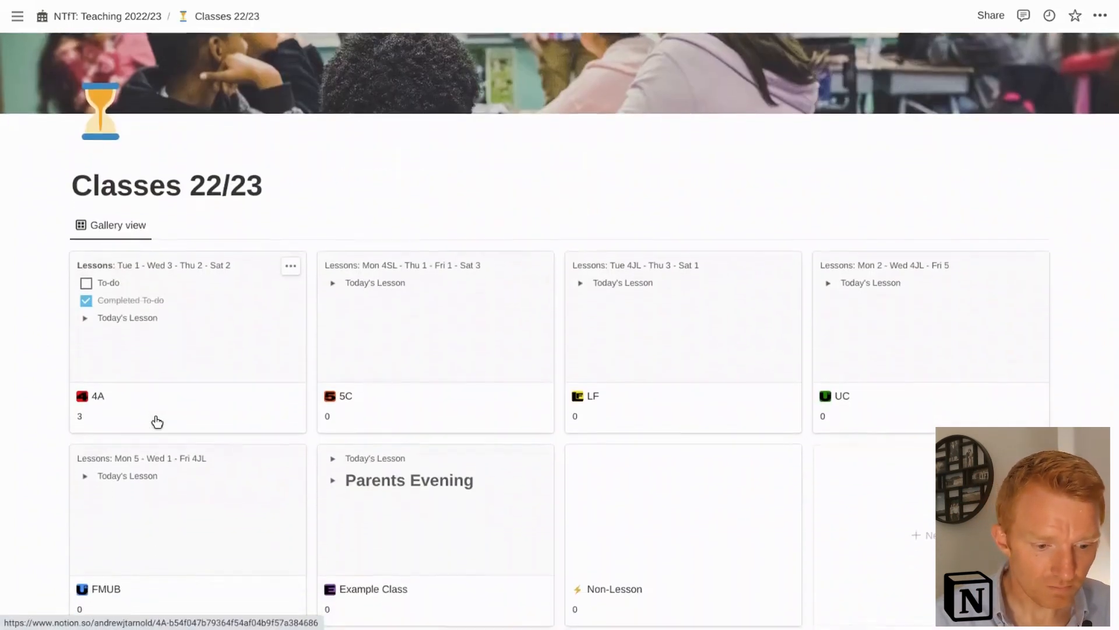
scroll(down, 3)
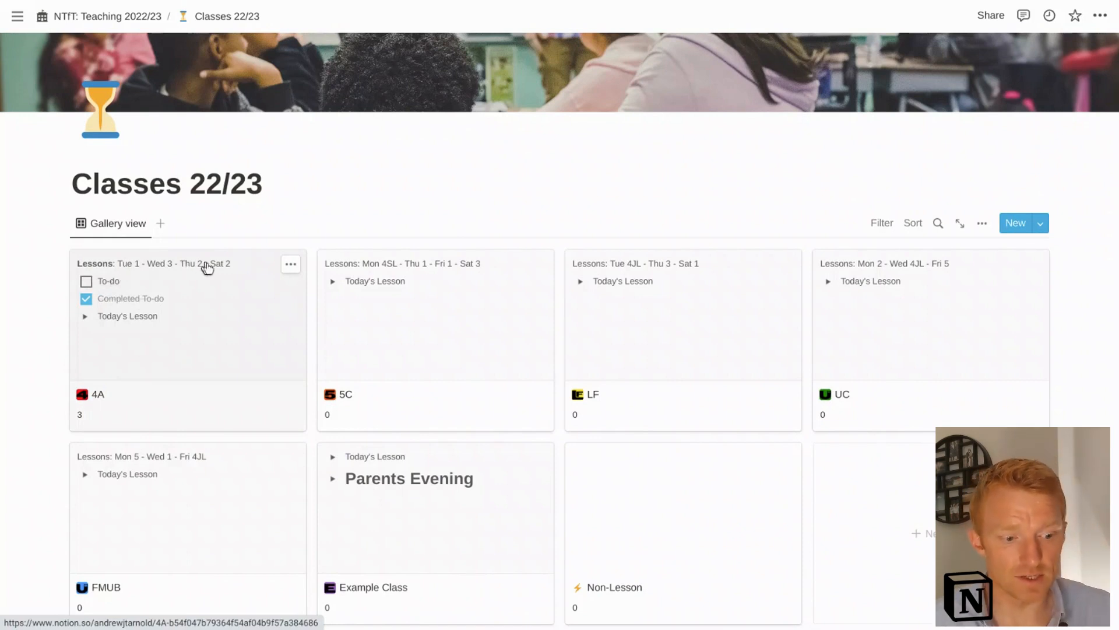
click(98, 394)
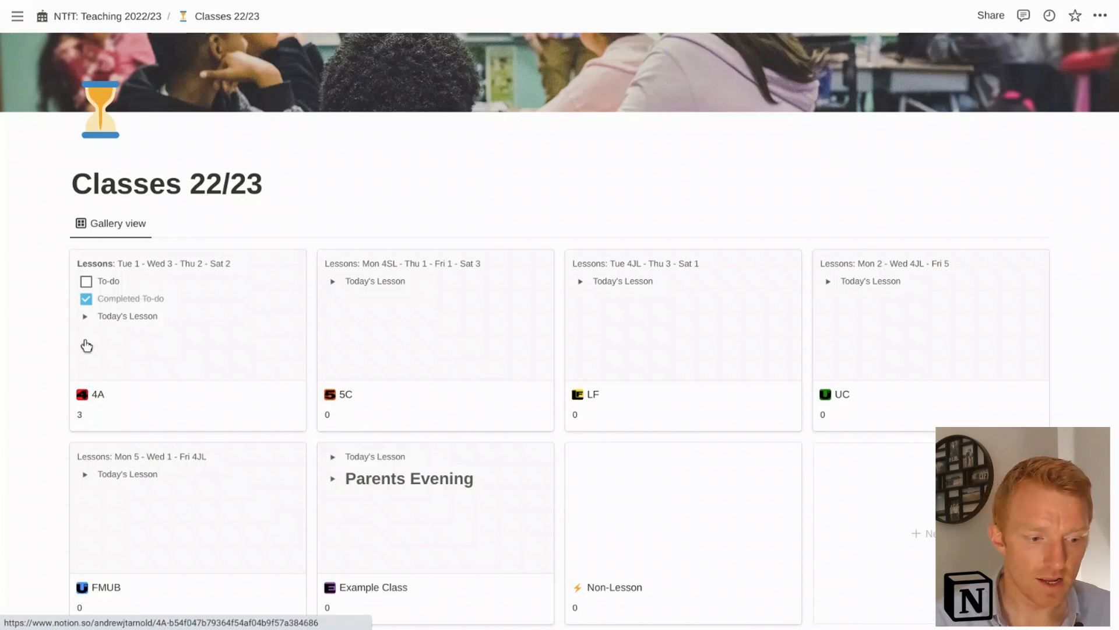
click(98, 394)
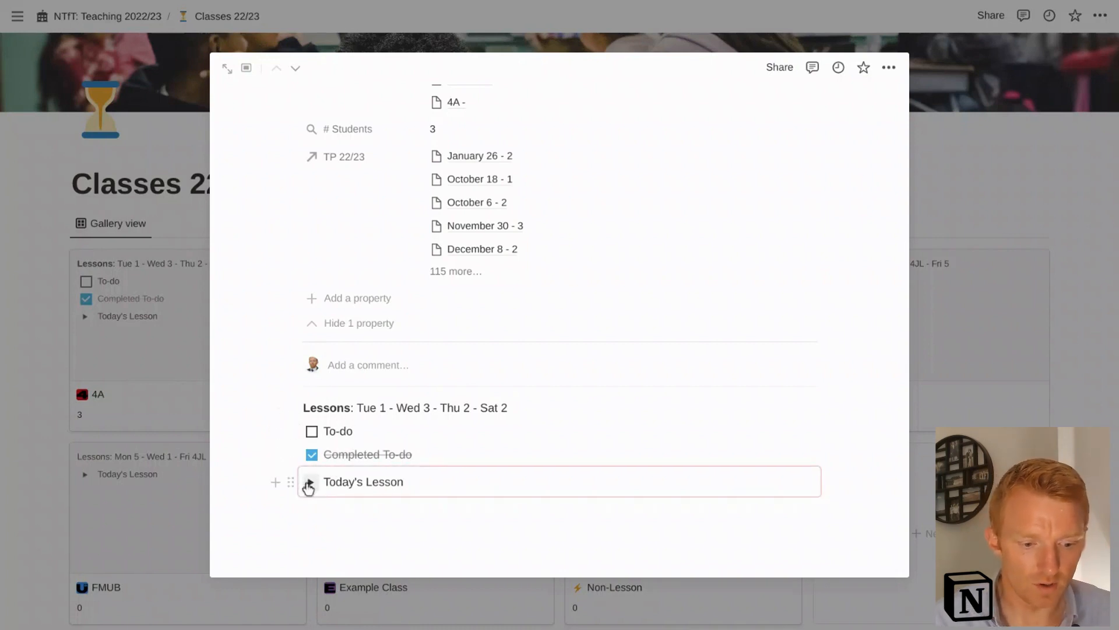
click(308, 482)
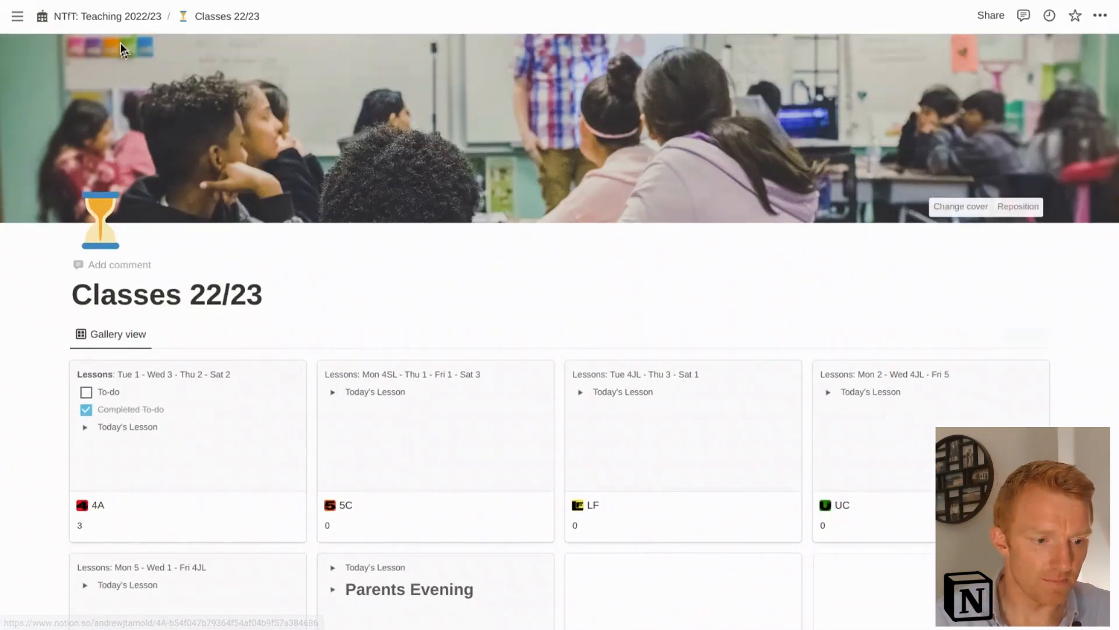
- Return to the NTfT: Teaching 2022/23 dashboard and view the Students 22/23 table
click(107, 15)
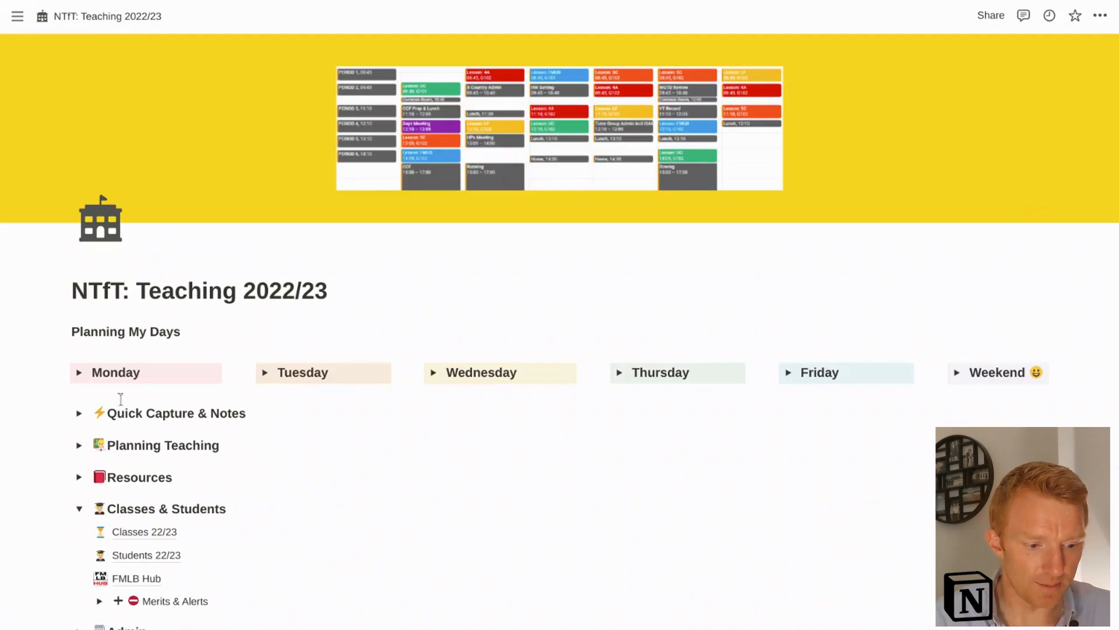
click(145, 555)
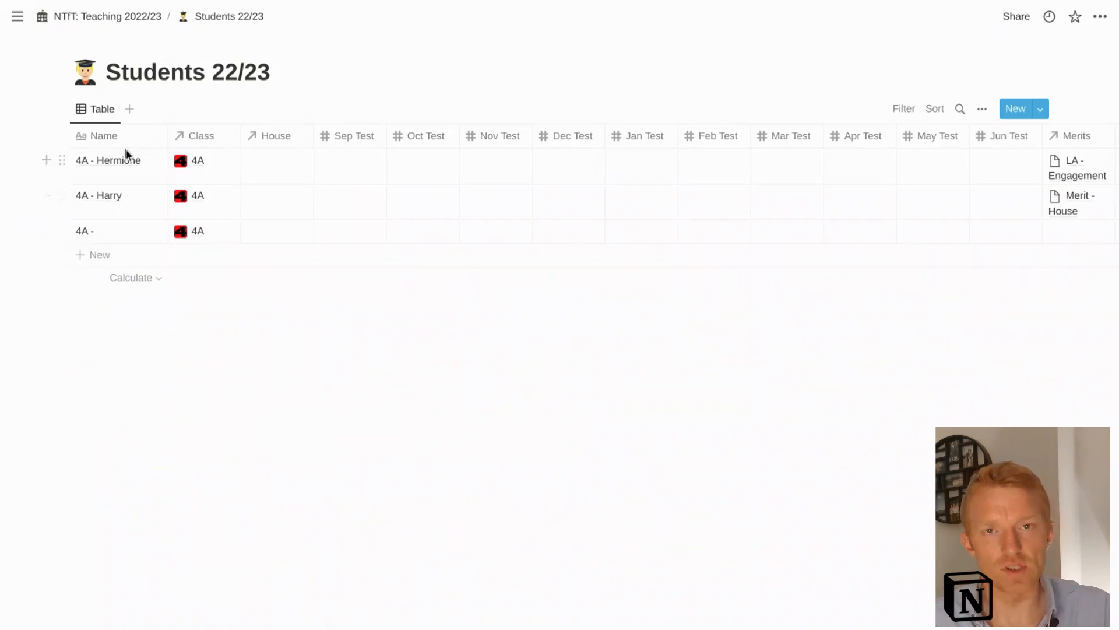
mouse_move(252, 168)
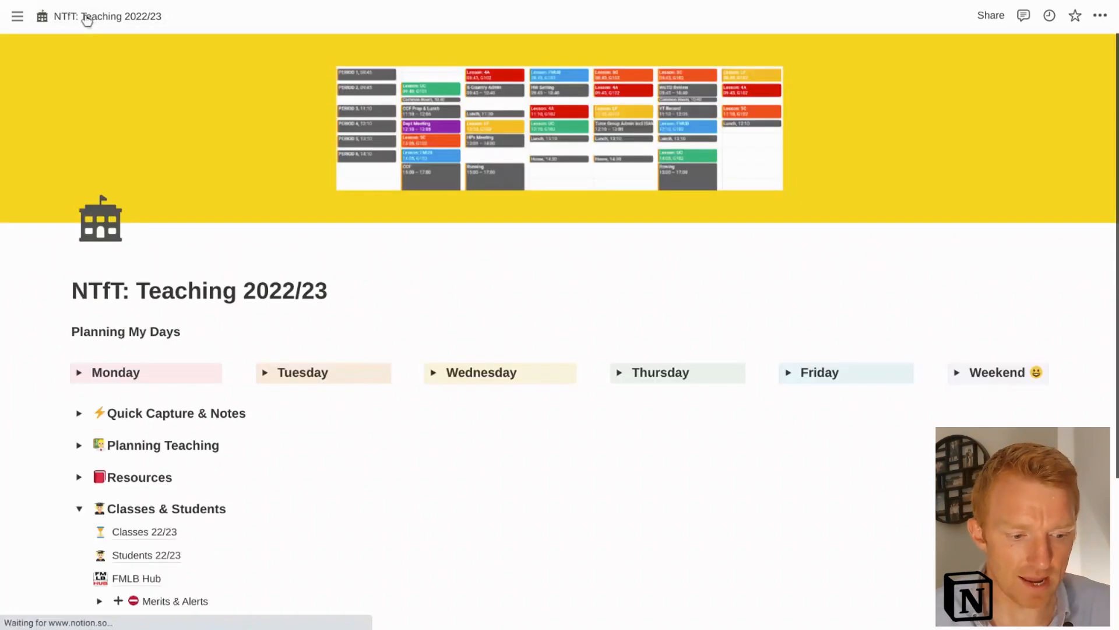
scroll(down, 3)
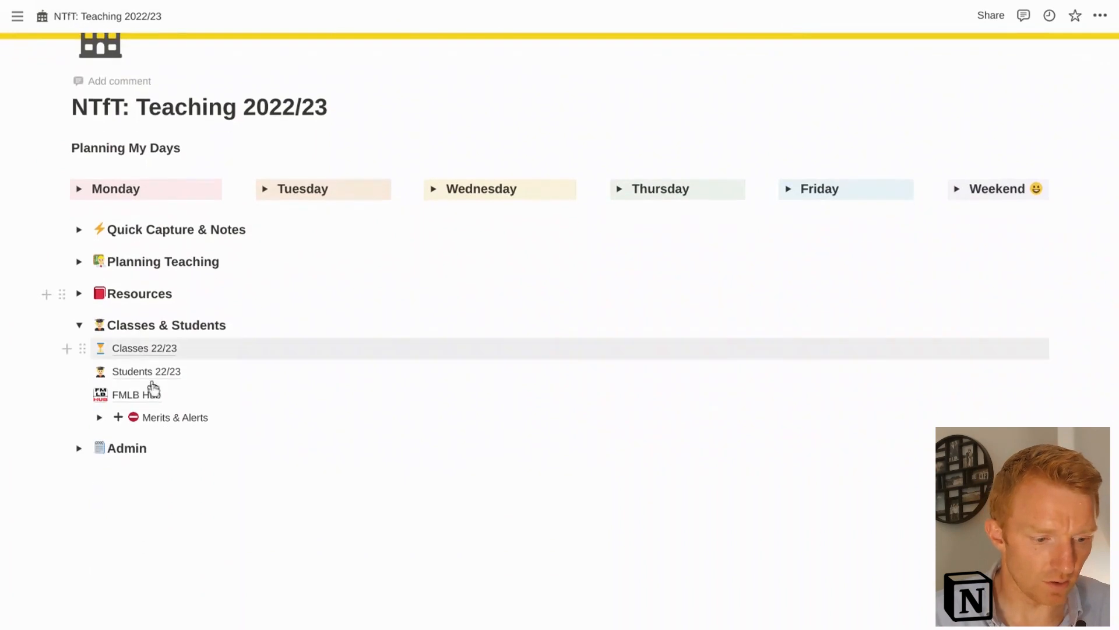
click(99, 418)
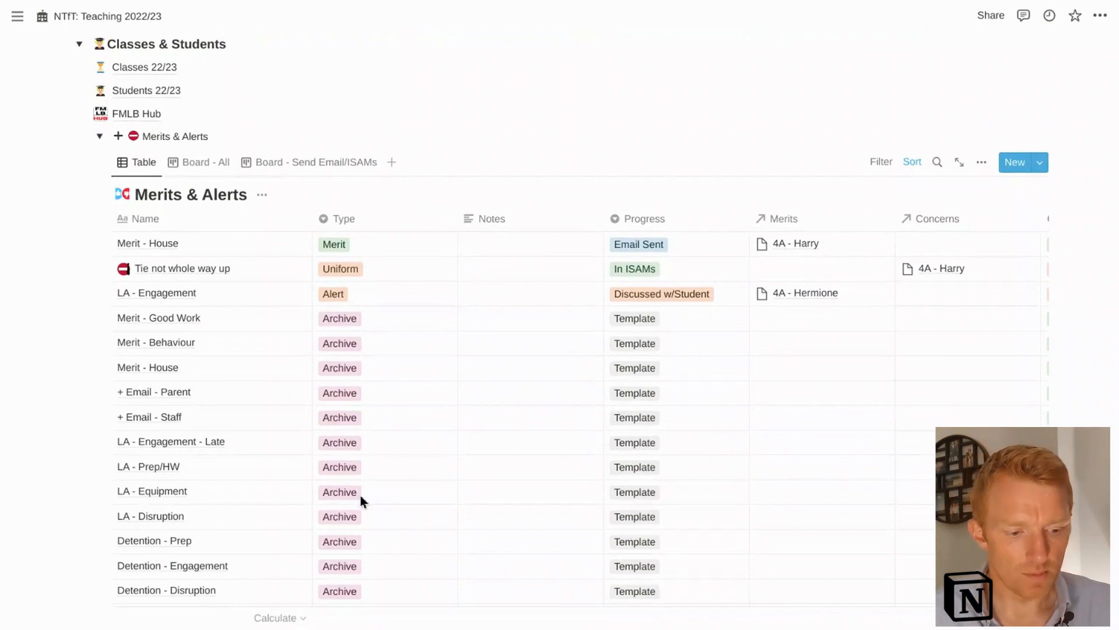
scroll(down, 3)
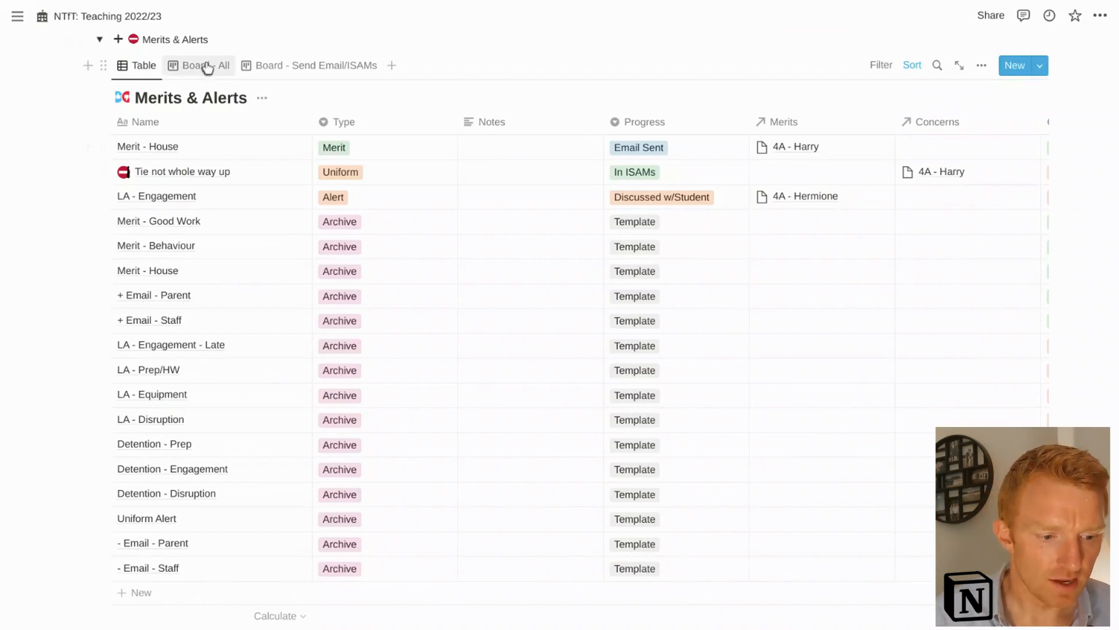
click(205, 65)
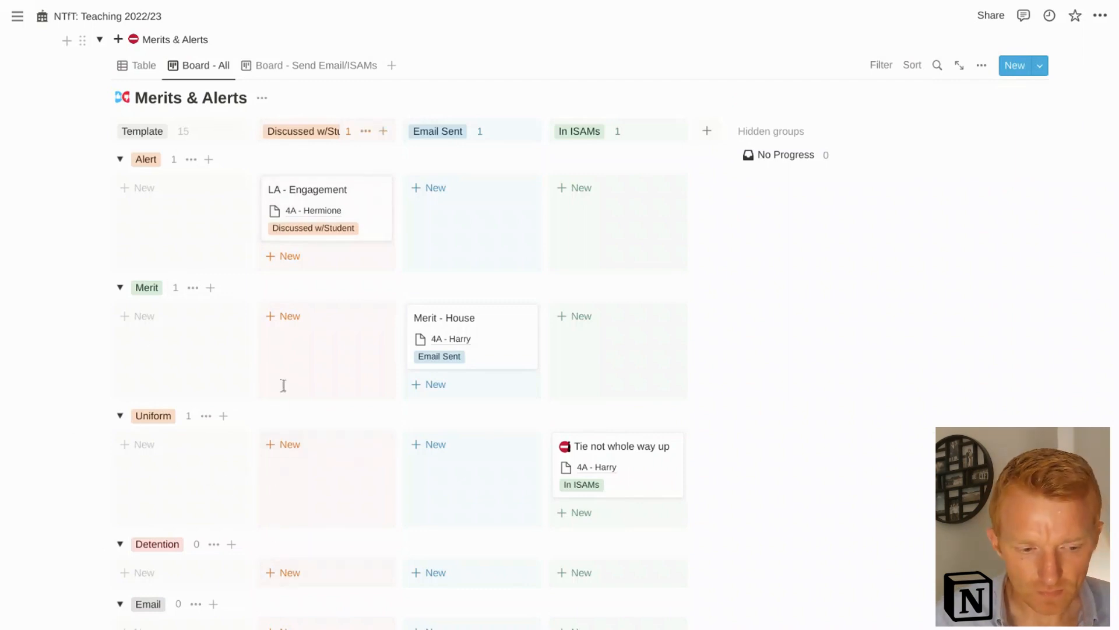
scroll(down, 3)
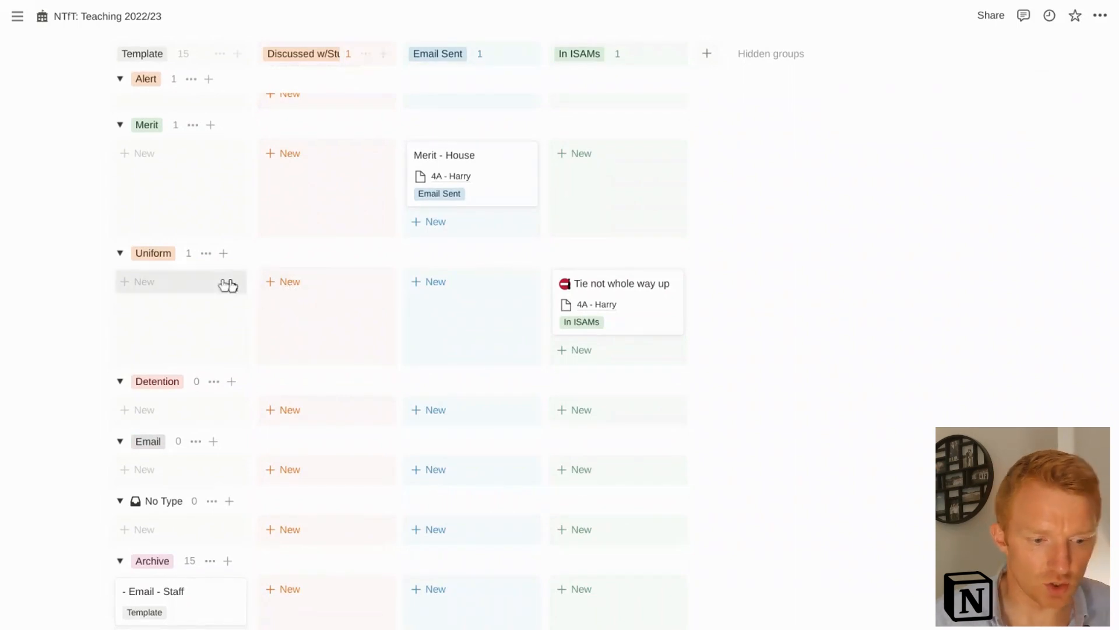
- Create a Uniform card 'SHirt untucked' under Discussed w/Student and view its details
click(289, 281)
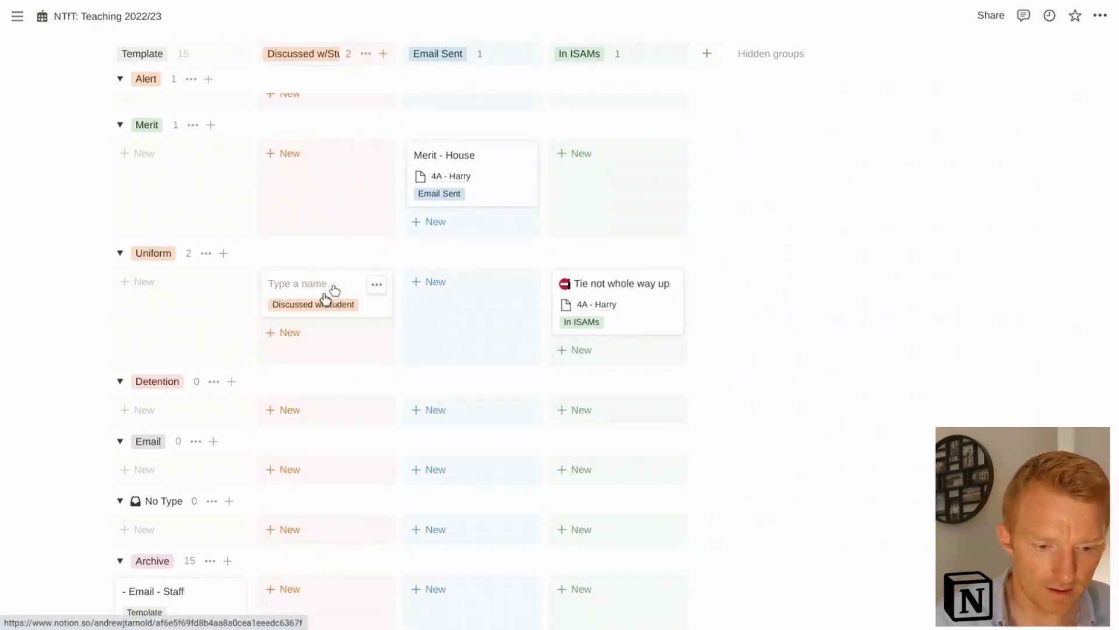
mouse_move(303, 170)
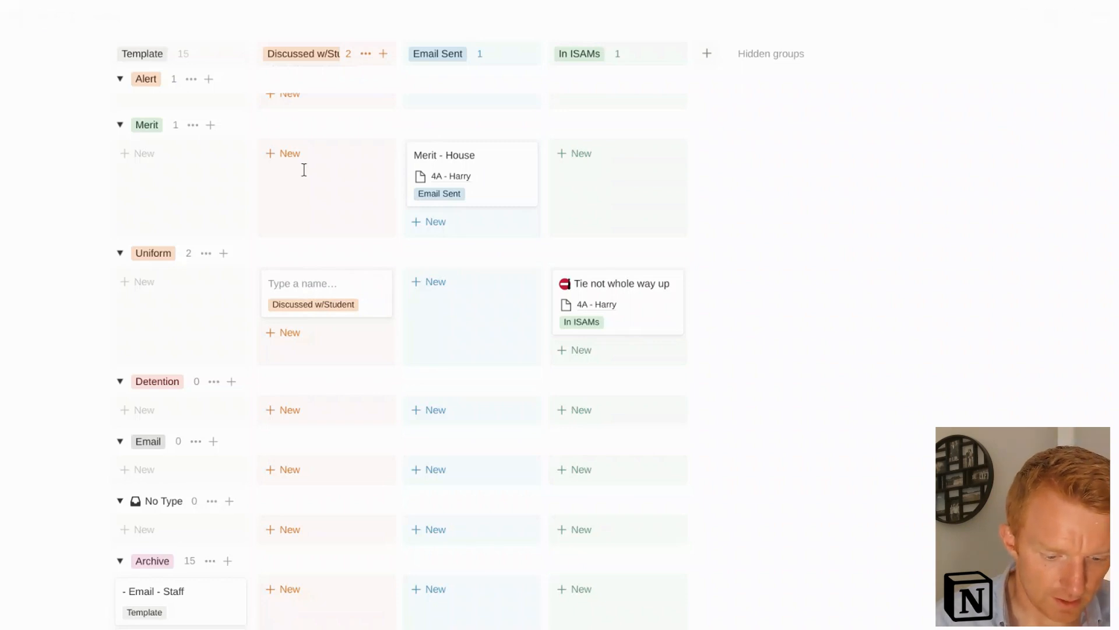
text(SHirt untucked)
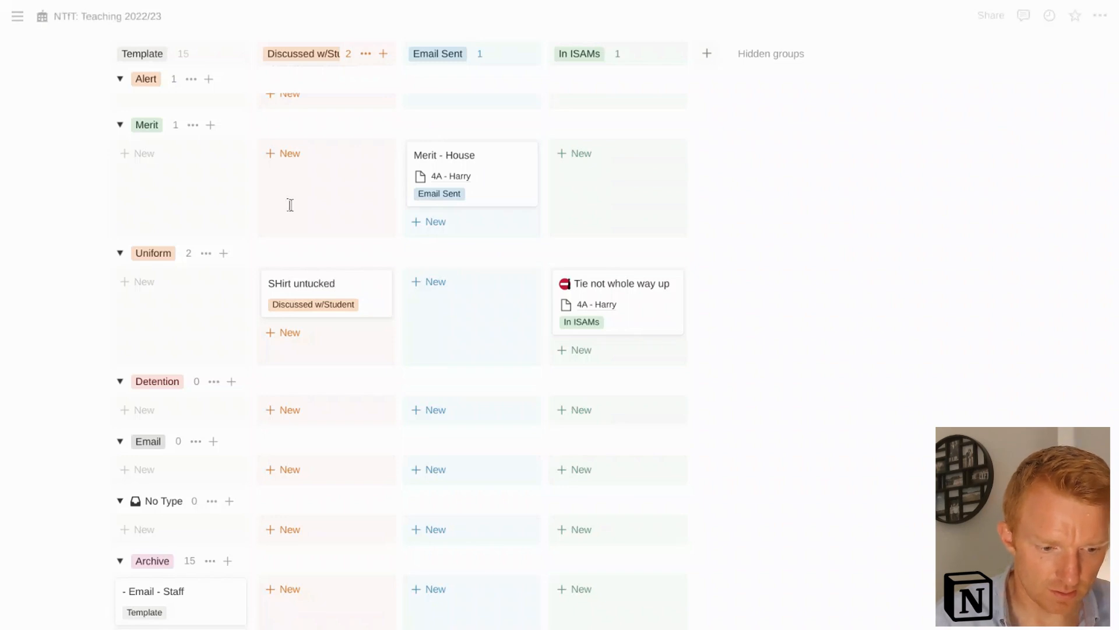
mouse_move(326, 293)
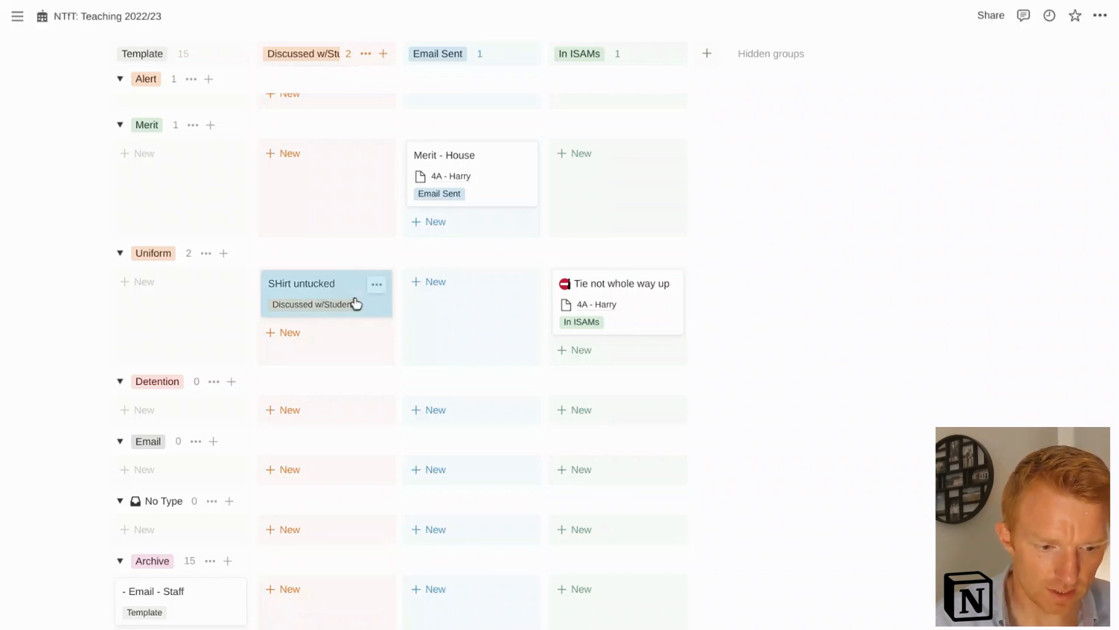
click(301, 284)
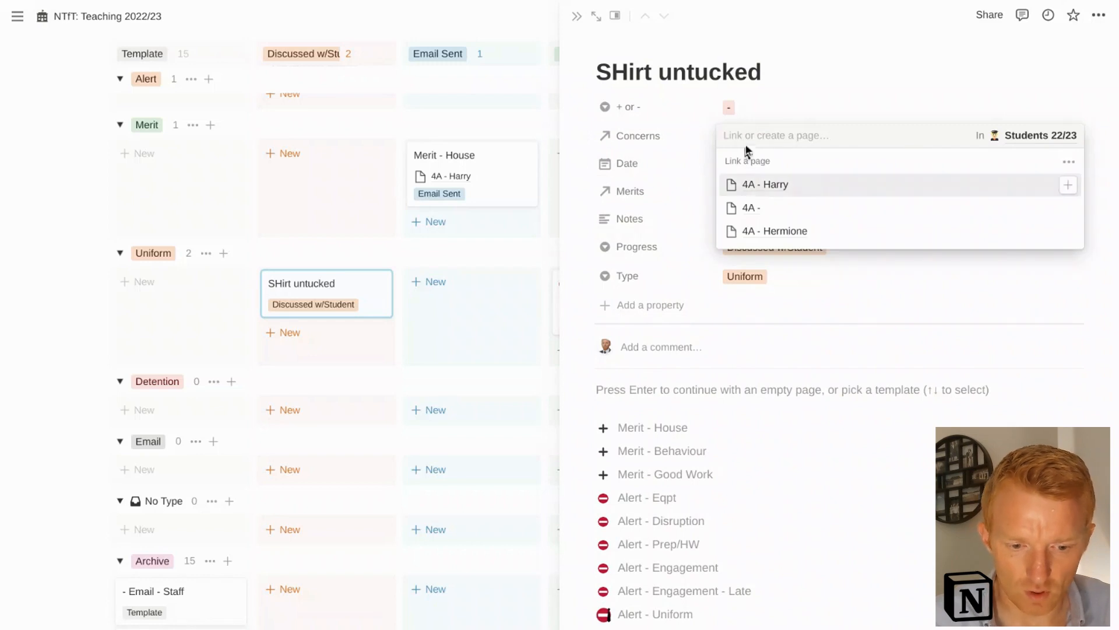
mouse_move(780, 190)
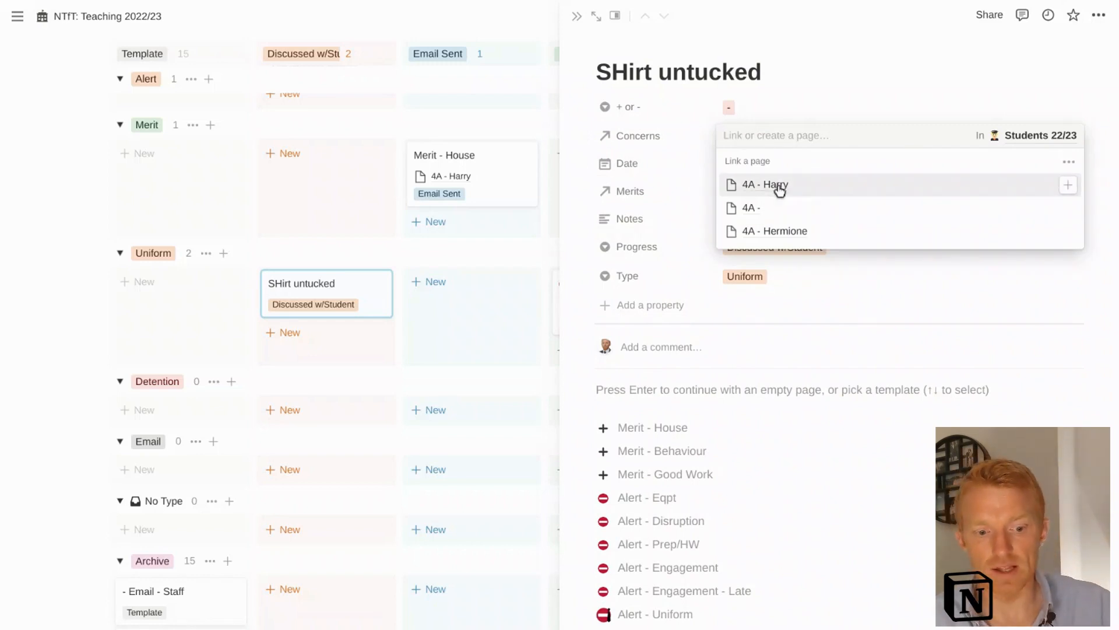
- Link it to 4A - Harry, date it August 14, 2022, note 'Noted with Harry, 2nd time this week'
click(736, 163)
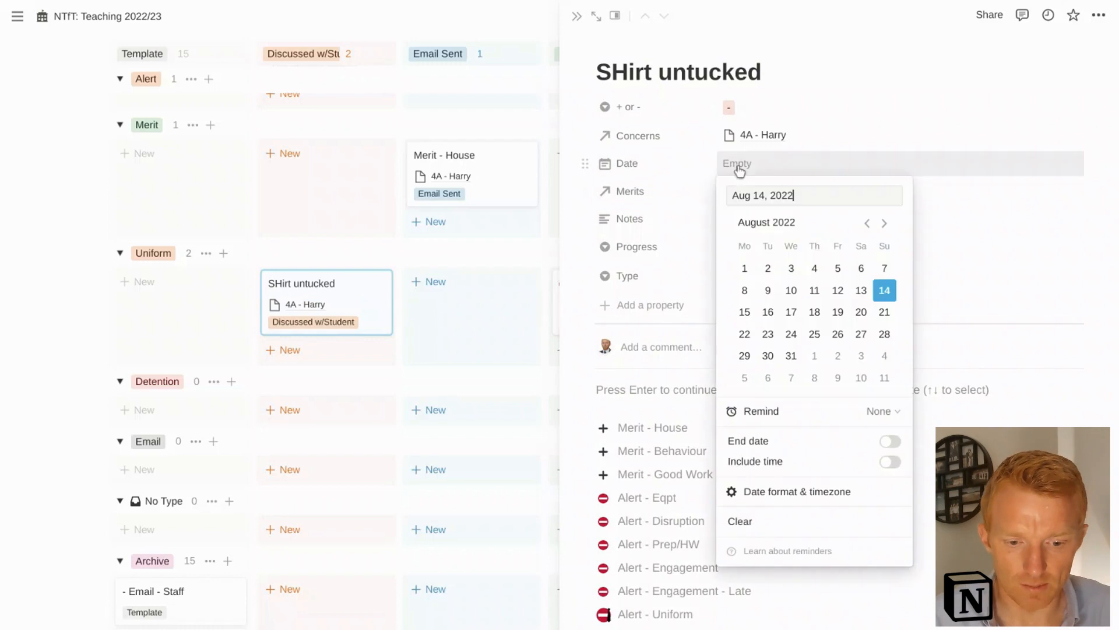
click(884, 290)
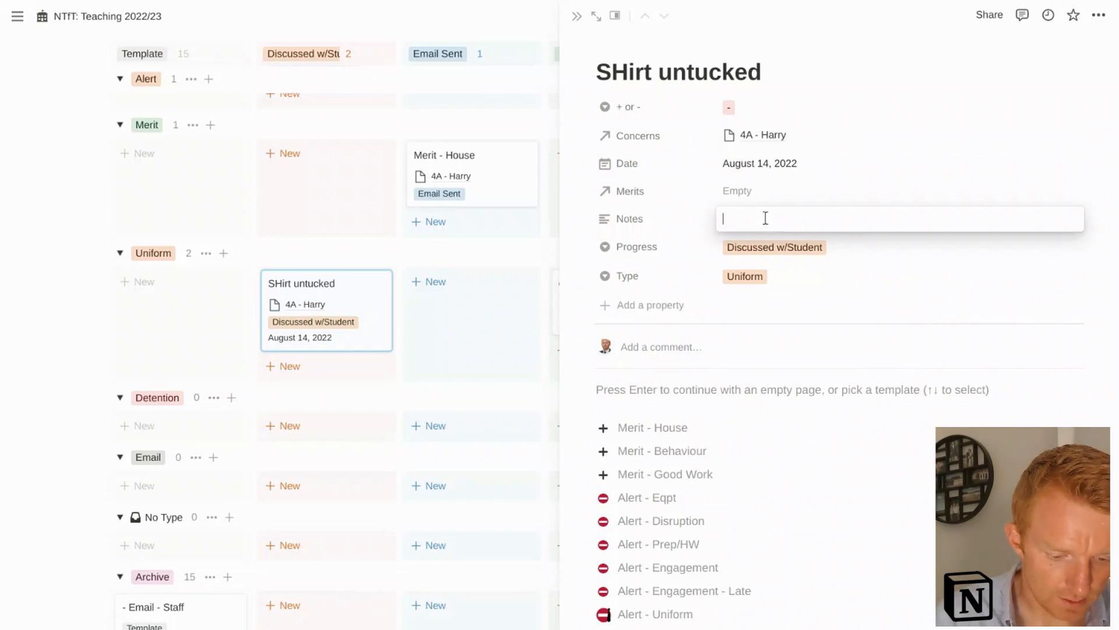
text(Noted with H)
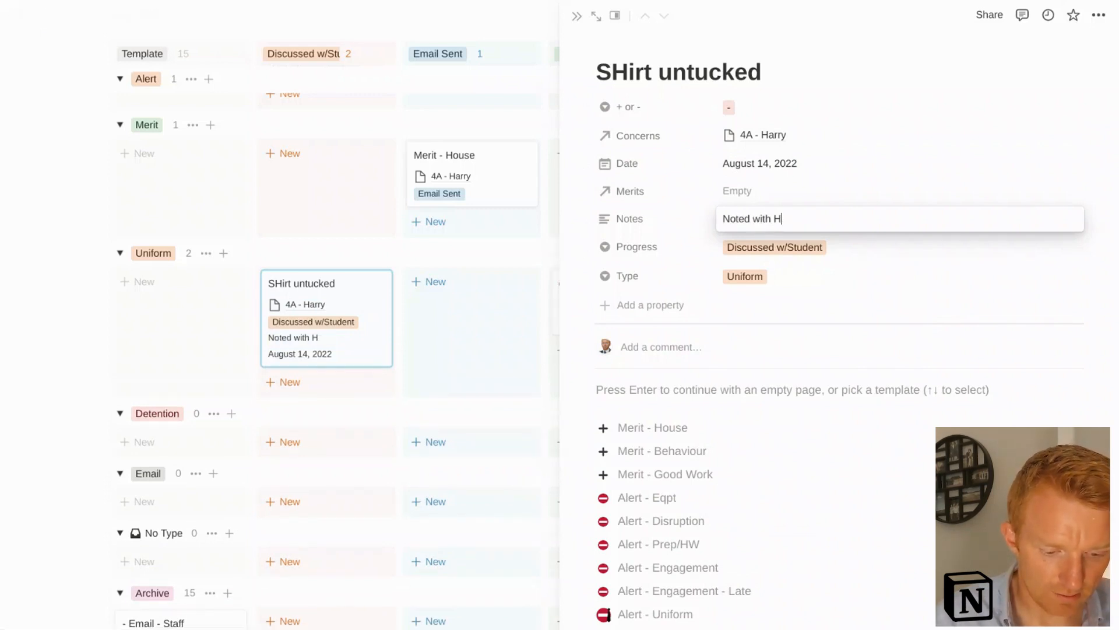
text(arry, 2nd)
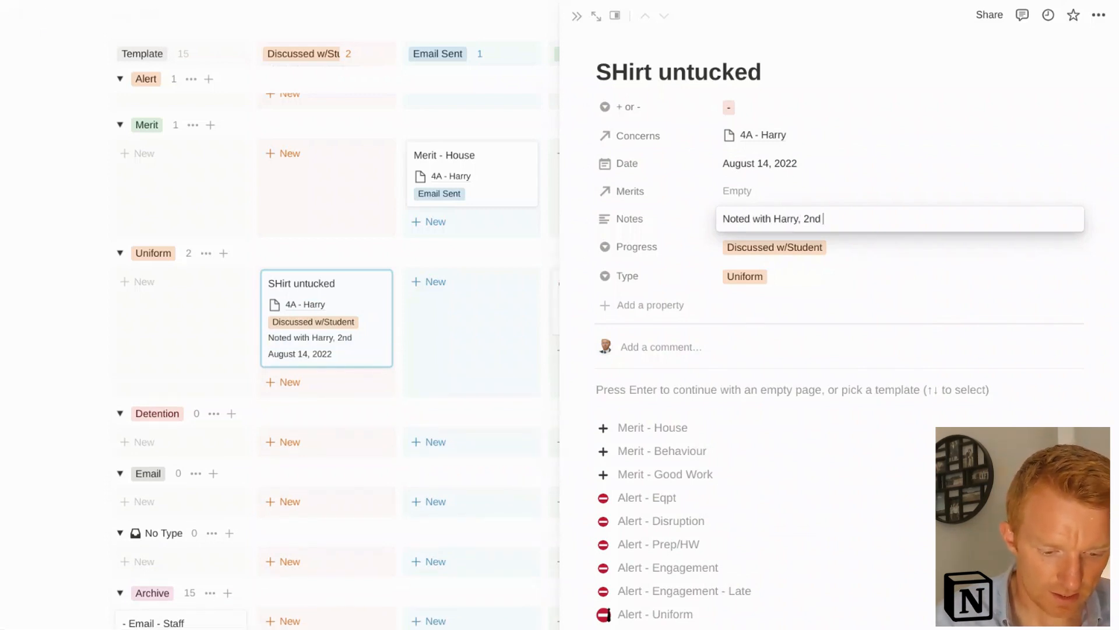
text(time this week)
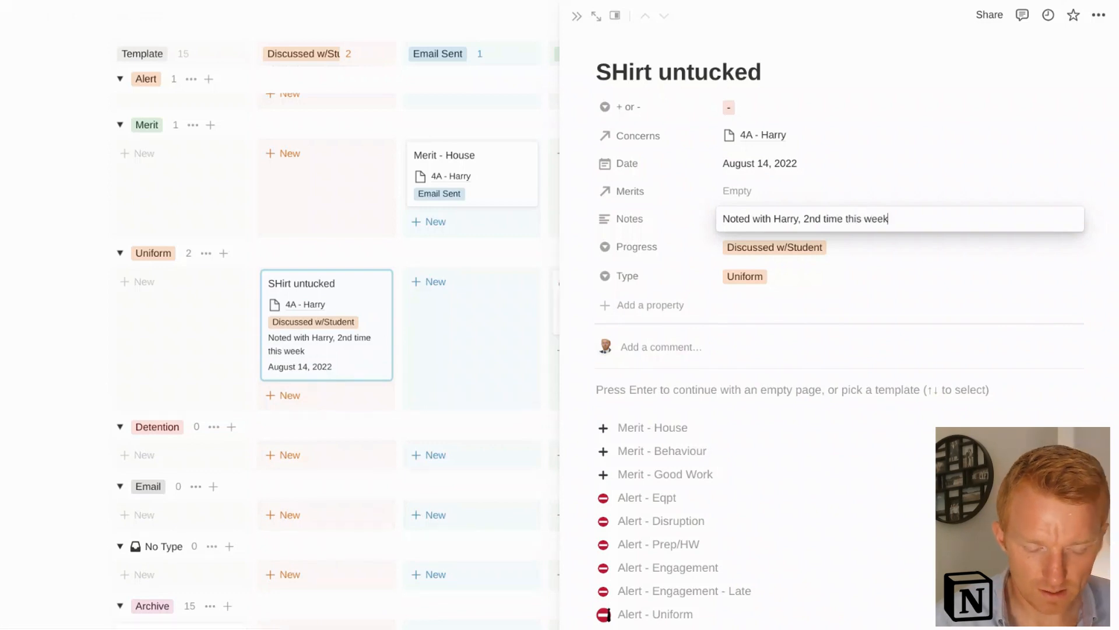
click(462, 336)
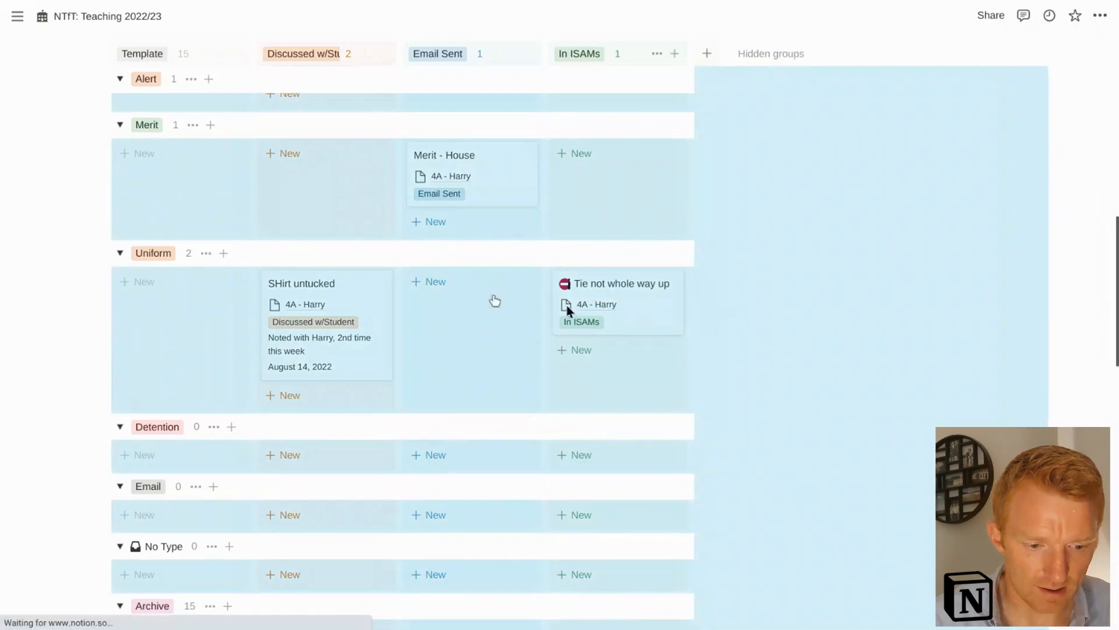
- Delete the stray empty card added under Uniform, Email Sent, and scroll down the board
click(428, 281)
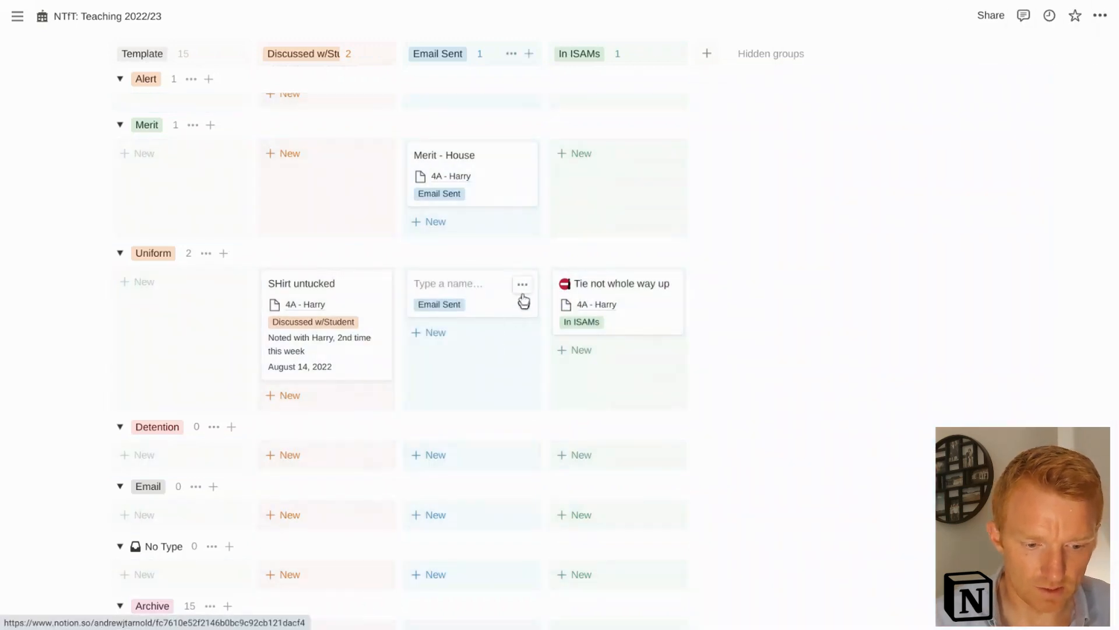
click(522, 284)
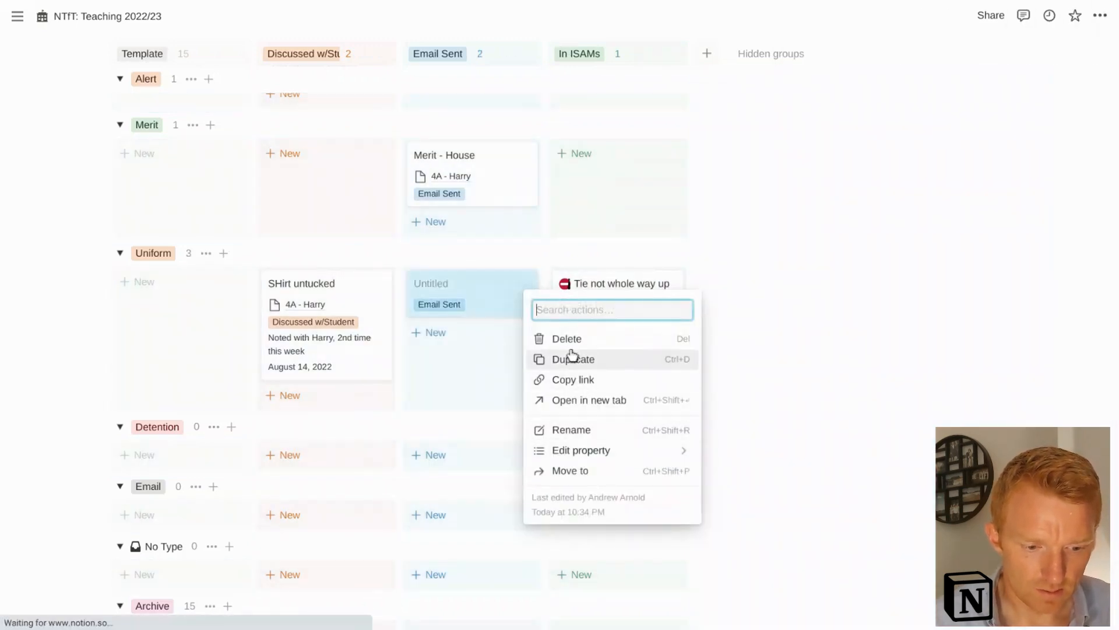
click(567, 338)
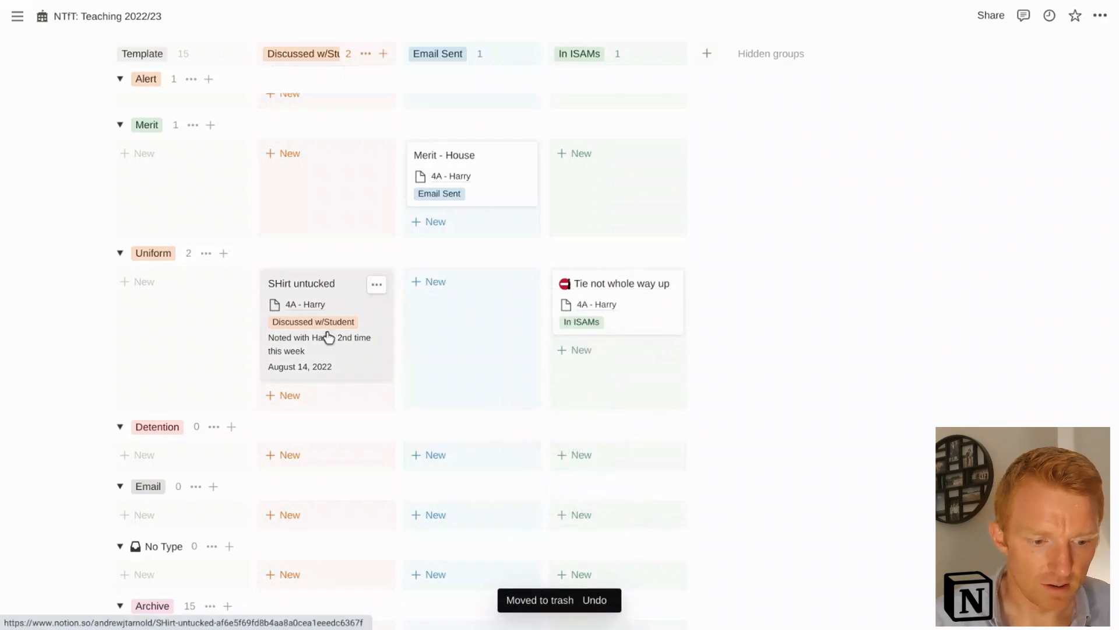
mouse_move(341, 308)
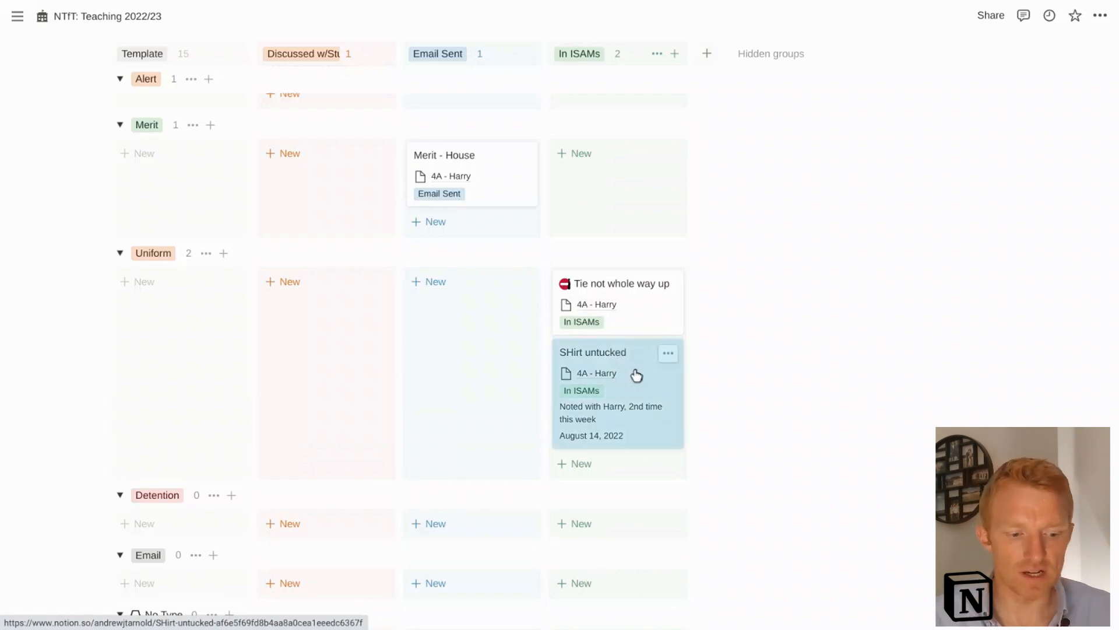
scroll(down, 3)
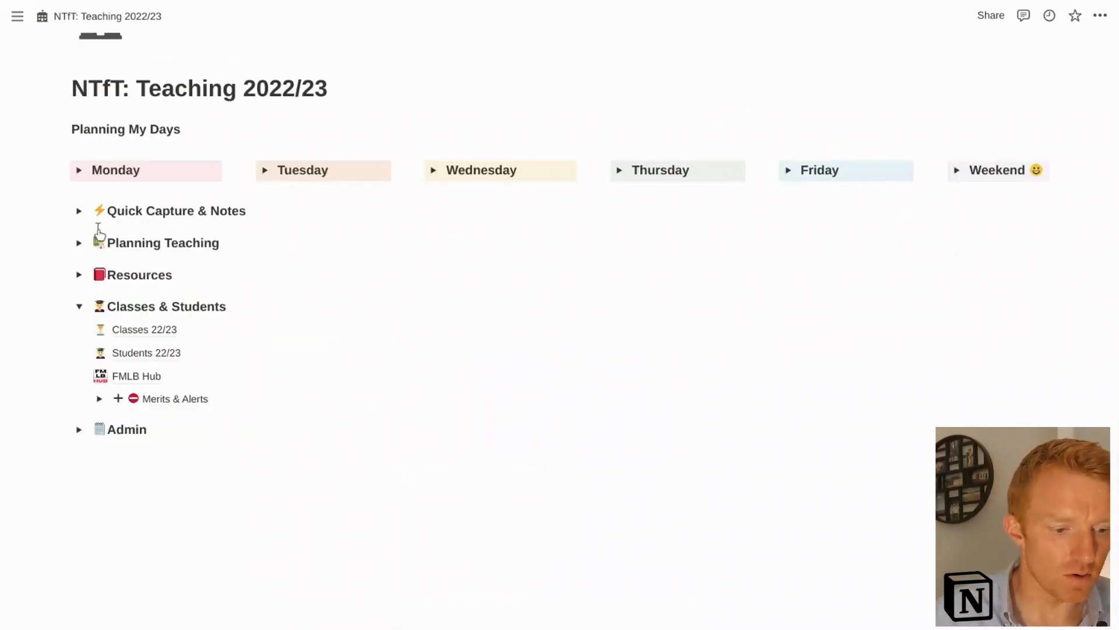
- Go into the FMLB Hub page and look through its Glossary section, then fold it again
click(135, 377)
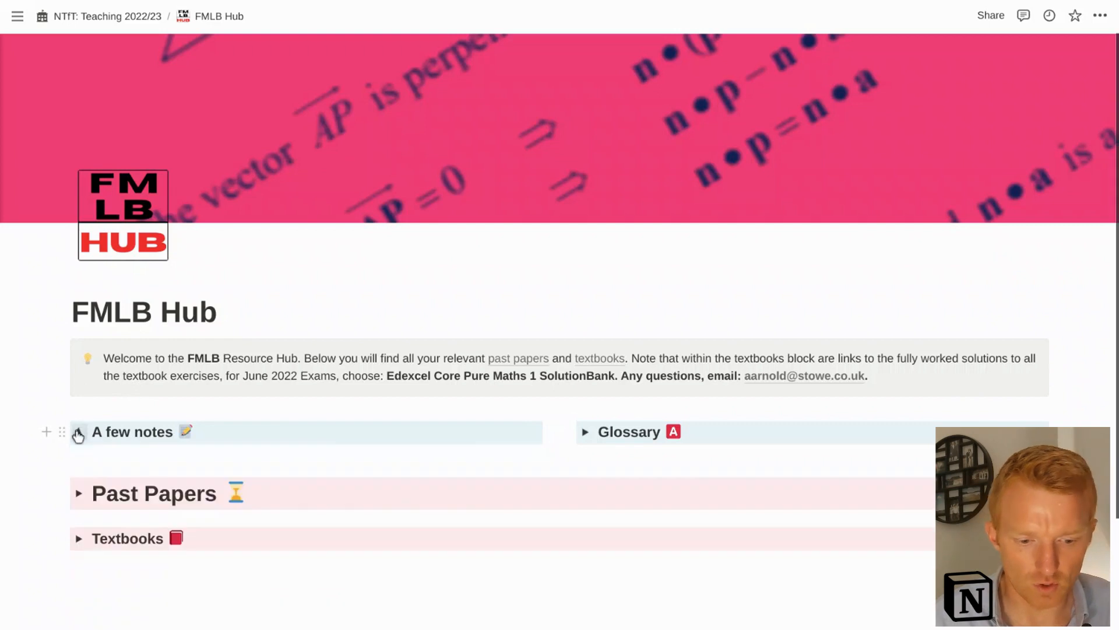
click(585, 431)
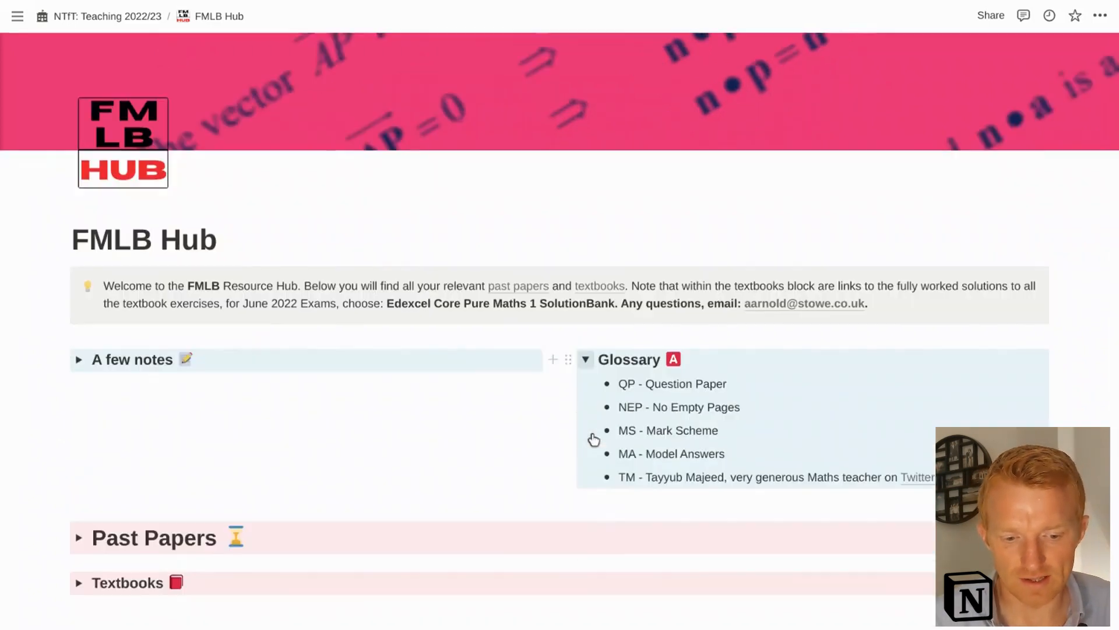
scroll(down, 3)
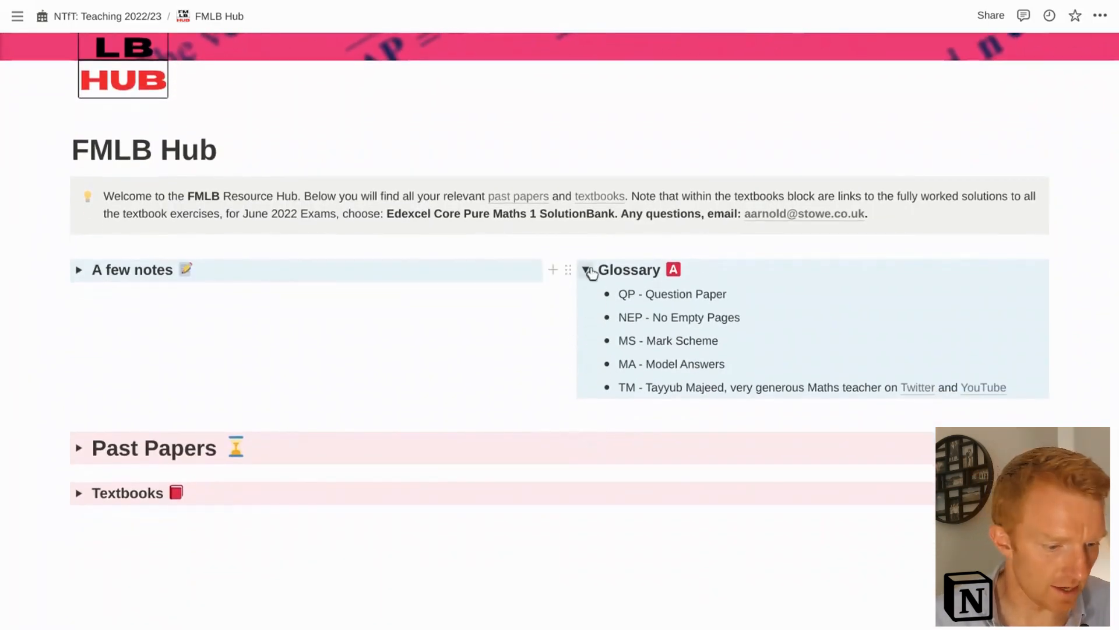
click(79, 448)
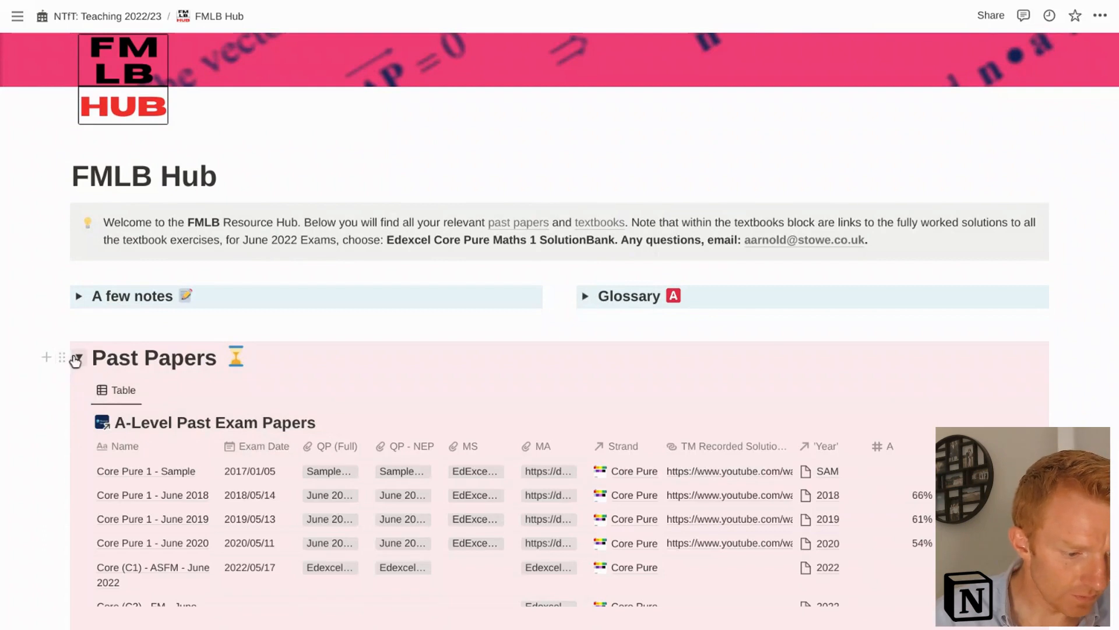
- Expand the Textbooks gallery and browse its contents
click(79, 357)
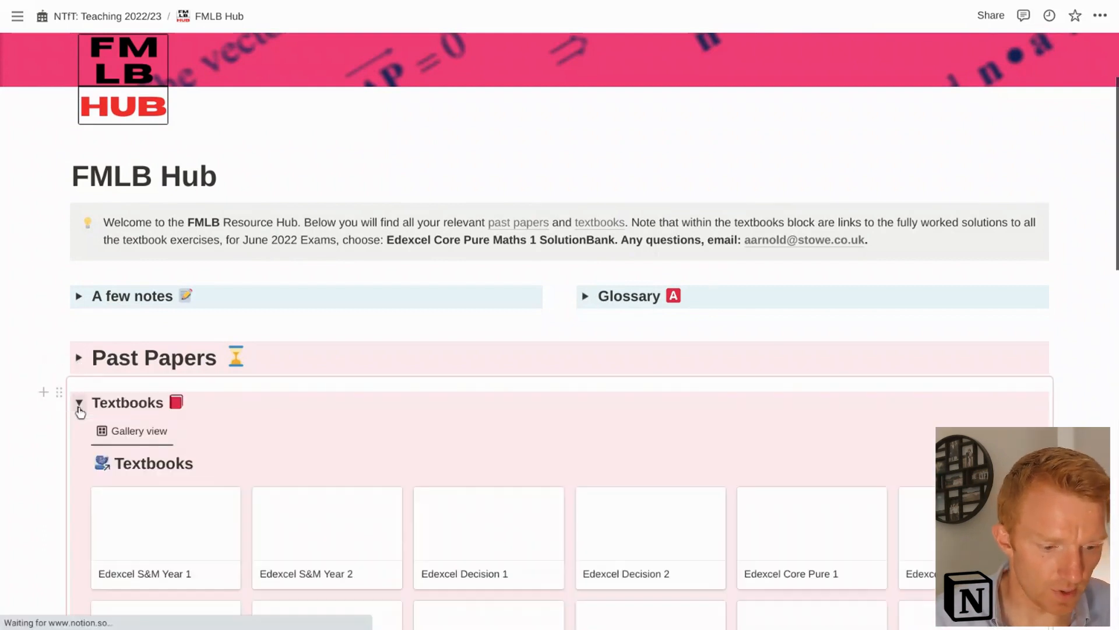
scroll(down, 3)
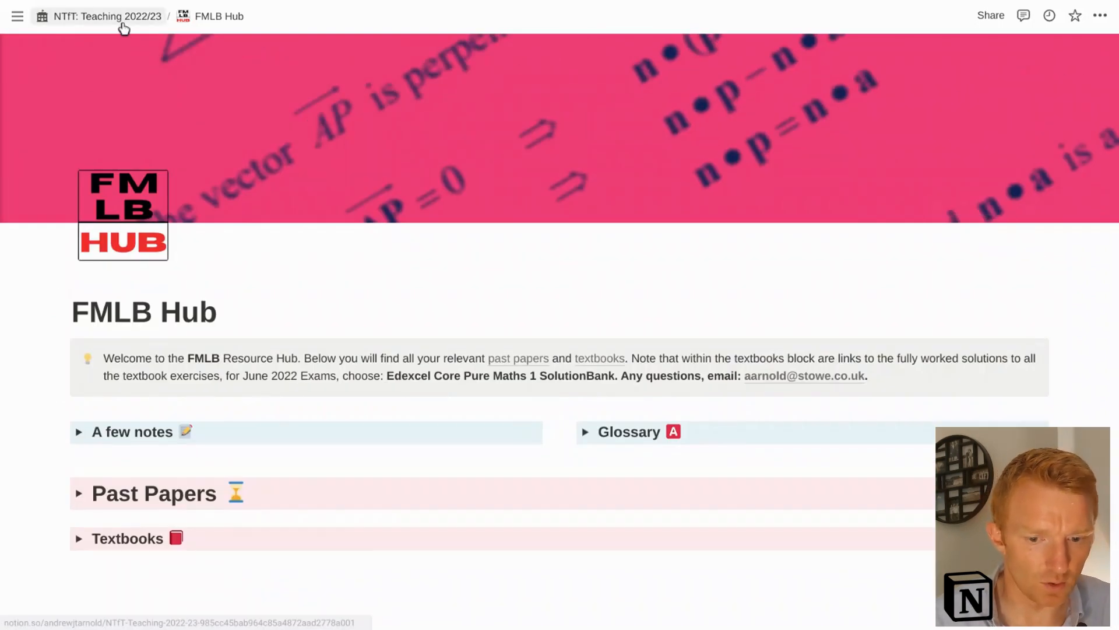
- Return to the dashboard and expand Admin to show Houses, Months, Weeks and Teaching Archives
click(107, 15)
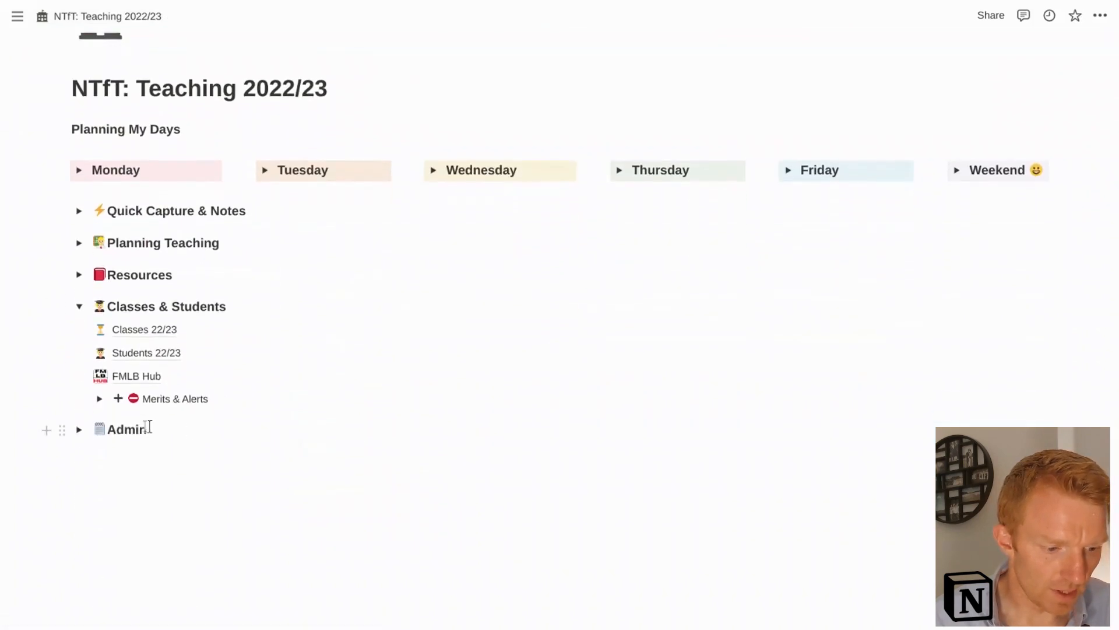
click(79, 429)
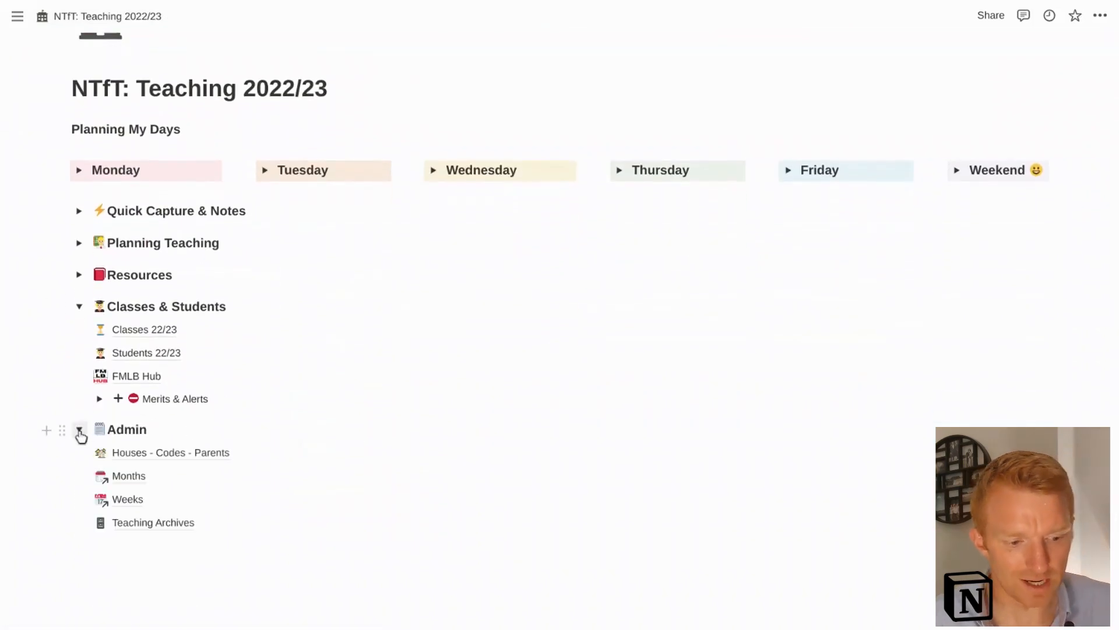